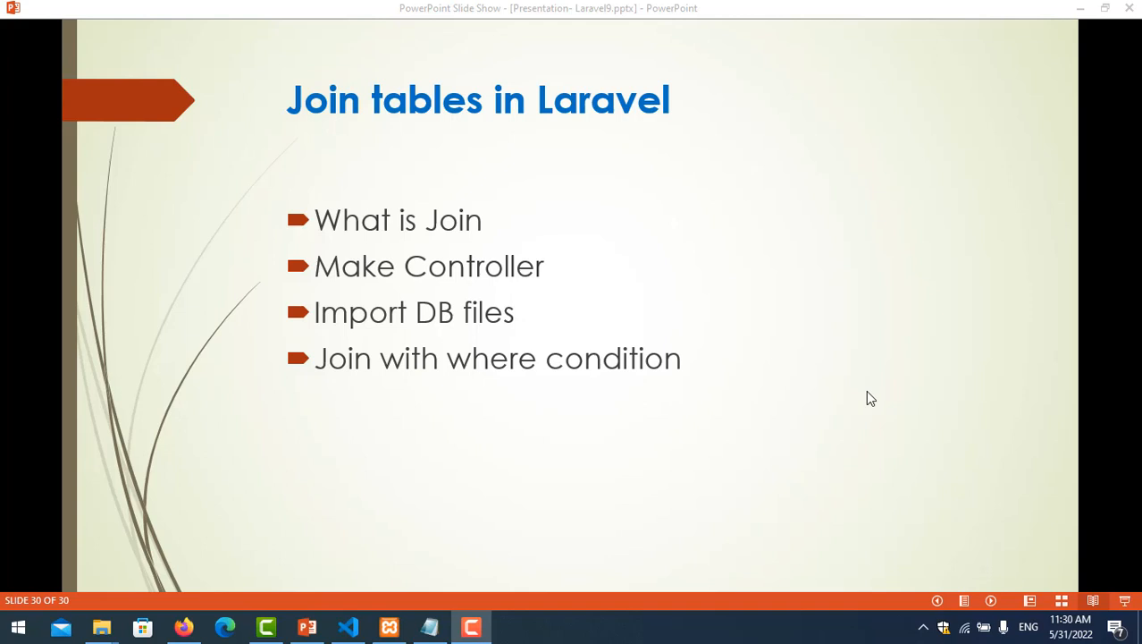
pyautogui.moveTo(525, 150)
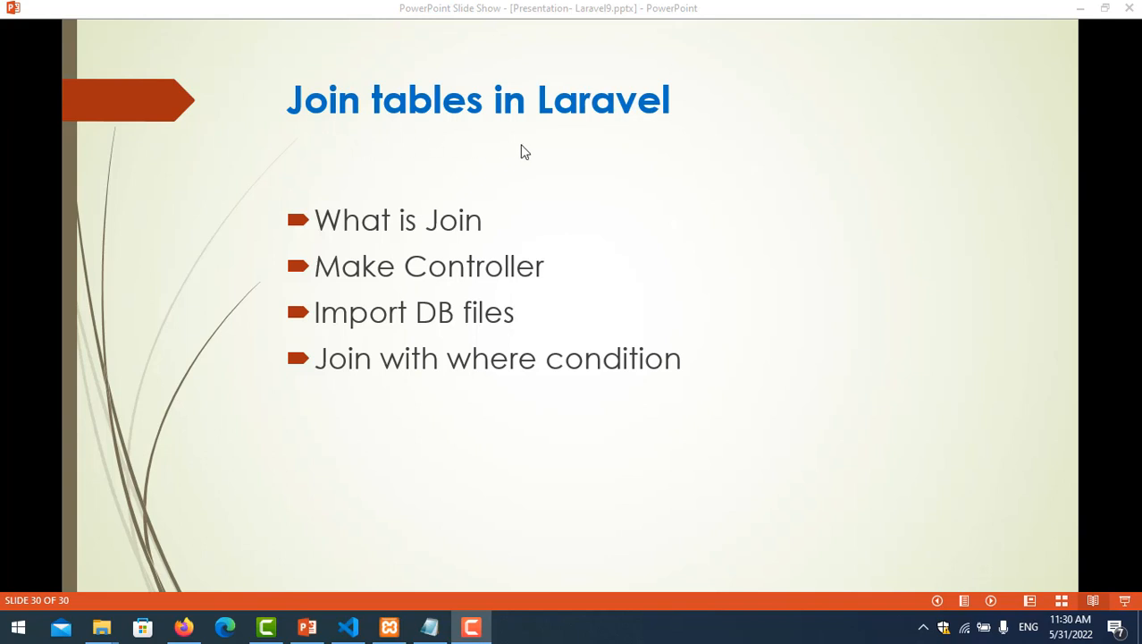
pyautogui.moveTo(346, 236)
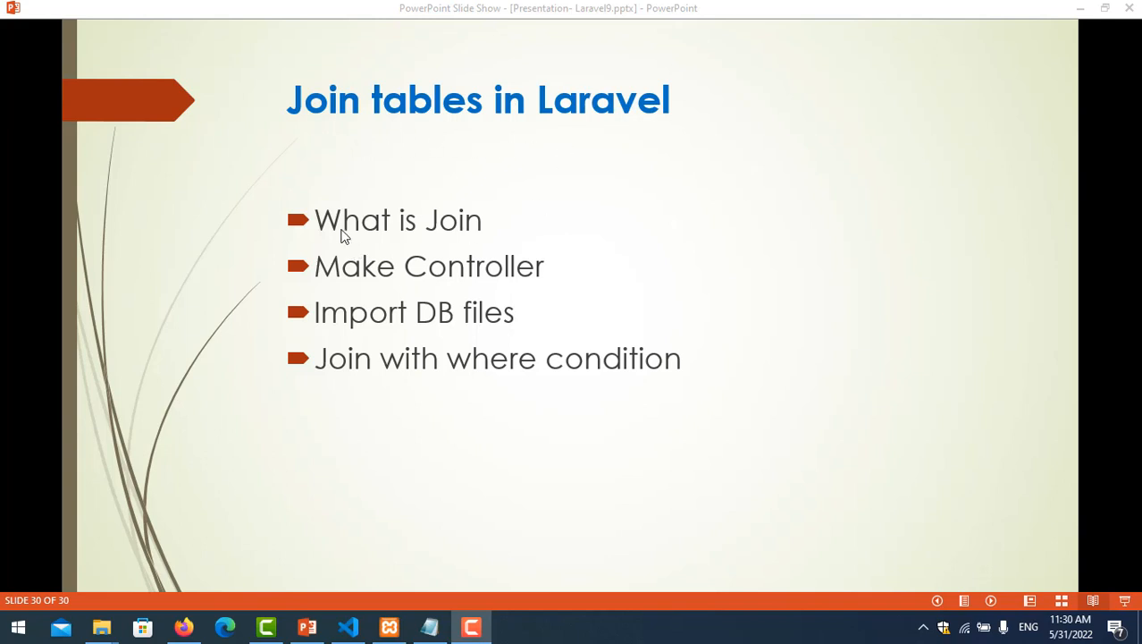
pyautogui.moveTo(403, 275)
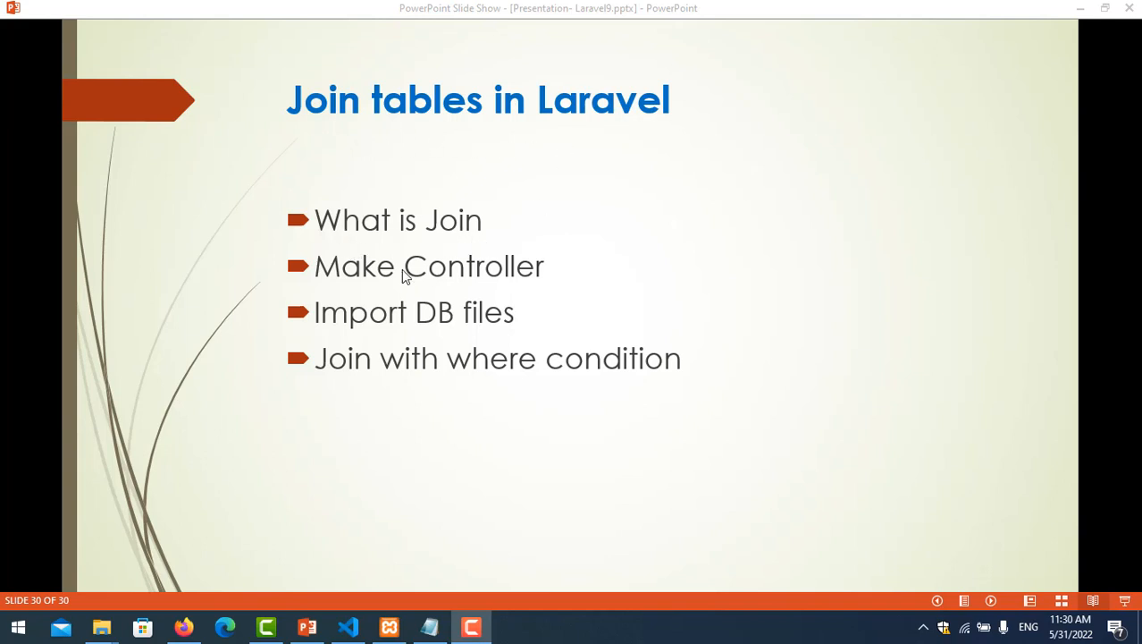
pyautogui.moveTo(526, 285)
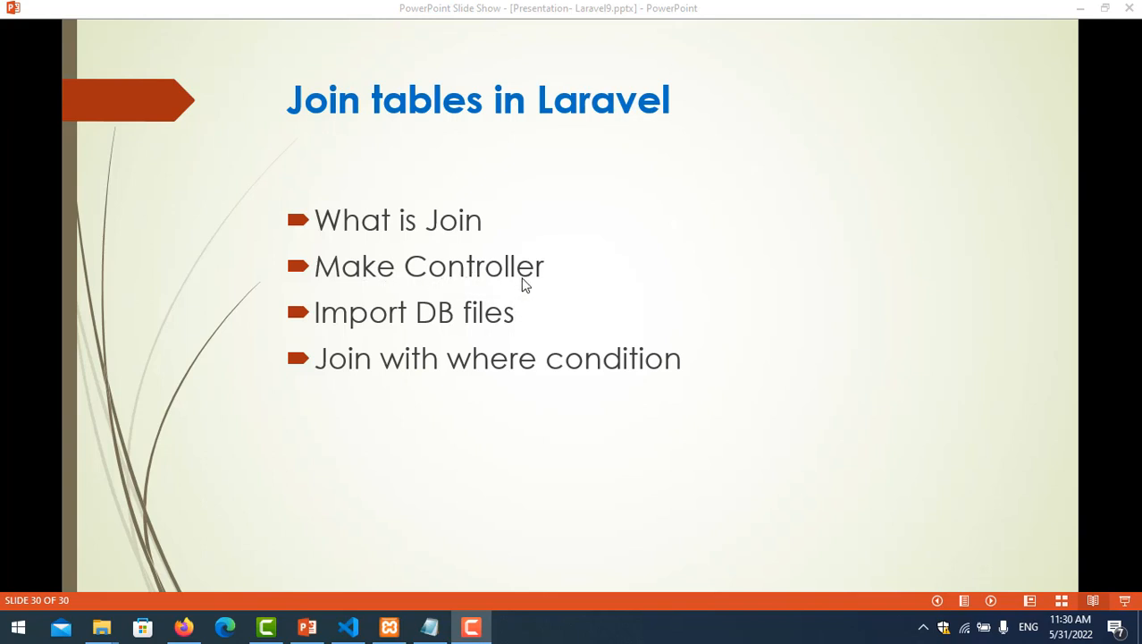
pyautogui.moveTo(505, 273)
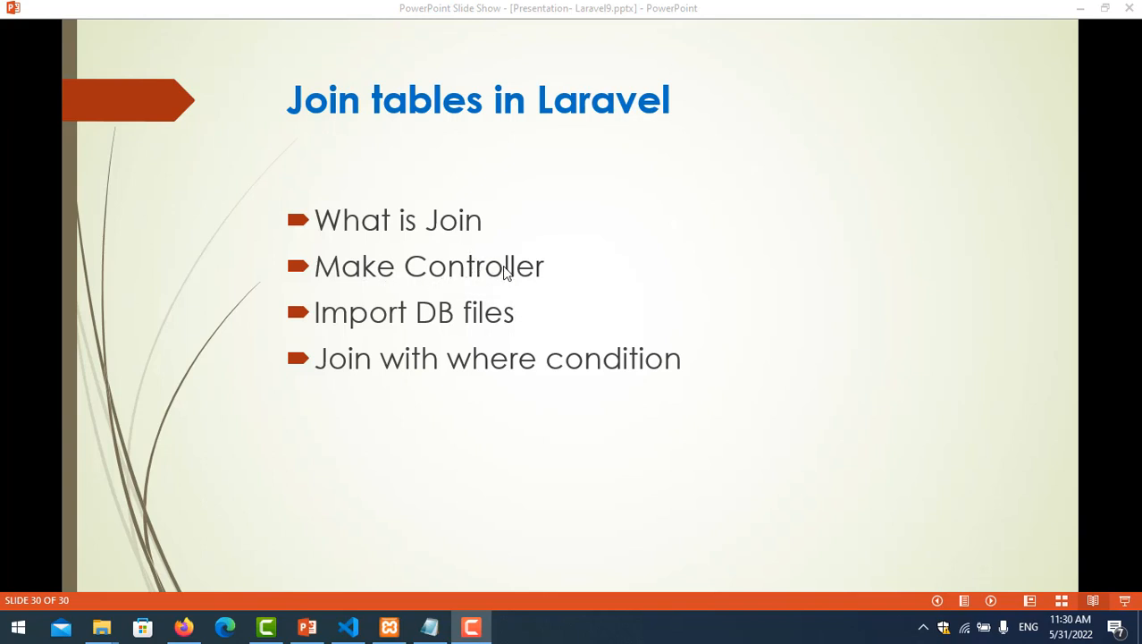
pyautogui.moveTo(441, 329)
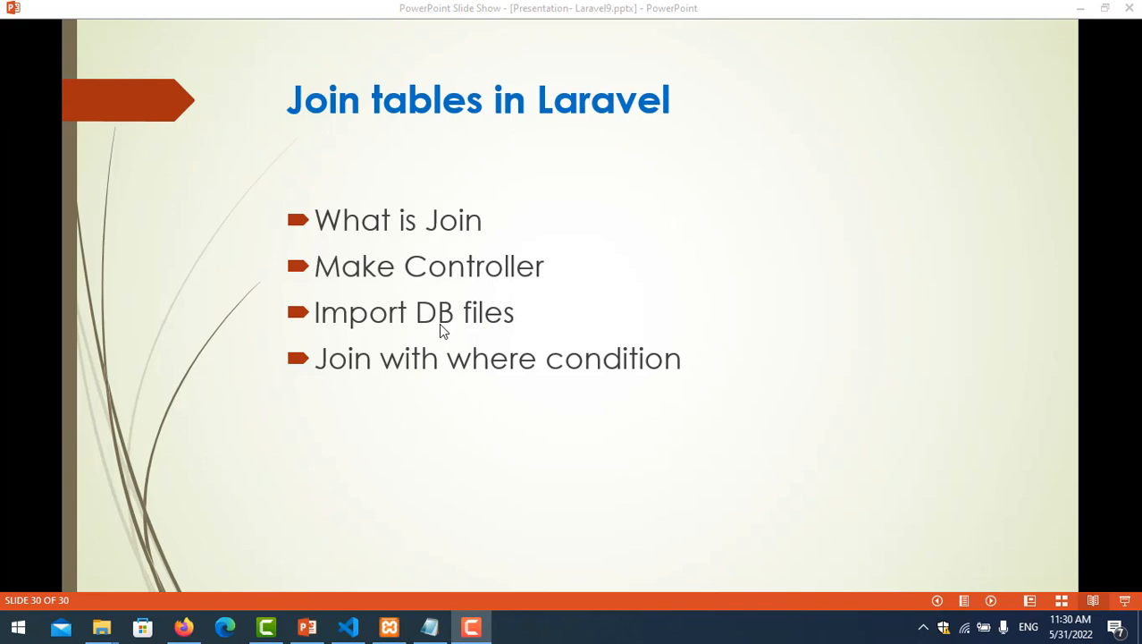
pyautogui.moveTo(467, 348)
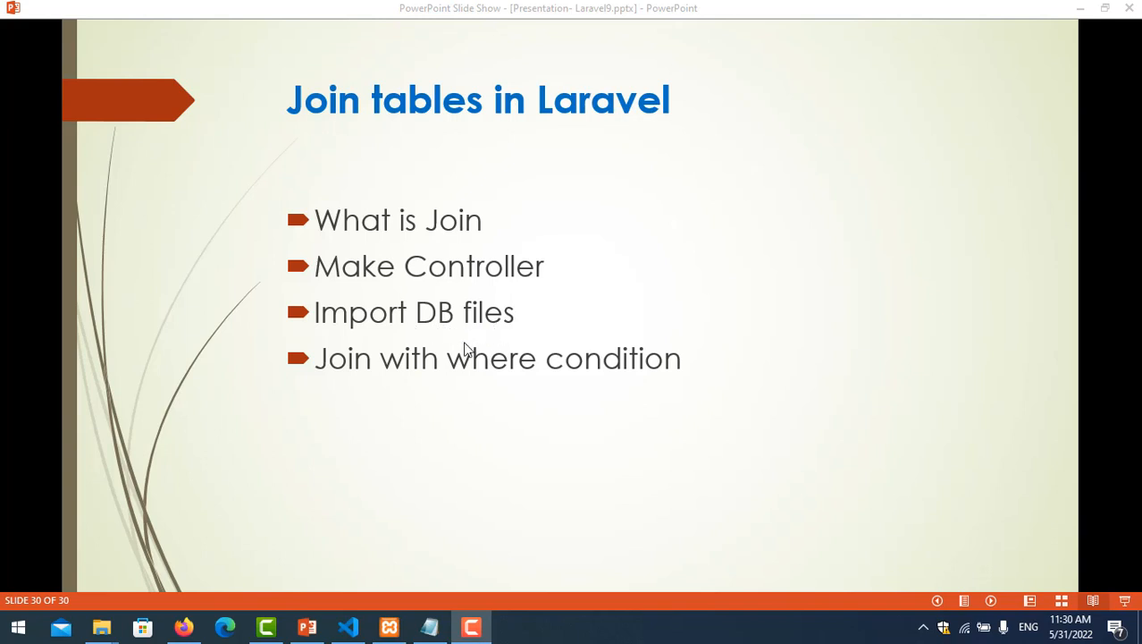
pyautogui.moveTo(563, 322)
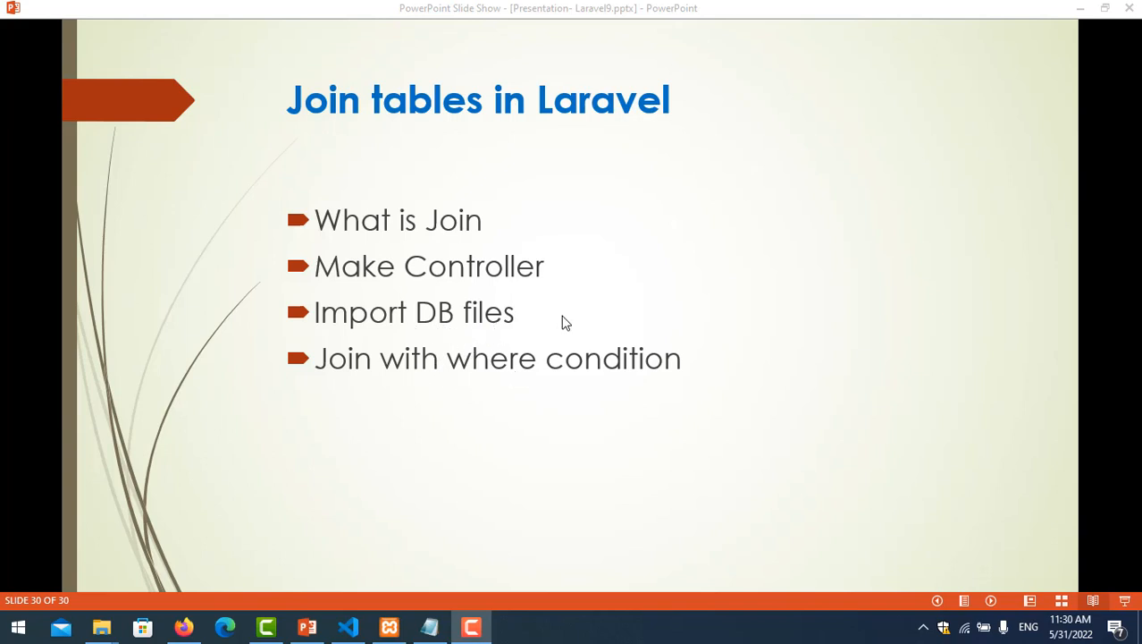
pyautogui.moveTo(456, 250)
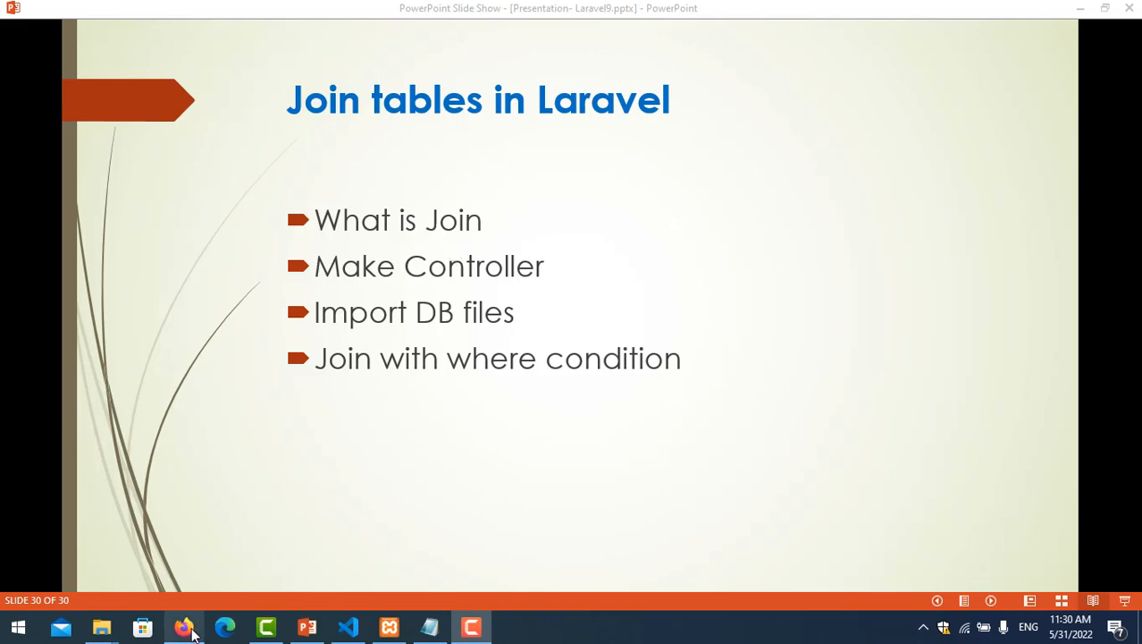
# Compare the inventory database's customers and sales tables, matching sales cus_id values 1 and 3 to customers
pyautogui.click(184, 627)
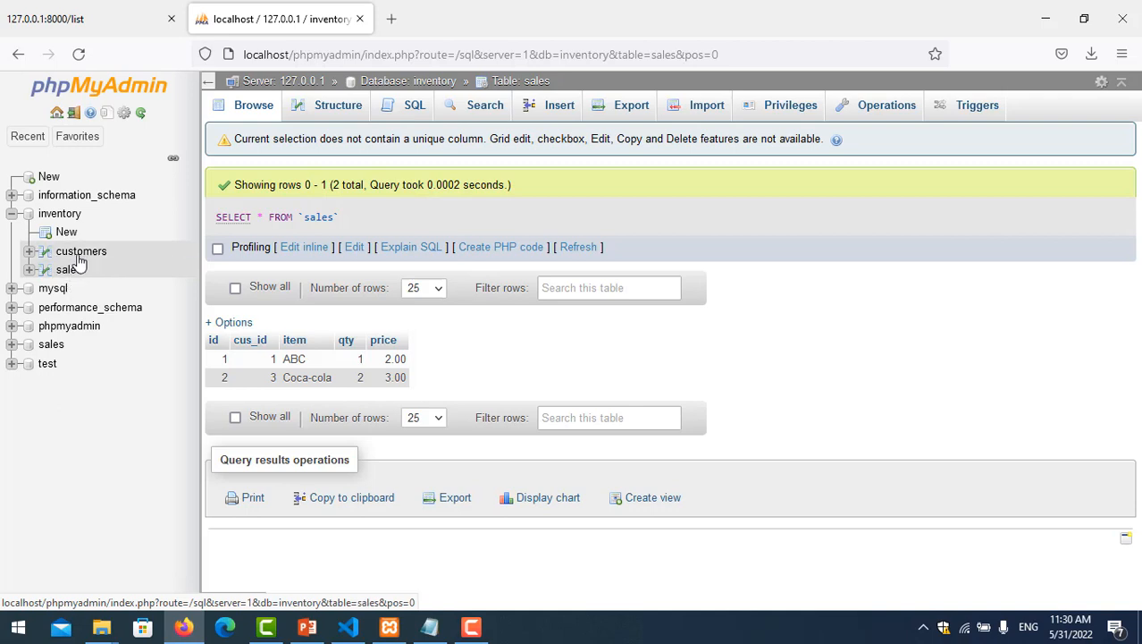
pyautogui.click(81, 251)
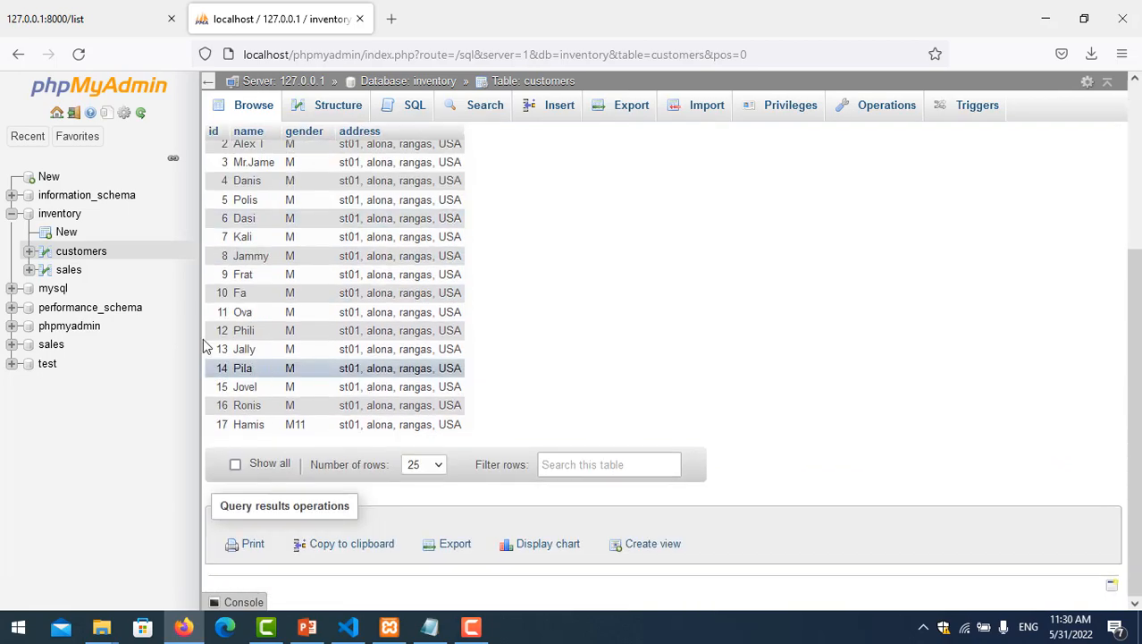
pyautogui.click(67, 269)
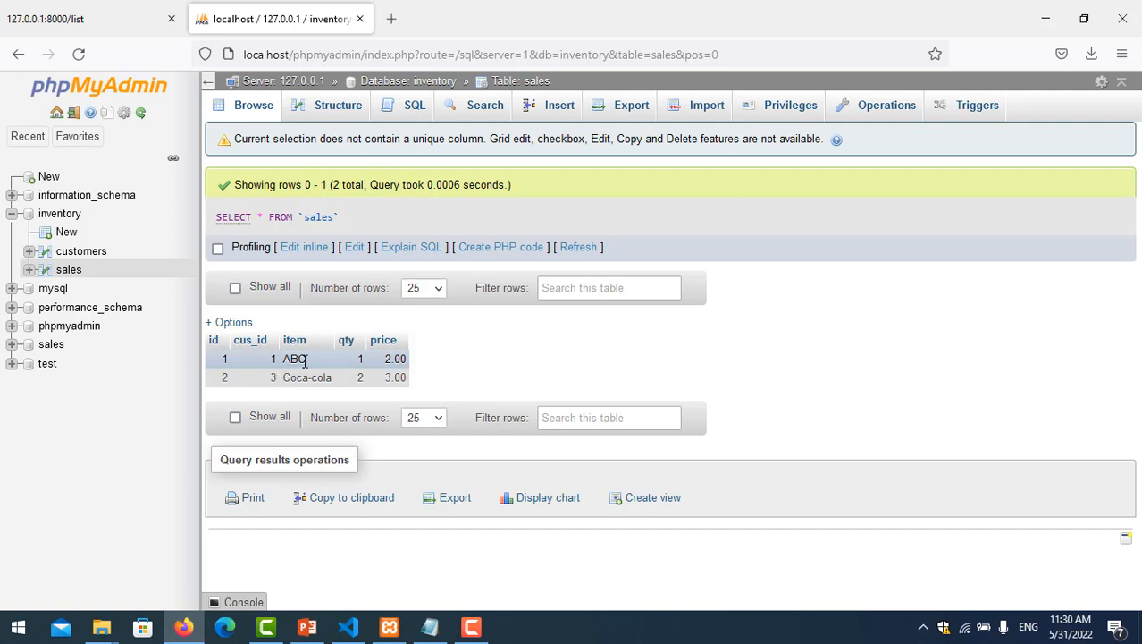
pyautogui.moveTo(273, 368)
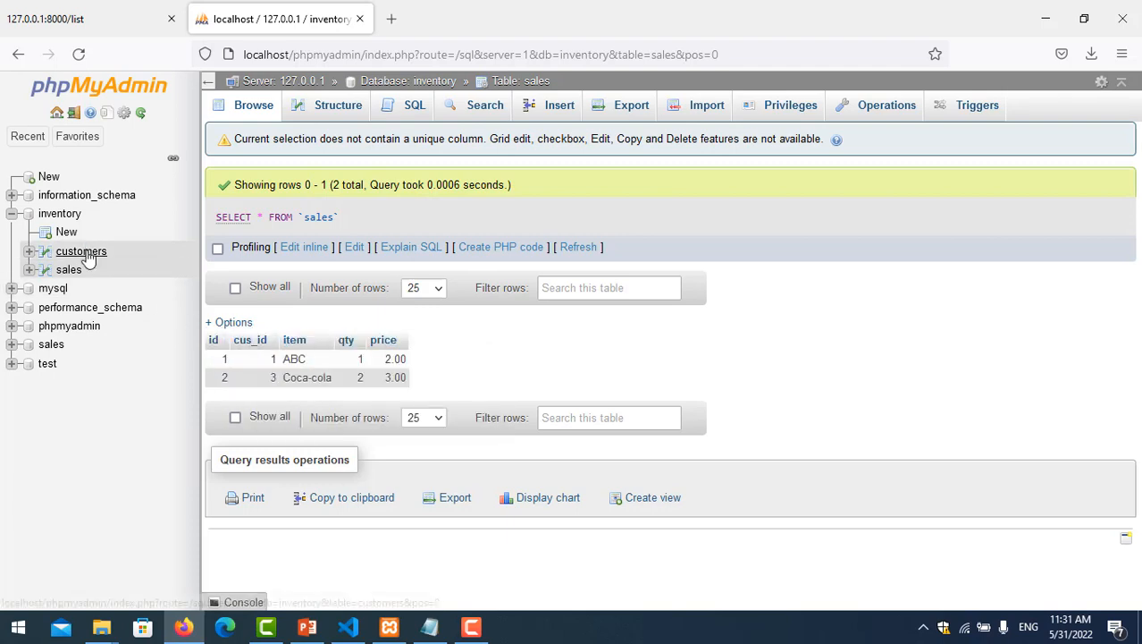
pyautogui.click(81, 251)
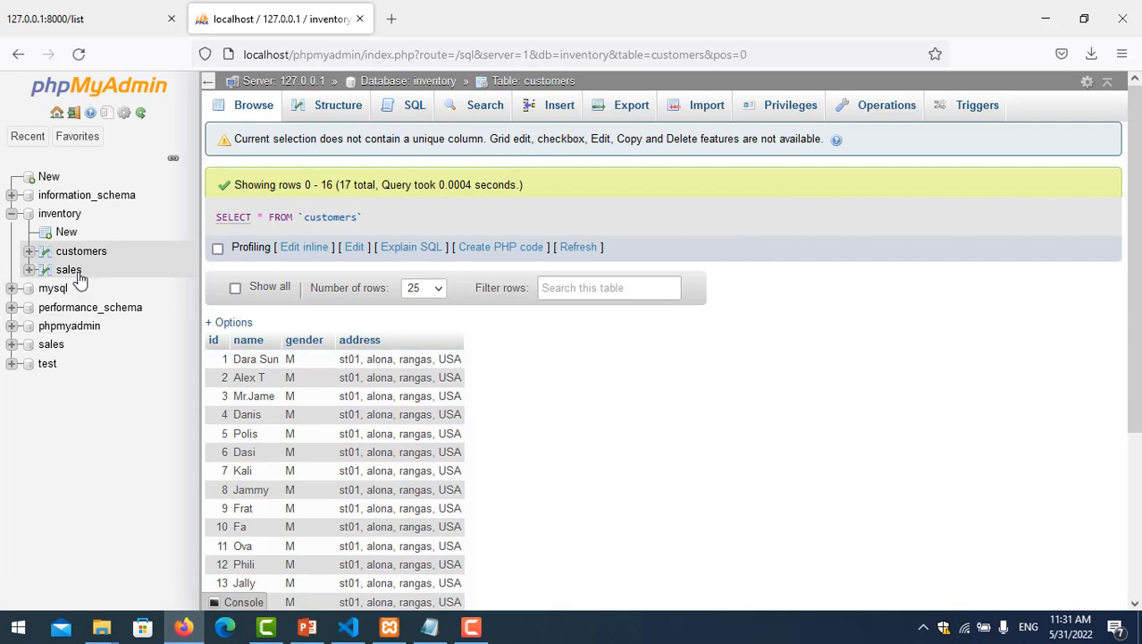
pyautogui.click(69, 269)
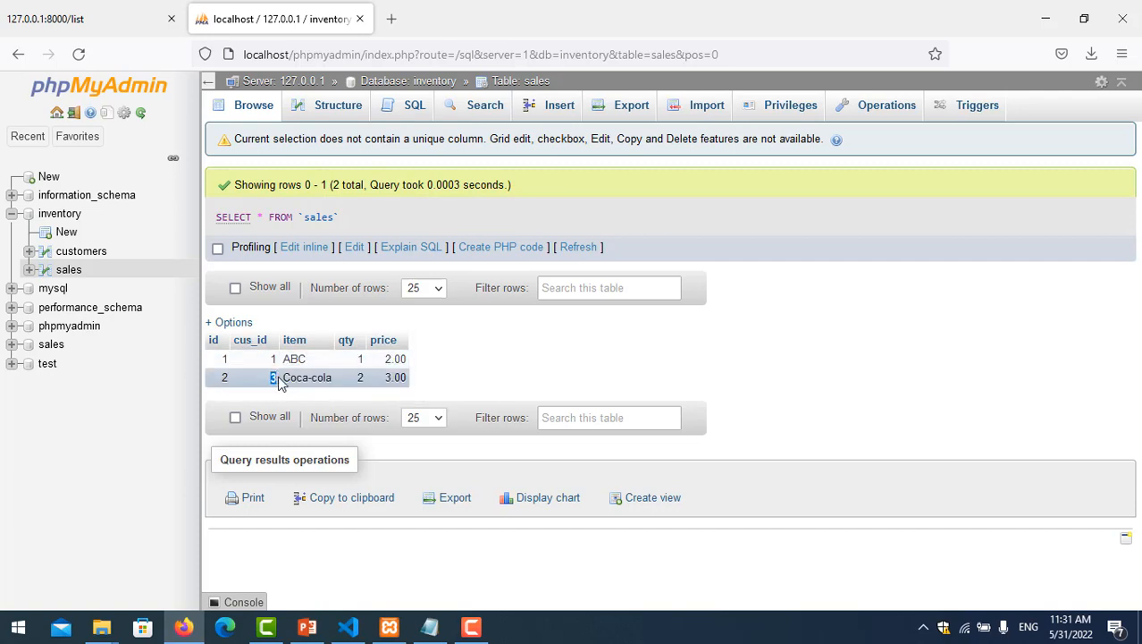
pyautogui.click(81, 250)
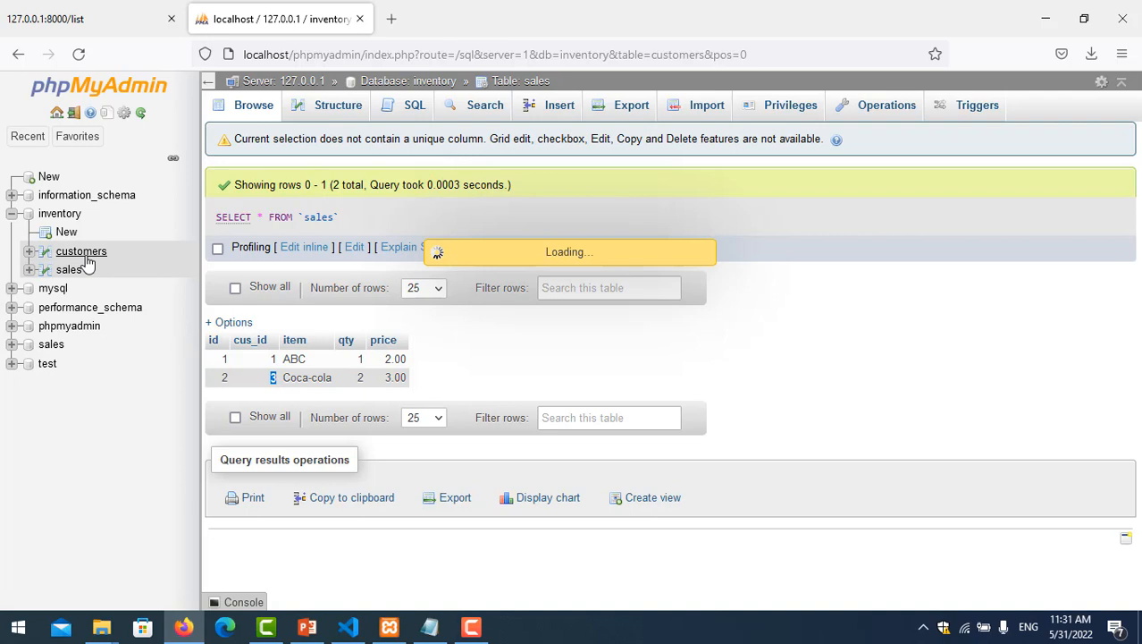
pyautogui.click(81, 251)
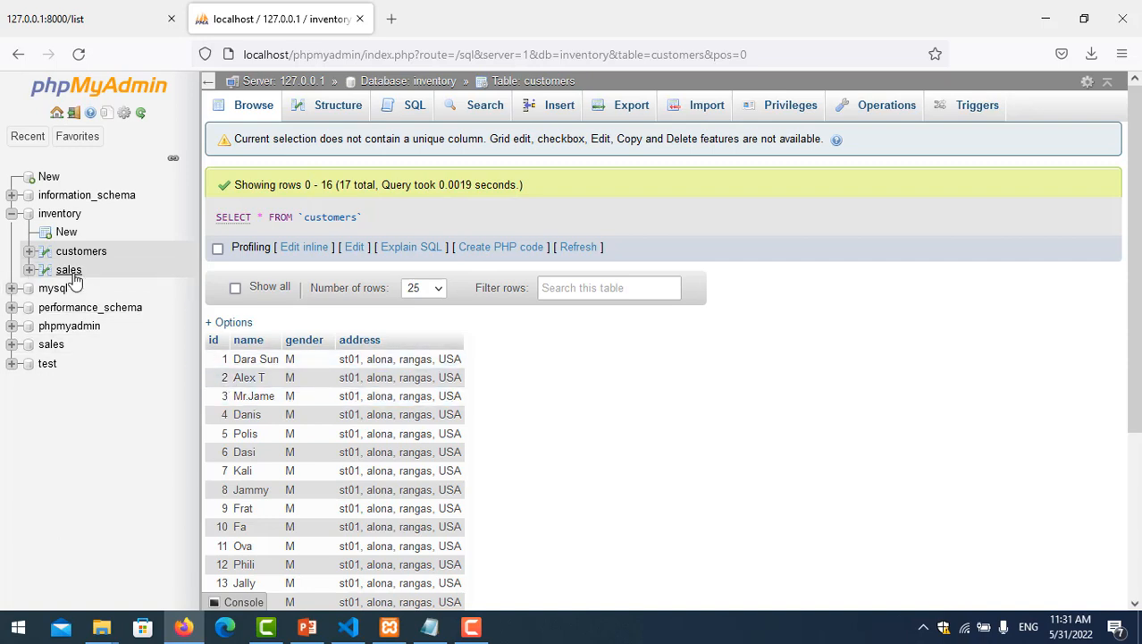
pyautogui.click(69, 269)
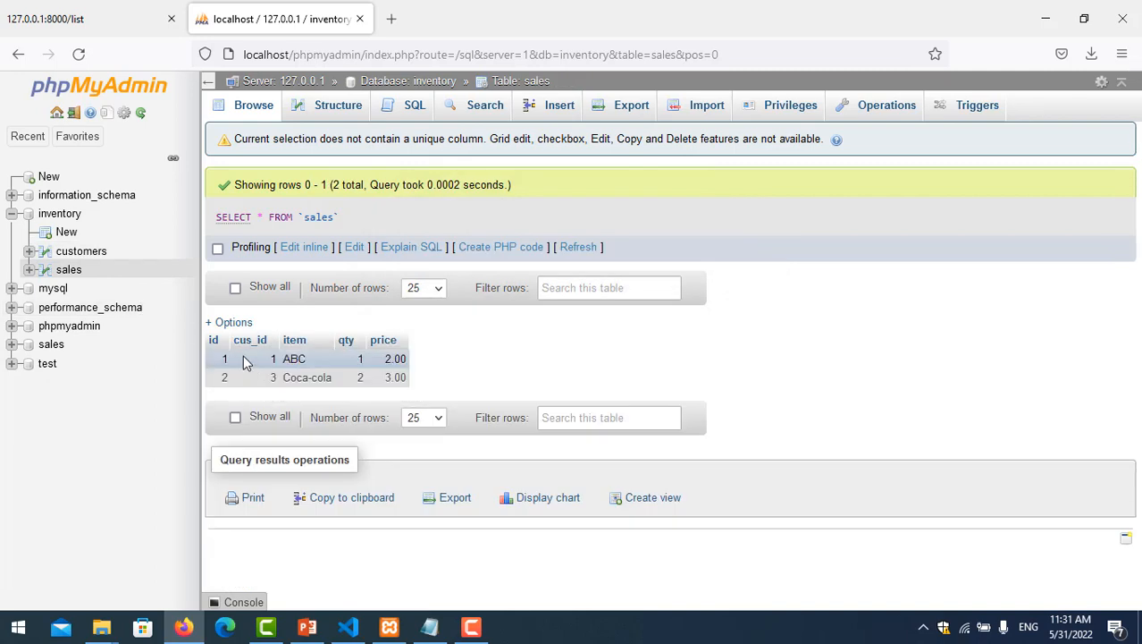
pyautogui.moveTo(81, 251)
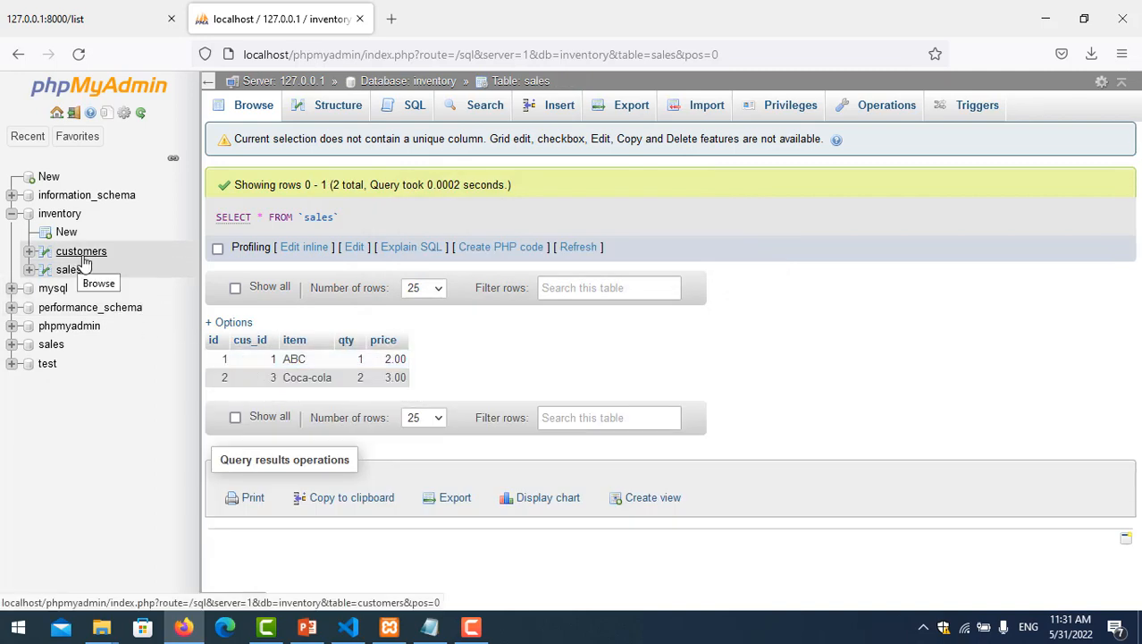
pyautogui.moveTo(69, 269)
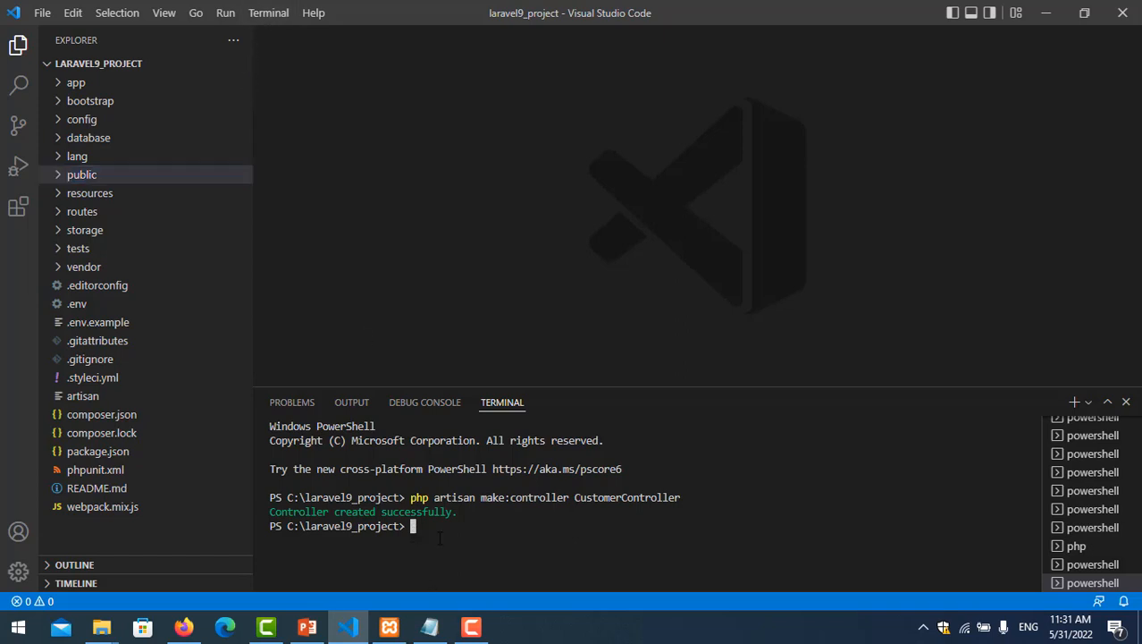
# Run php artisan make:controller CustomerController in the integrated terminal
pyautogui.write('php a')
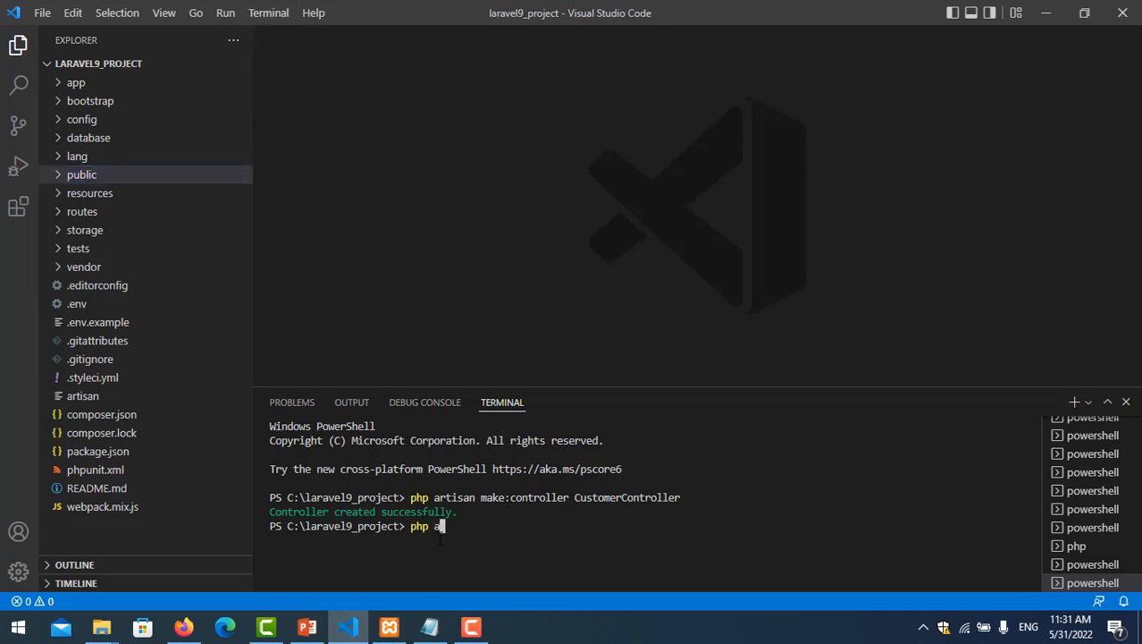
pyautogui.write('rtisan')
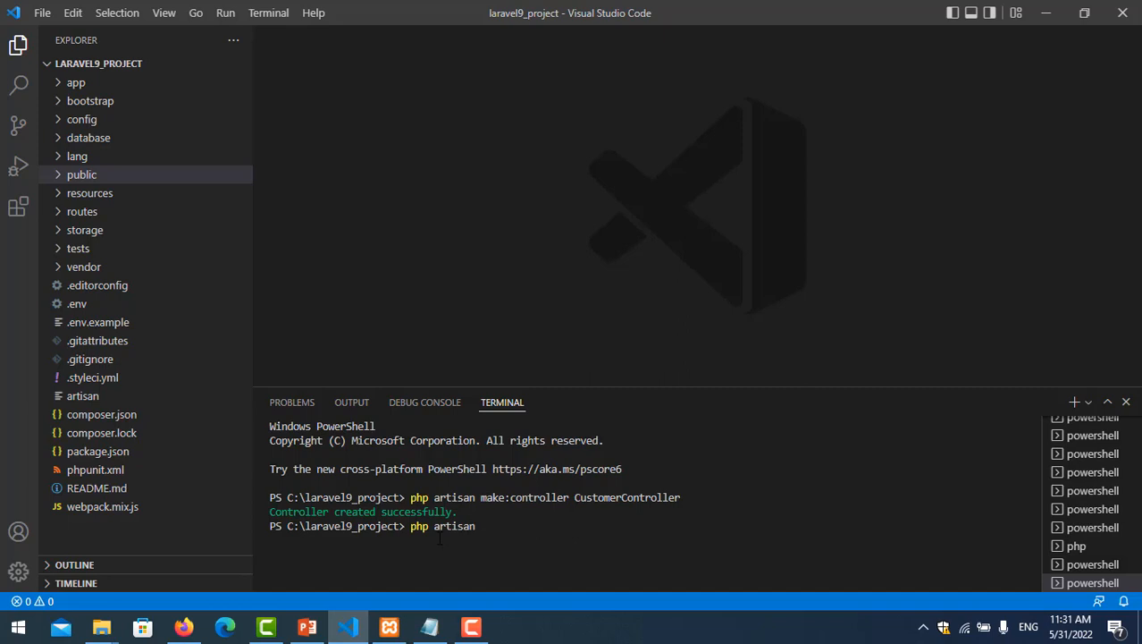
pyautogui.write('make:controll')
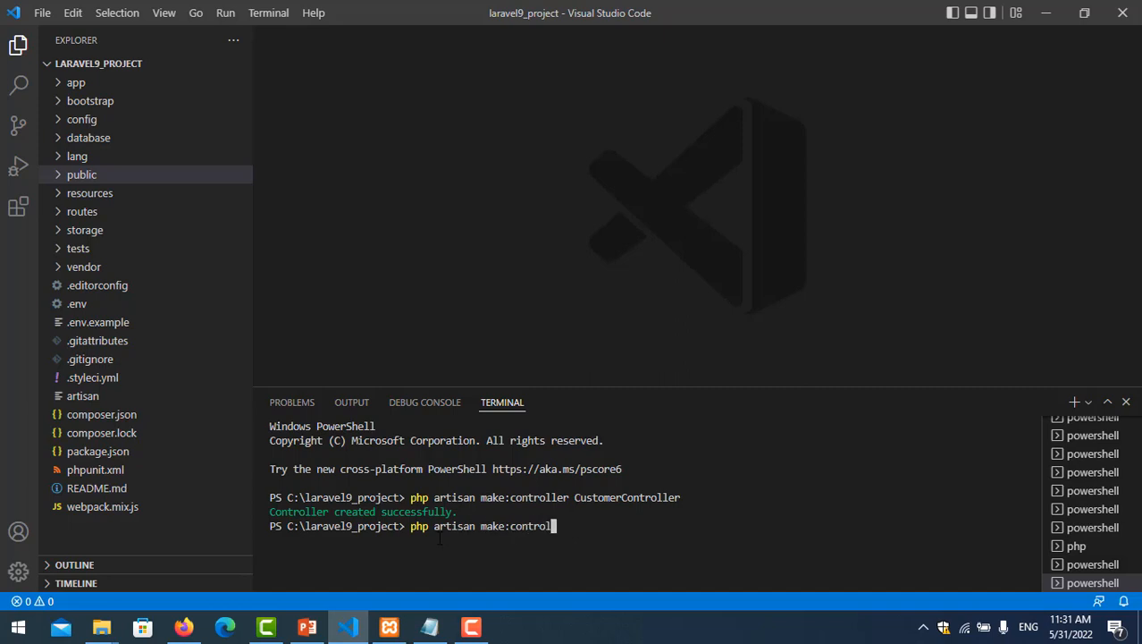
pyautogui.write('ler')
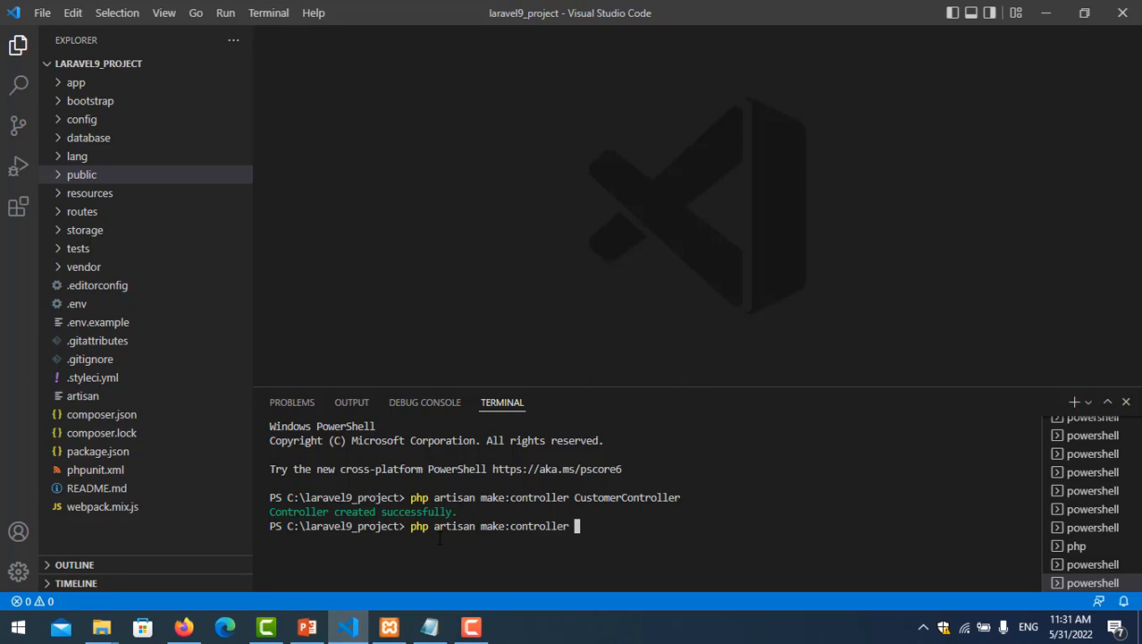
pyautogui.write('Custo')
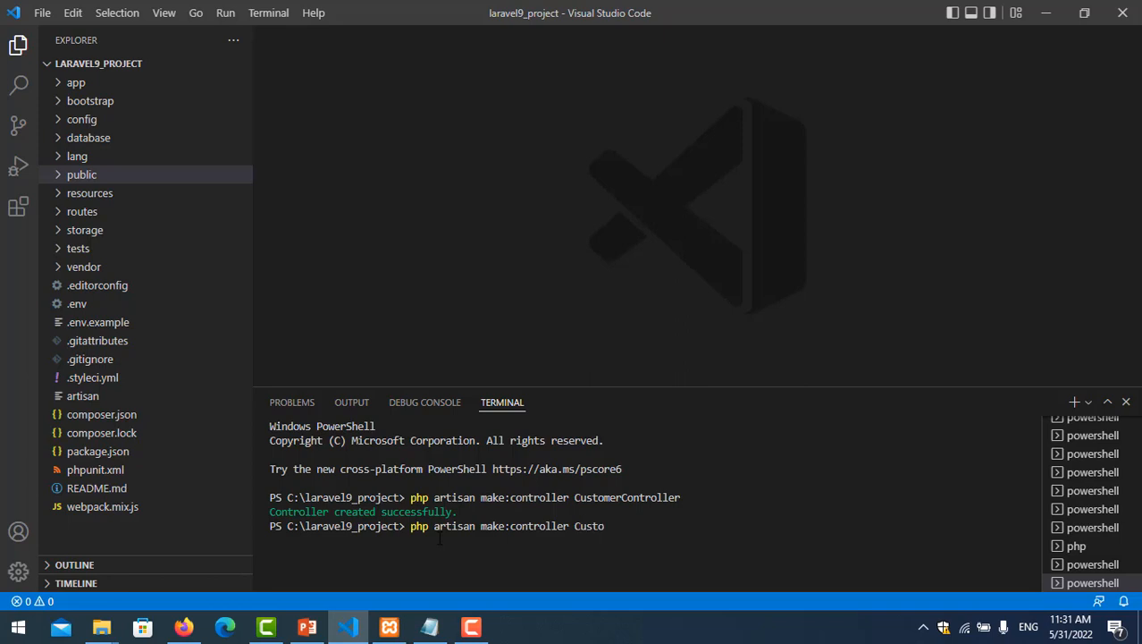
pyautogui.write('merController')
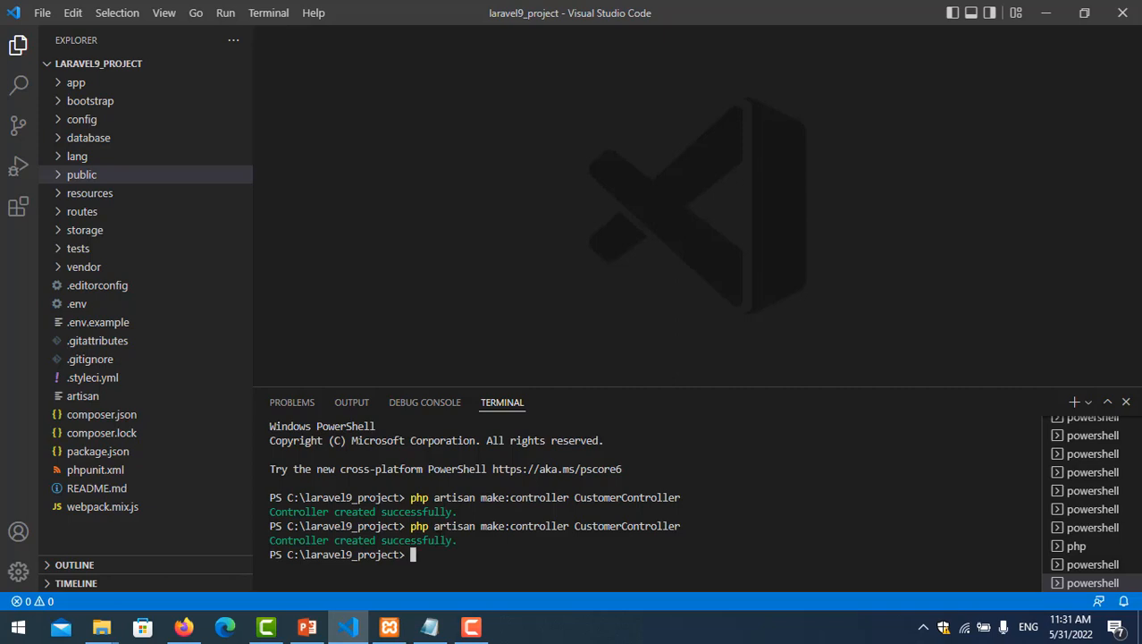
# Open CustomerController.php from the app Controllers folder in the Explorer
pyautogui.click(82, 174)
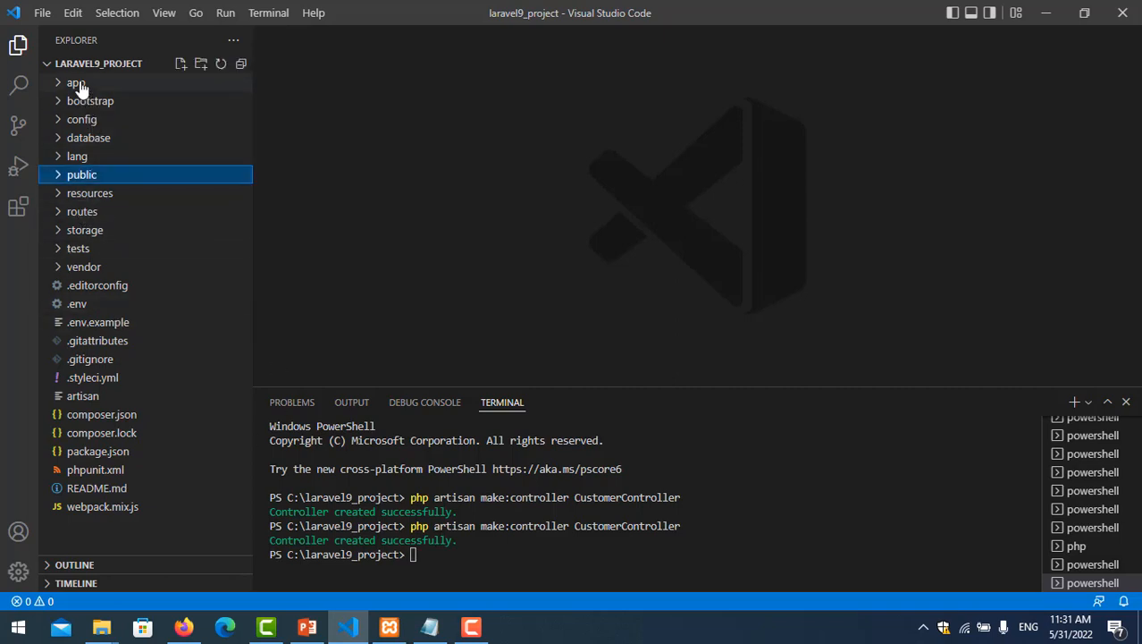
pyautogui.click(75, 83)
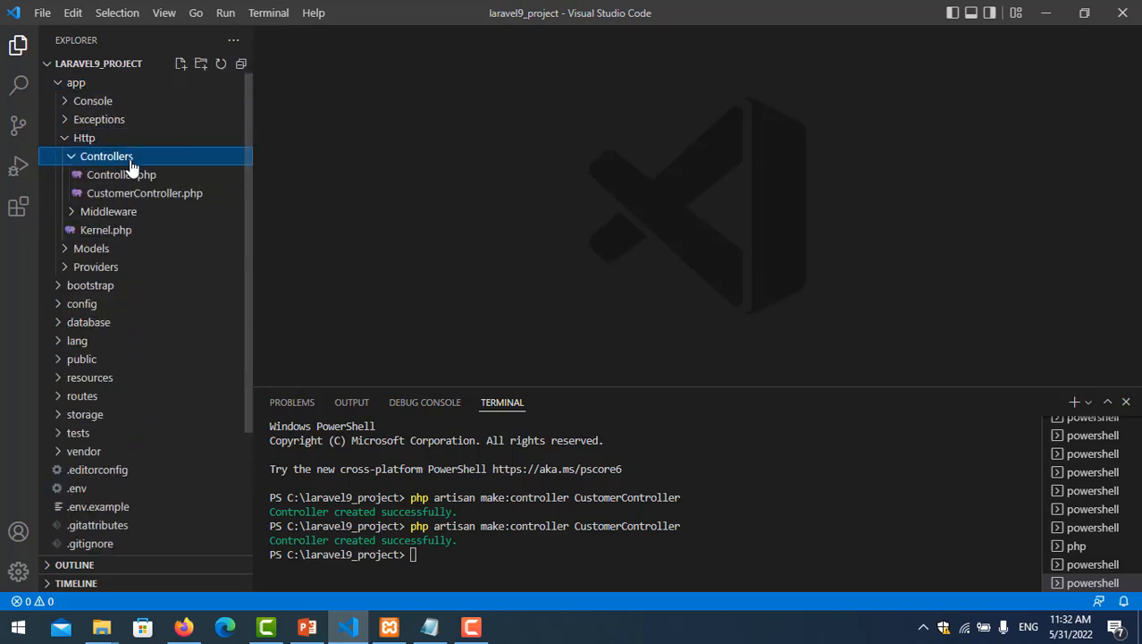
pyautogui.doubleClick(144, 193)
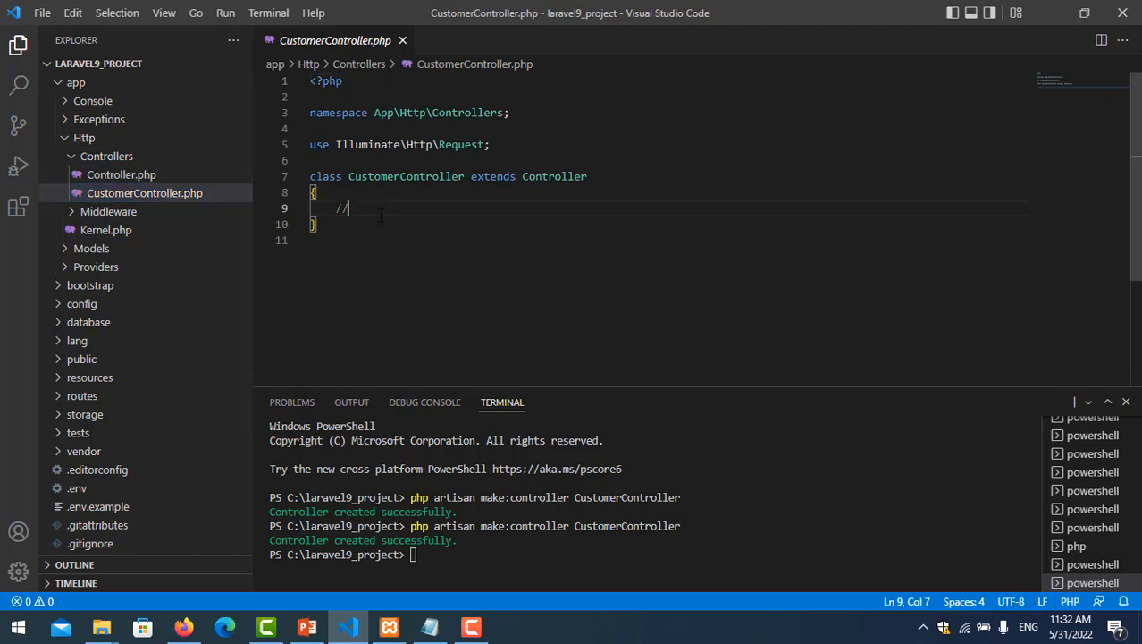
# Write a showData() function that returns the string "testing"
pyautogui.write('fun')
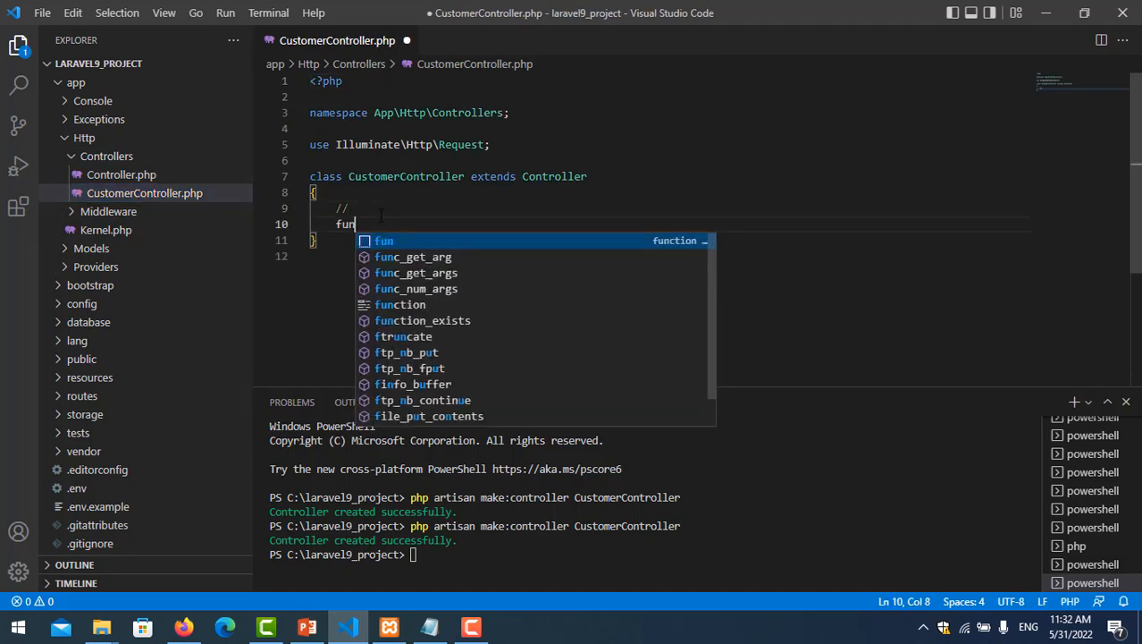
pyautogui.write('ction')
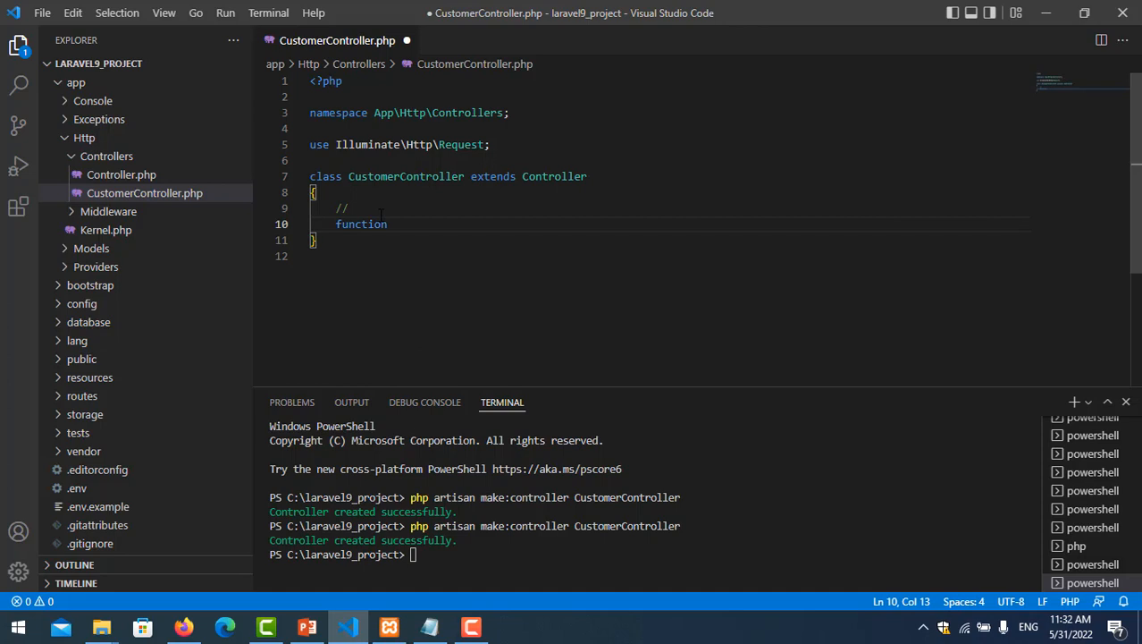
pyautogui.write('showD')
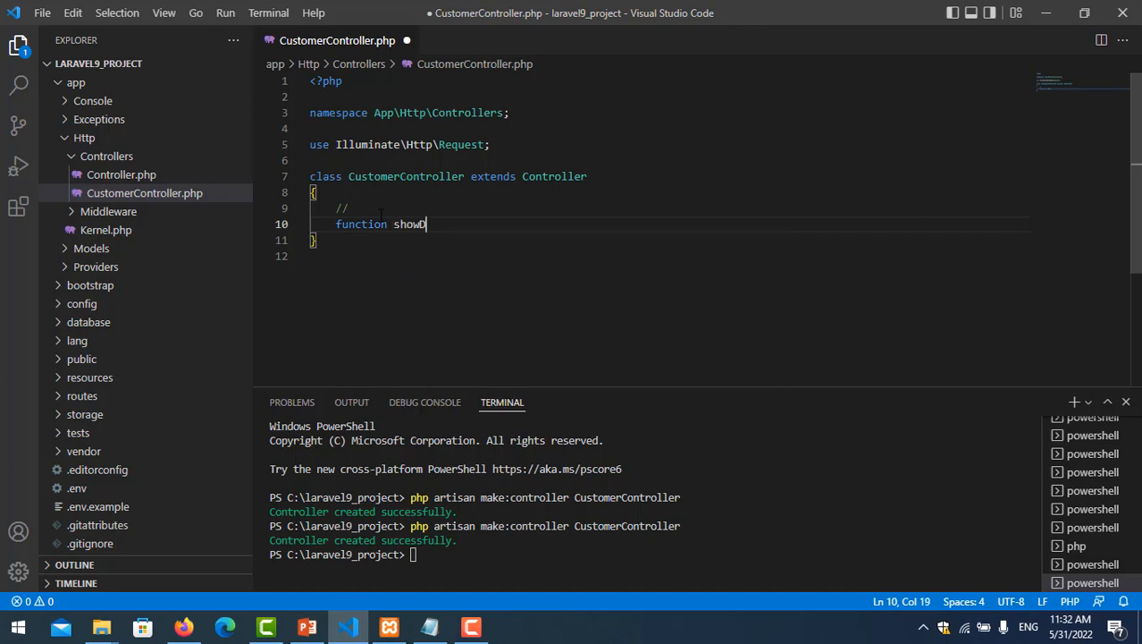
pyautogui.write('ta')
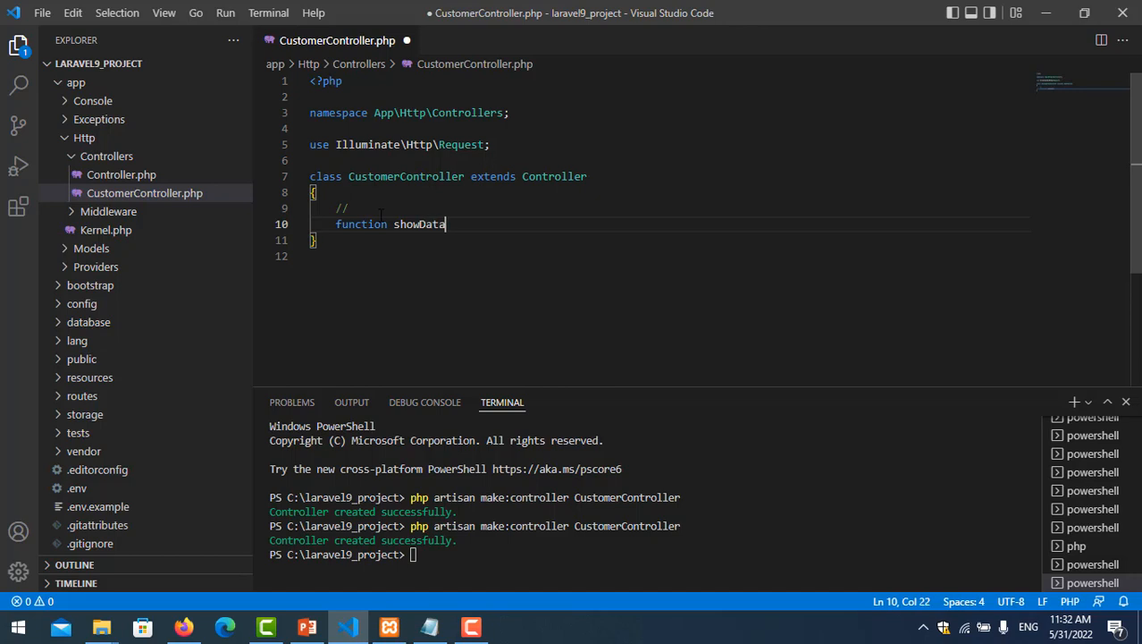
pyautogui.write('(){')
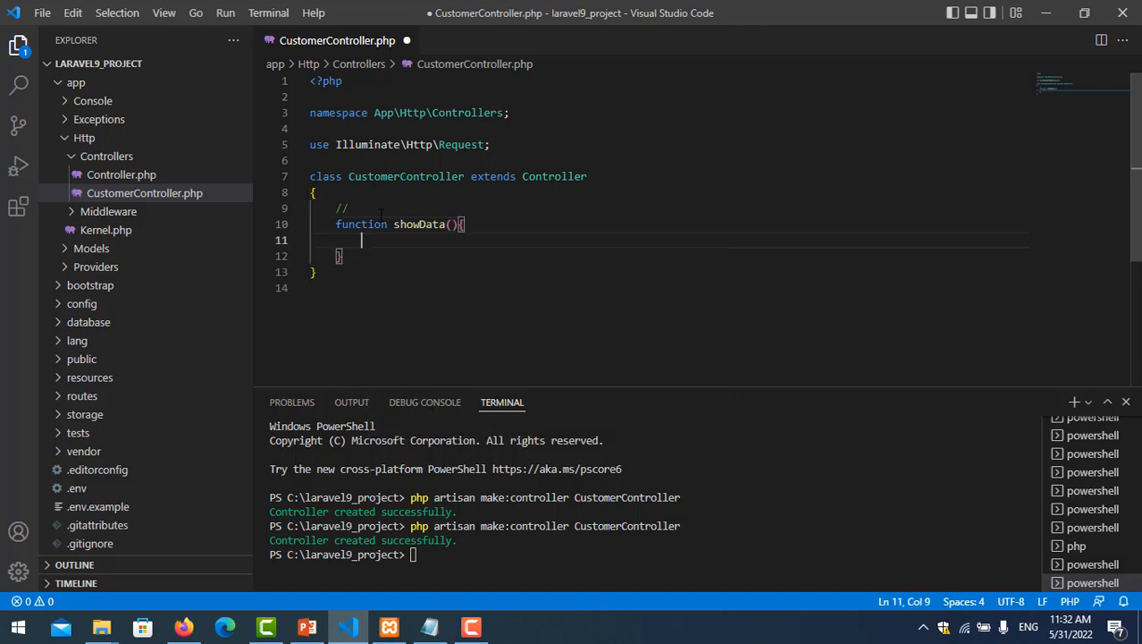
pyautogui.write('return')
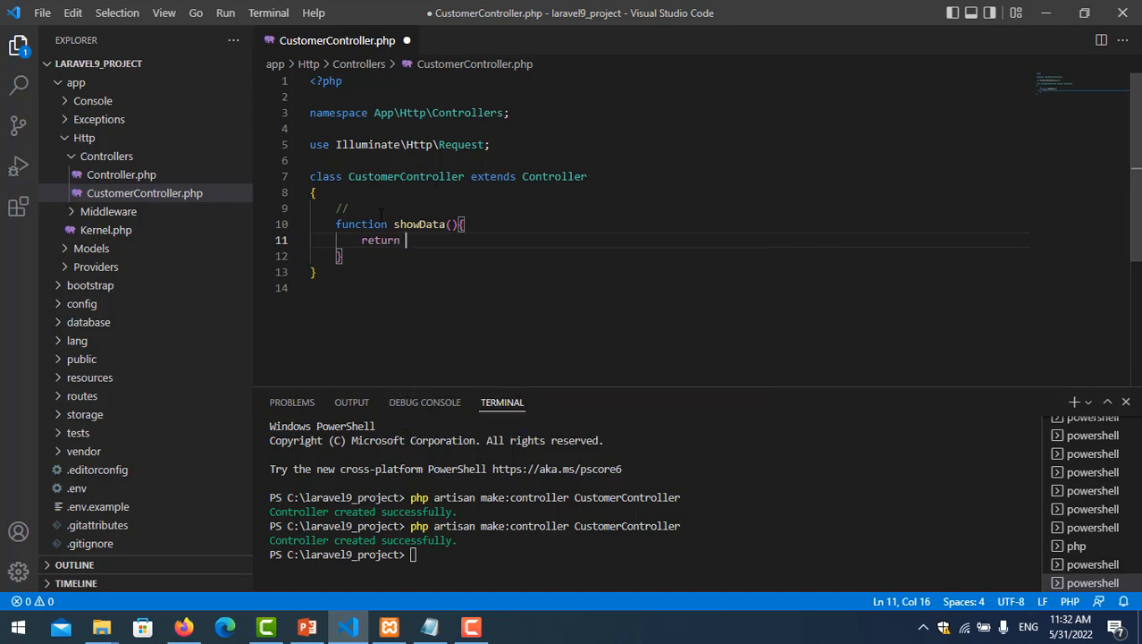
pyautogui.write('"')
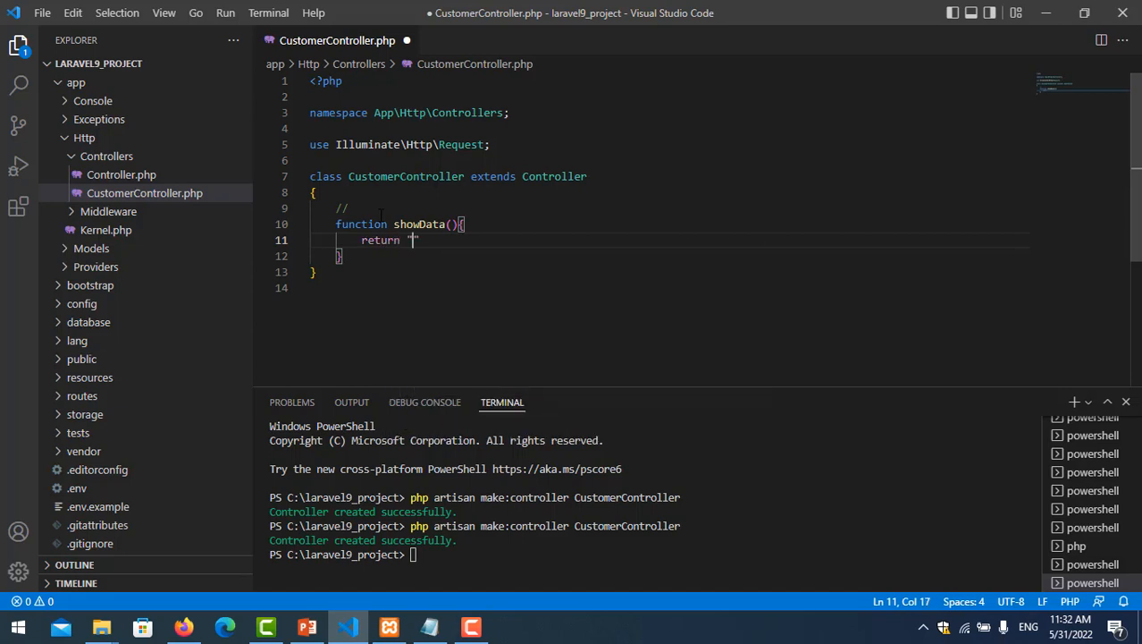
pyautogui.write('testid')
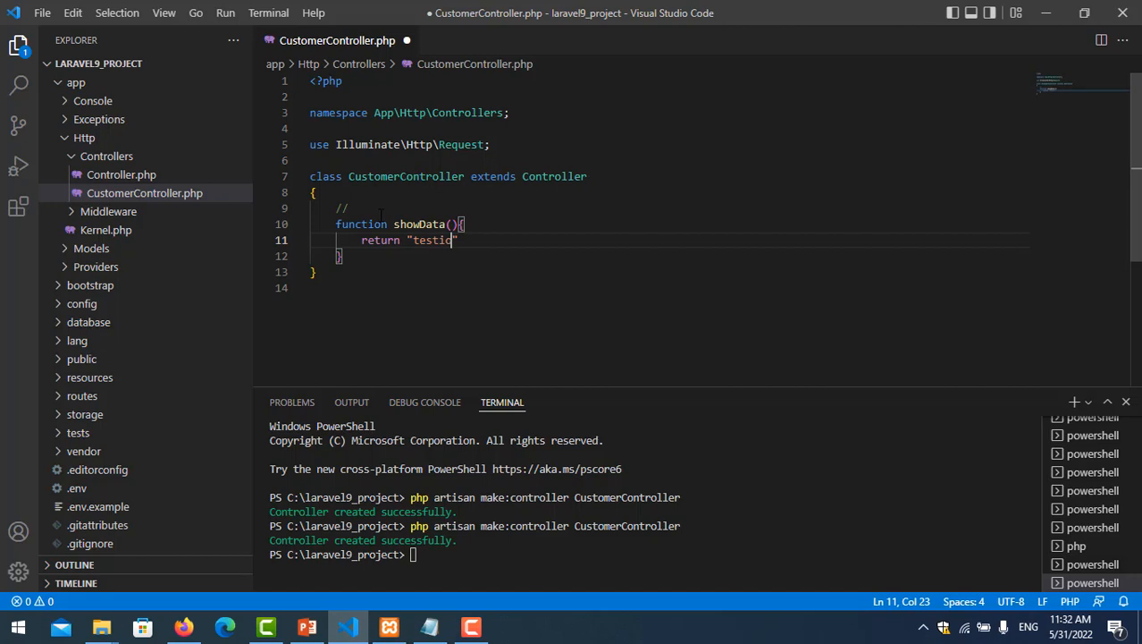
pyautogui.write('ng')
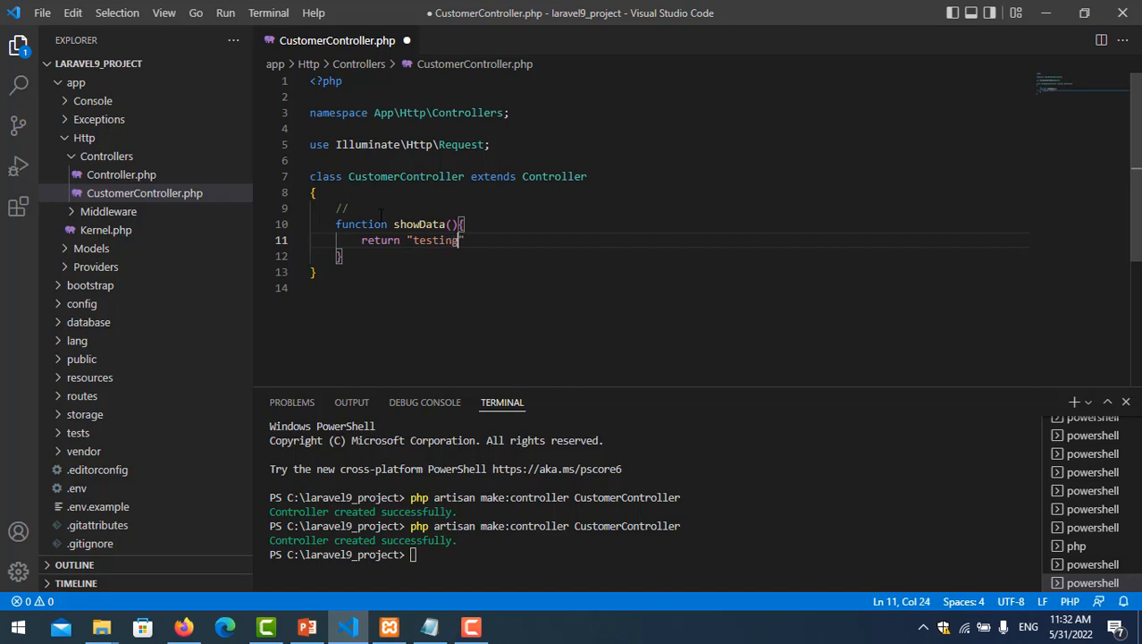
pyautogui.write('";')
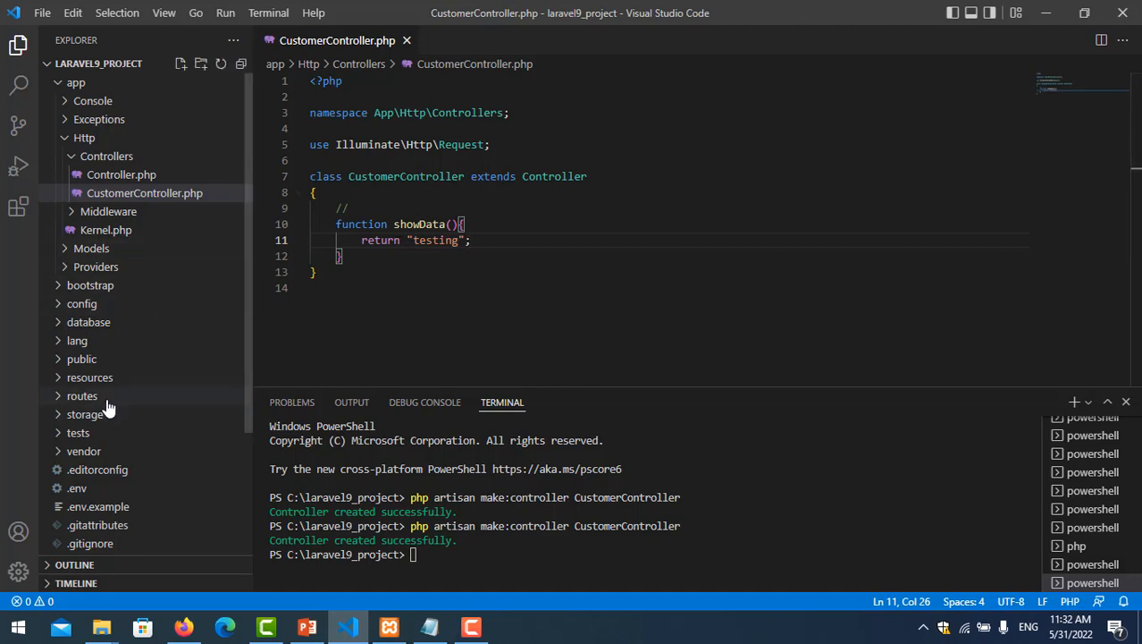
# In web.php, add Route::get('list', [CustomerController::class, 'showData']);
pyautogui.click(94, 427)
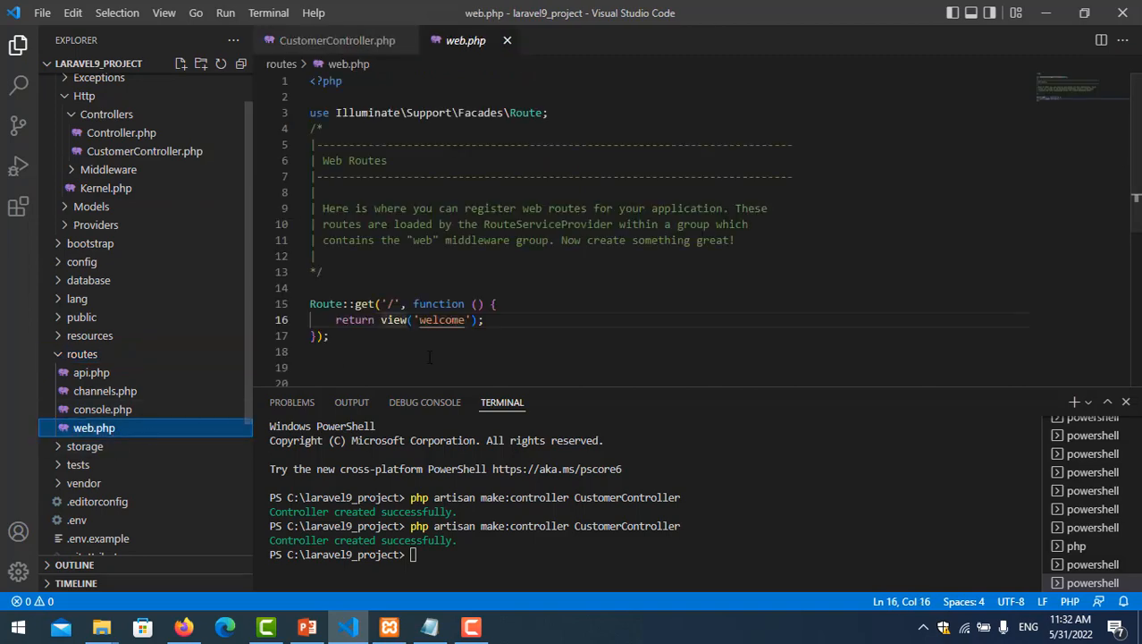
pyautogui.write('R')
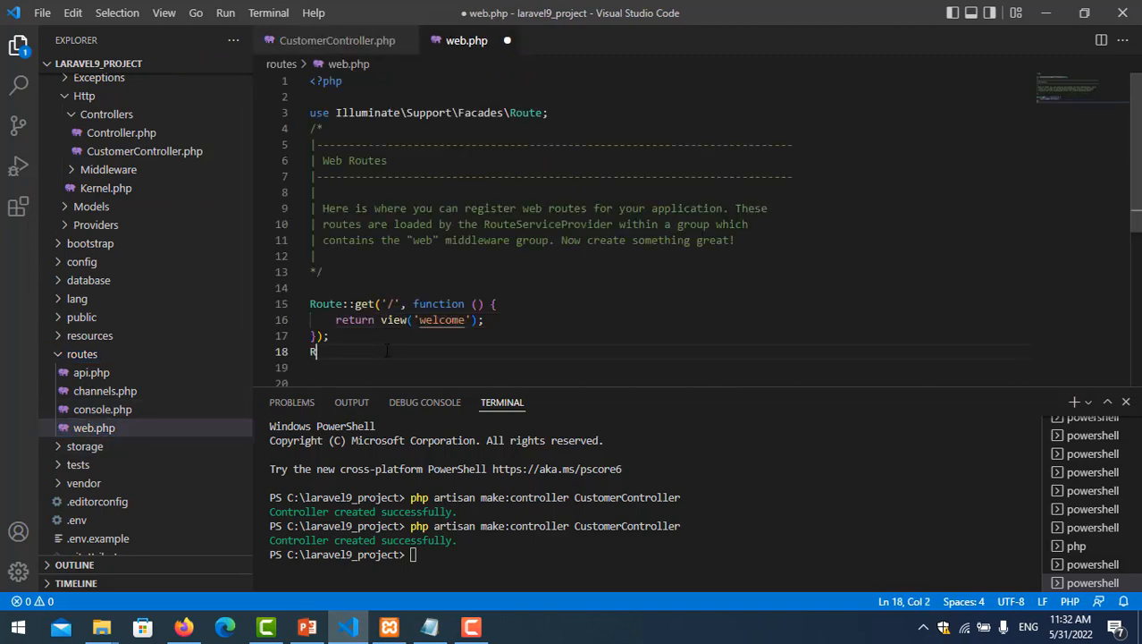
pyautogui.write('oute')
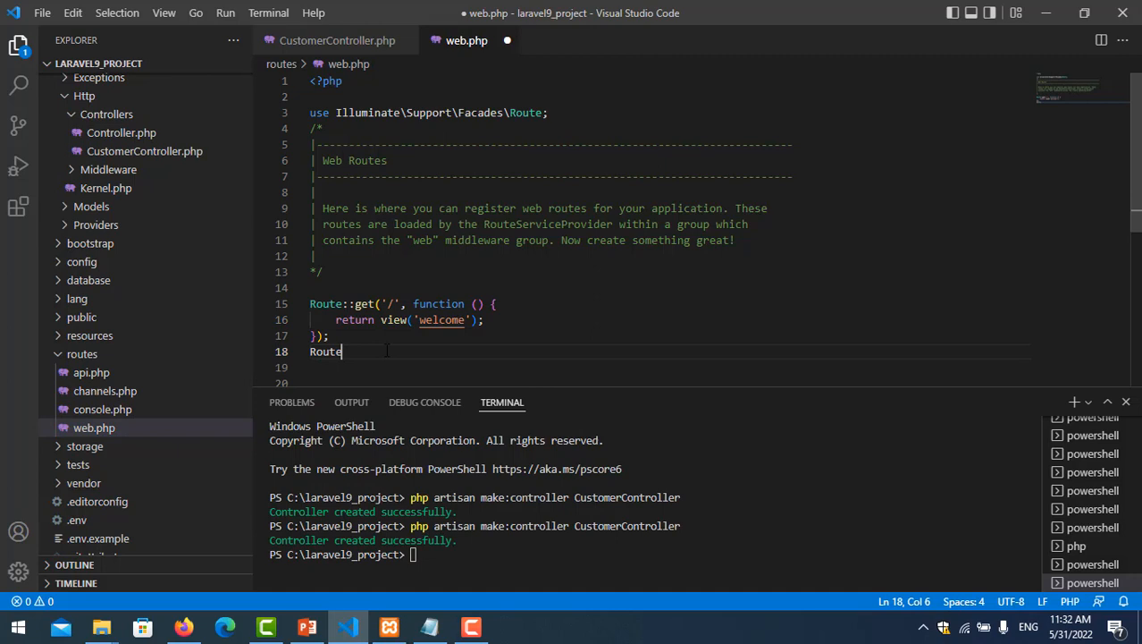
pyautogui.write('::get')
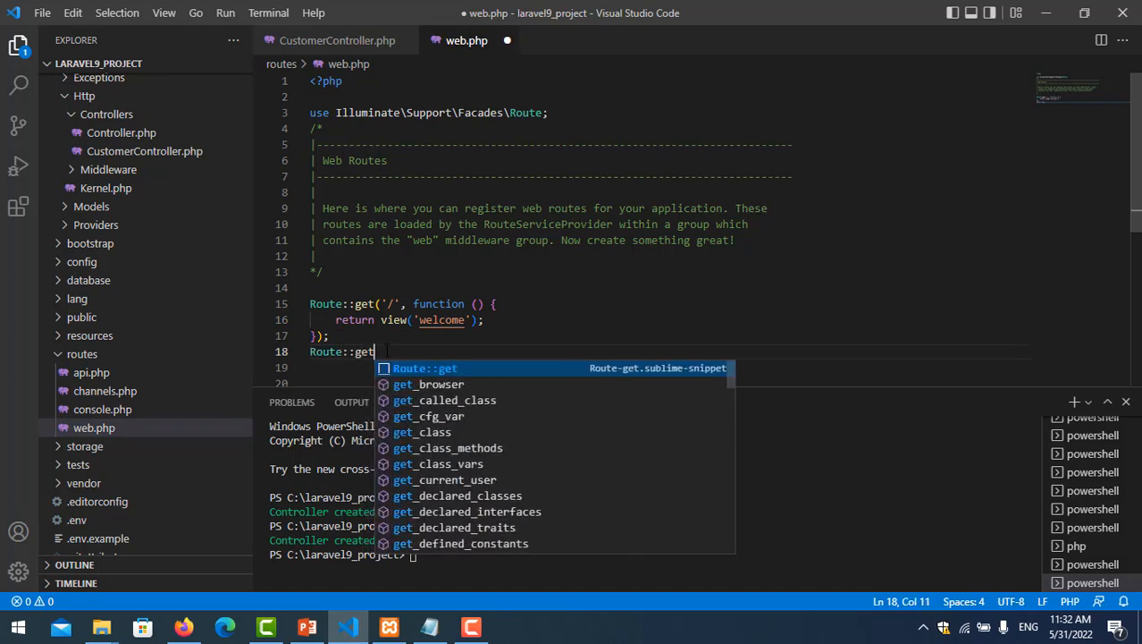
pyautogui.write("('')")
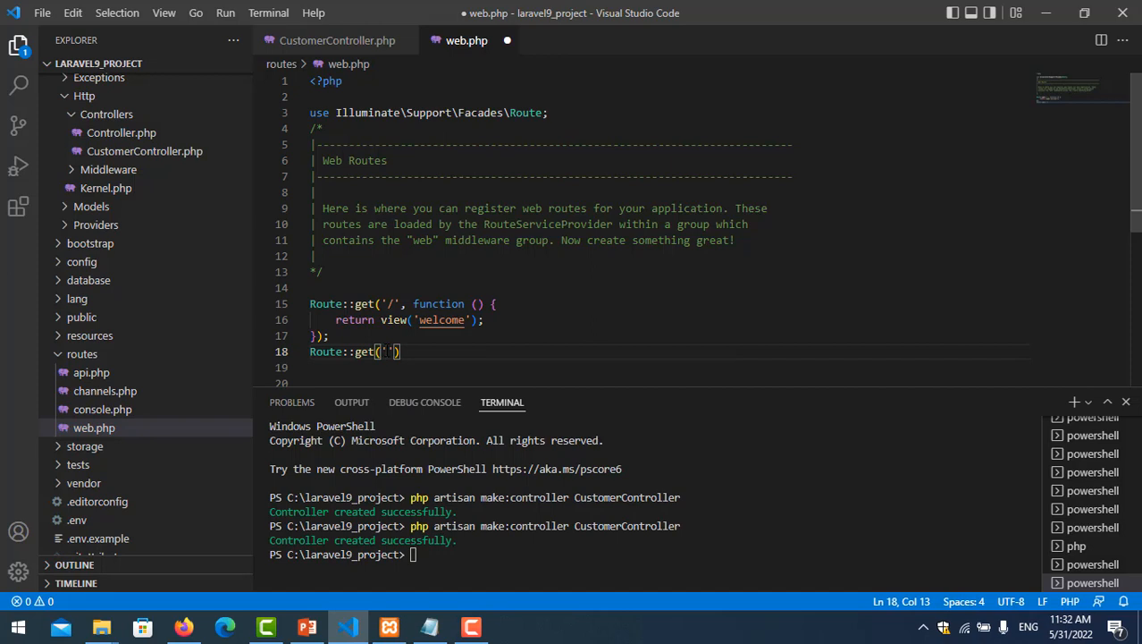
pyautogui.write('list')
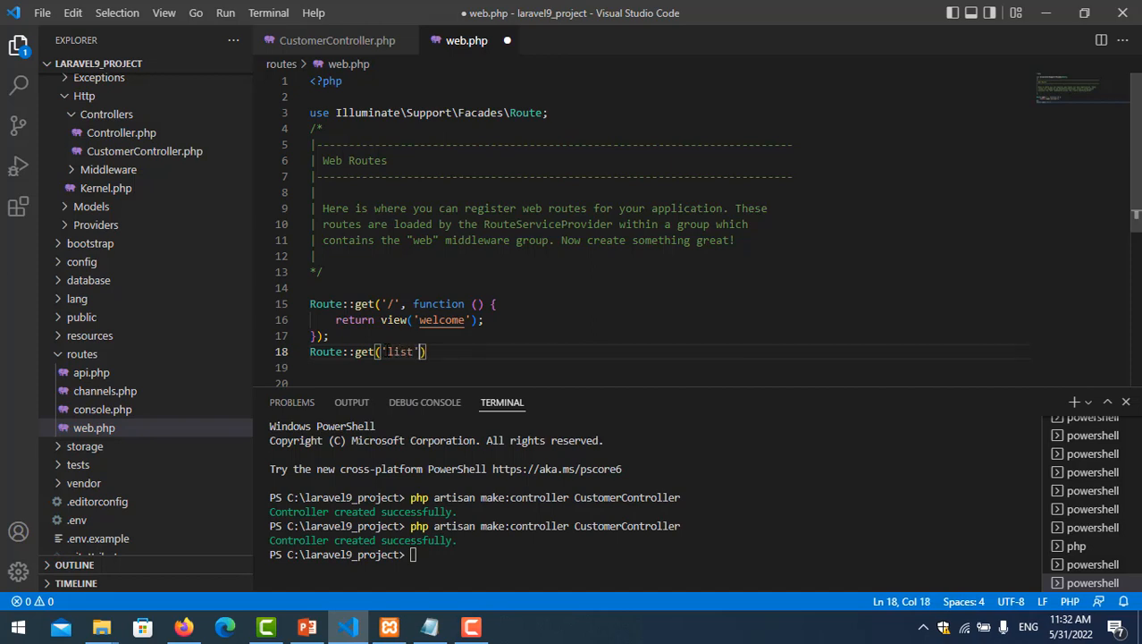
pyautogui.write(',[]')
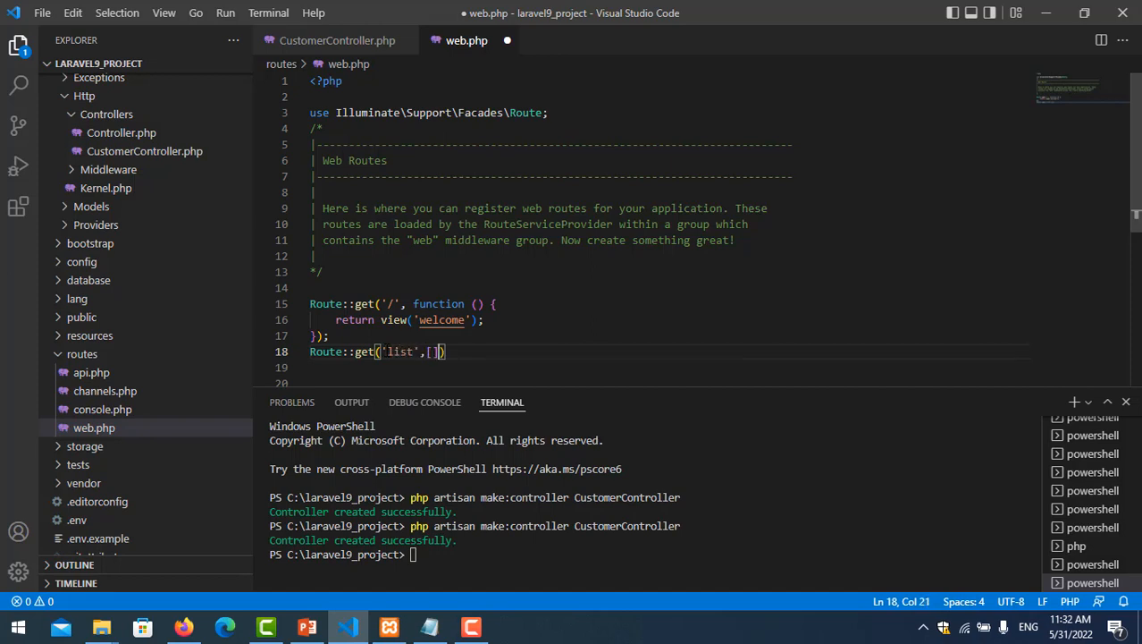
pyautogui.write('CustomerController::class,')
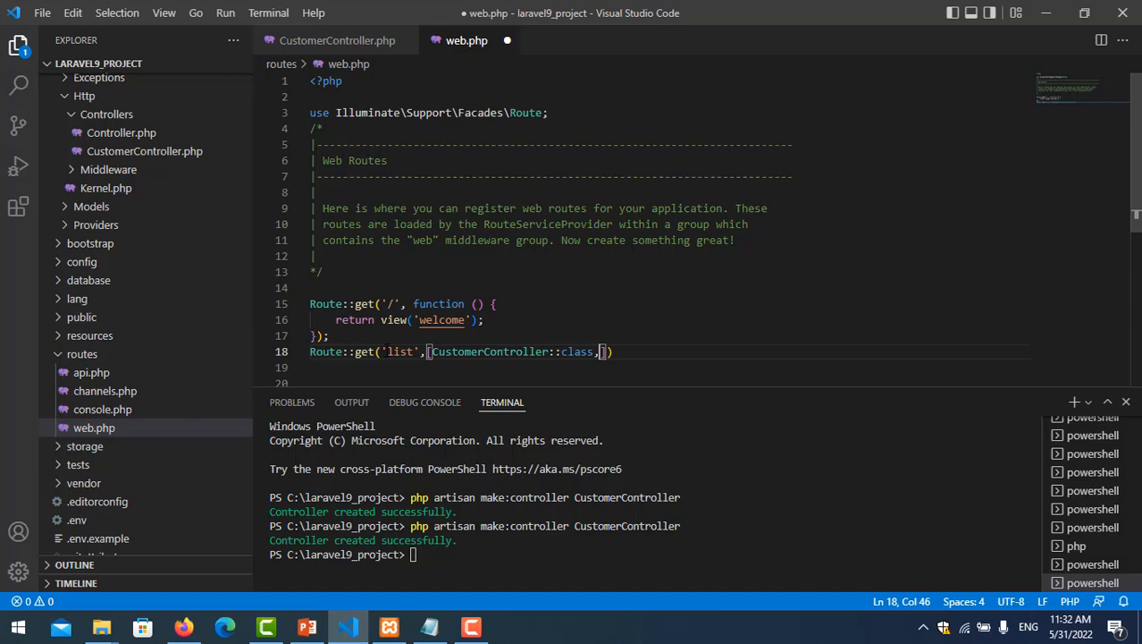
pyautogui.write("'show'")
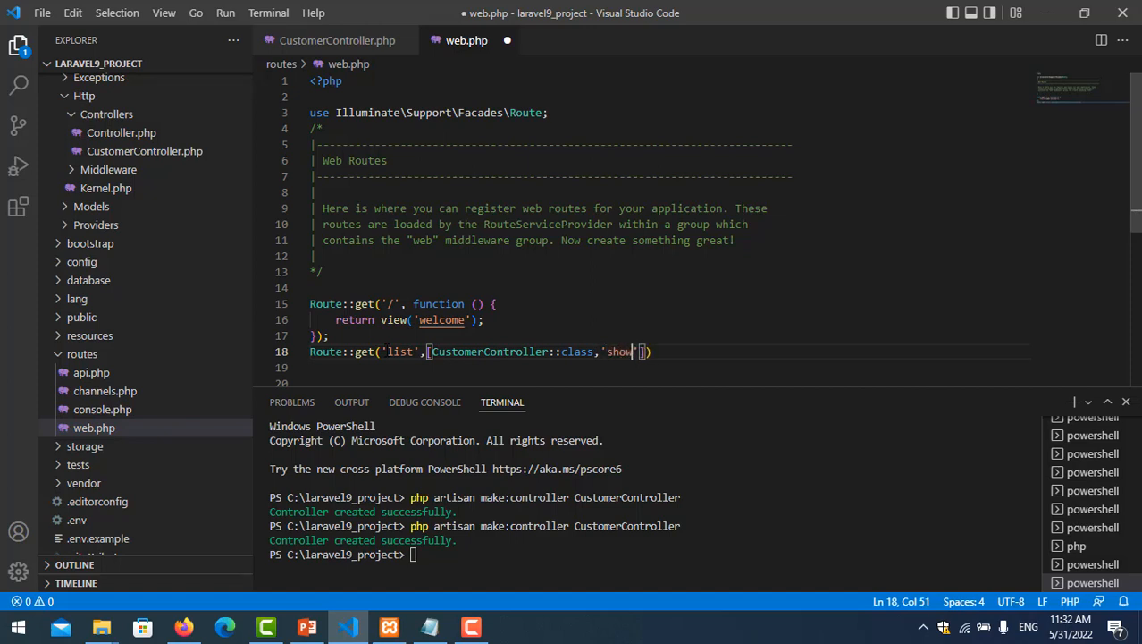
pyautogui.write('Data')
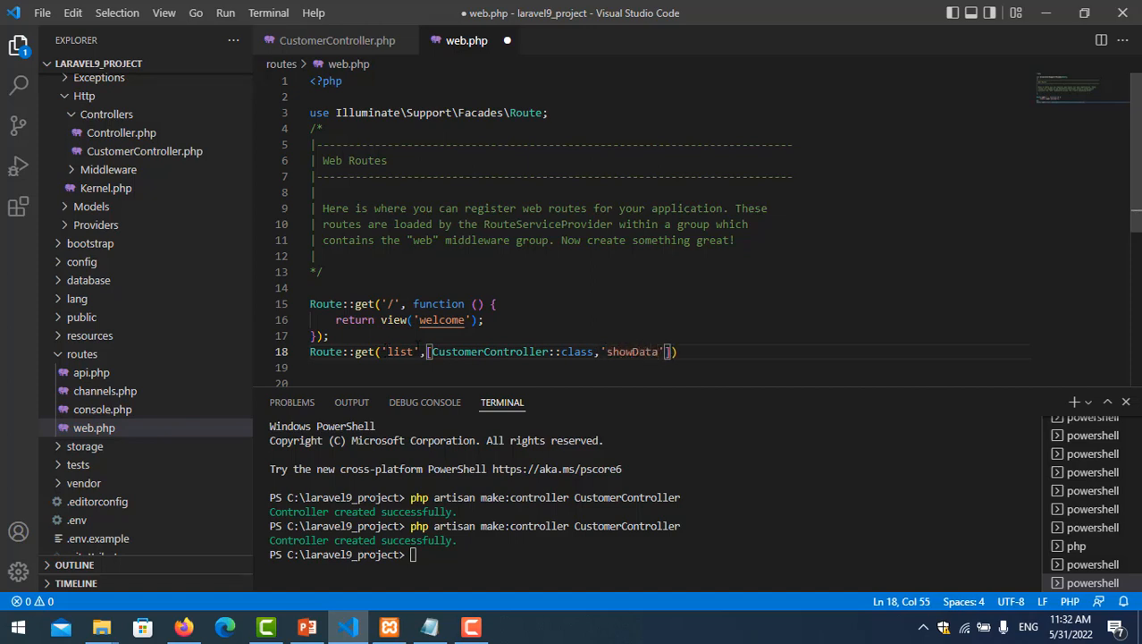
pyautogui.write(']);')
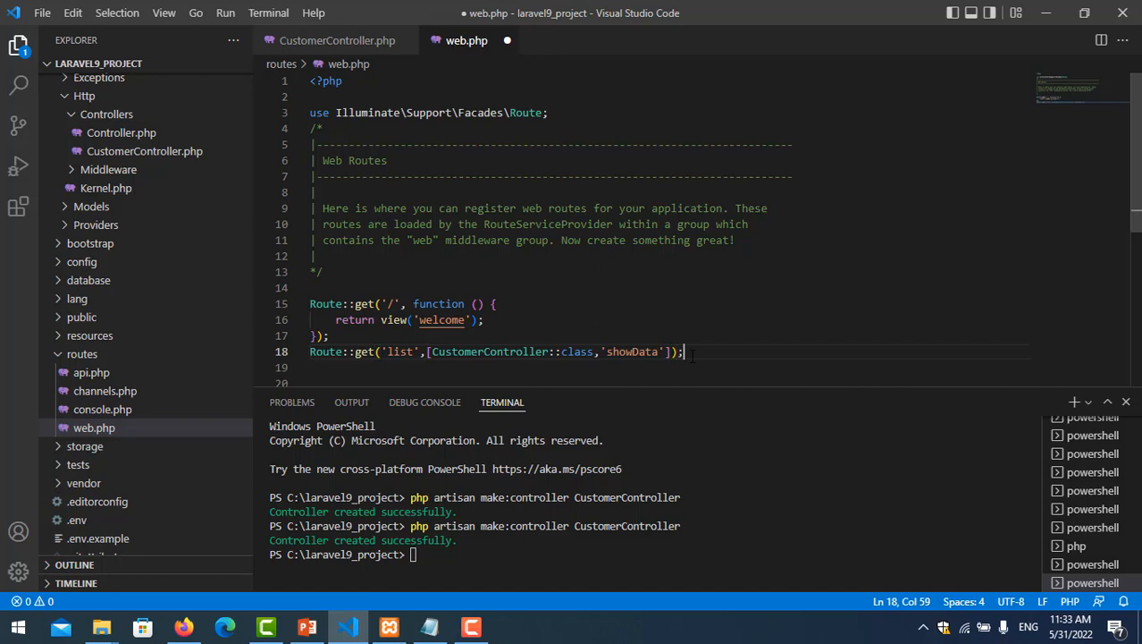
# Type a 'use App\Http\Controllers\CustomerController' import line below the Route import
pyautogui.click(626, 113)
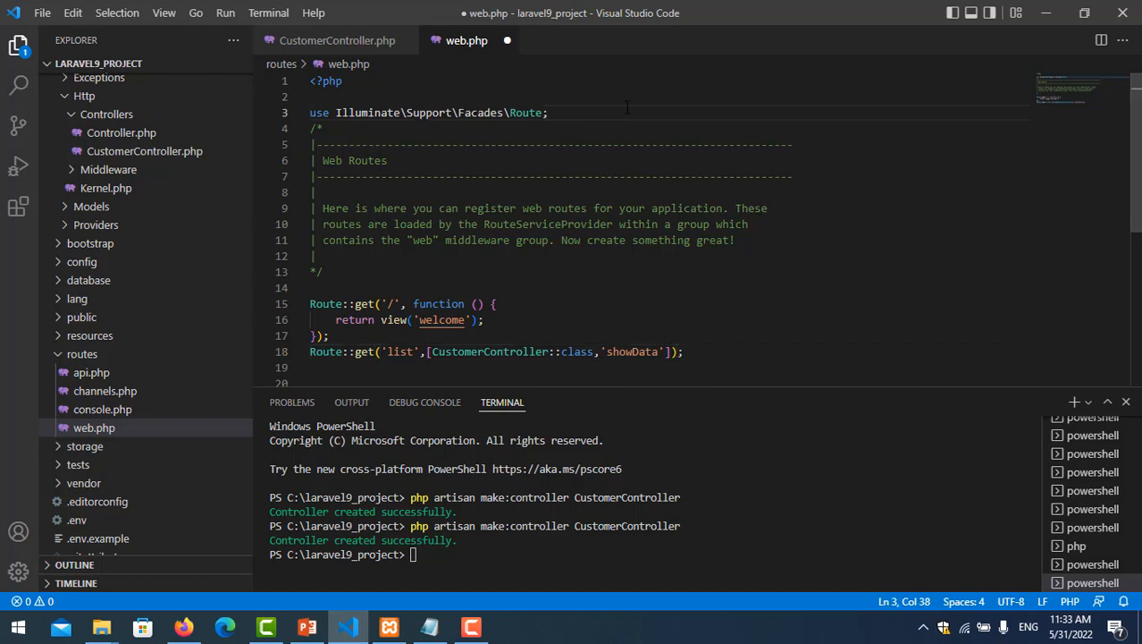
pyautogui.write('use')
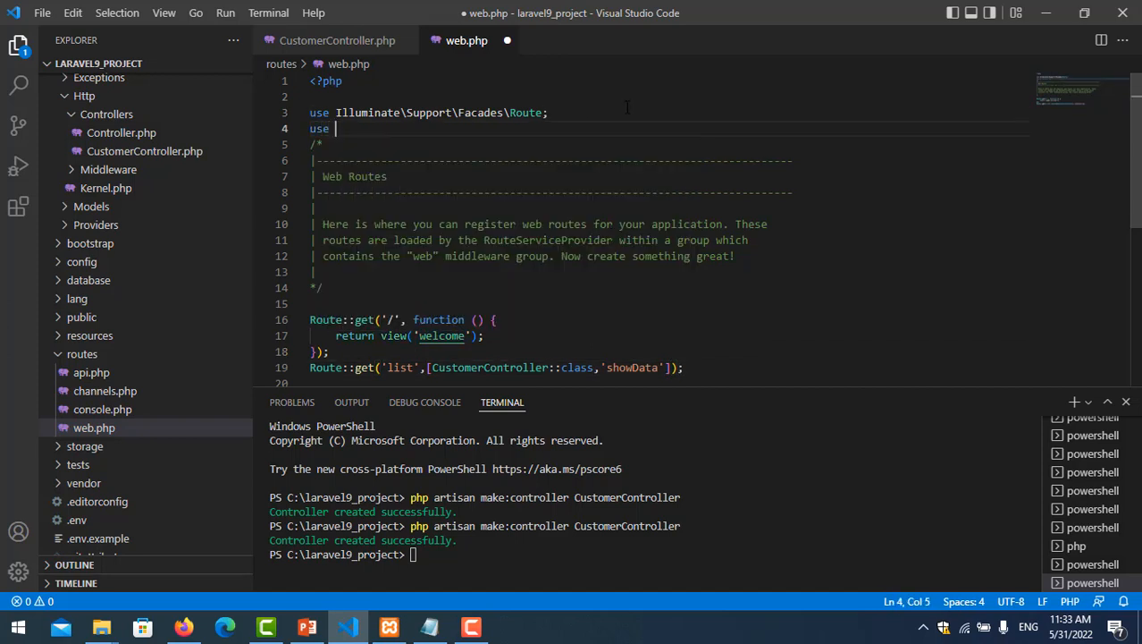
pyautogui.write('A')
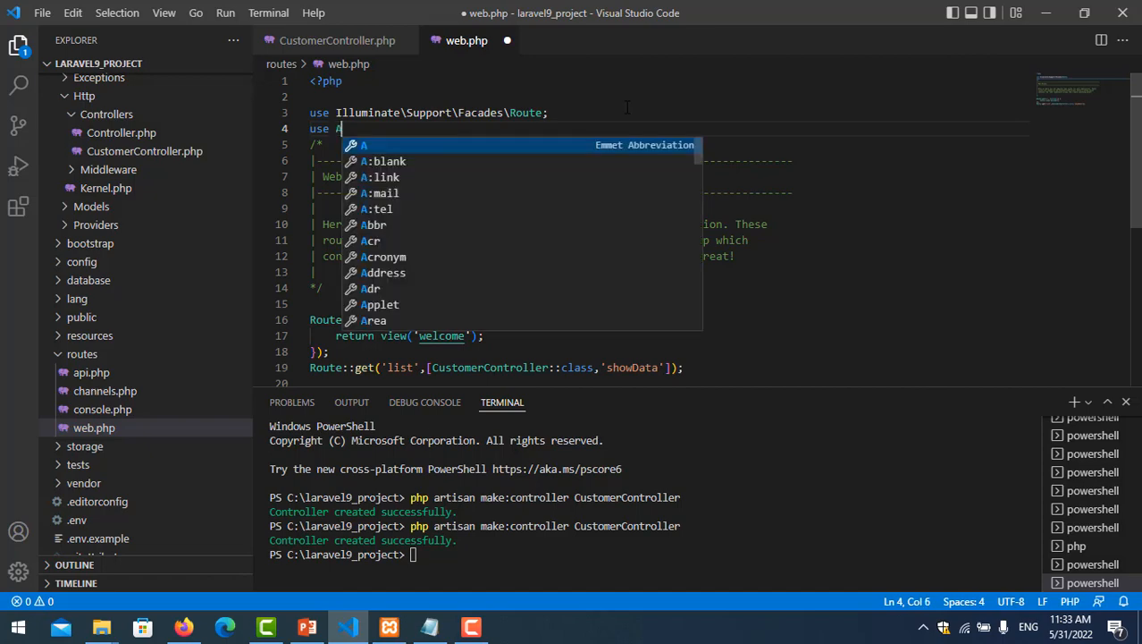
pyautogui.write('pp\\')
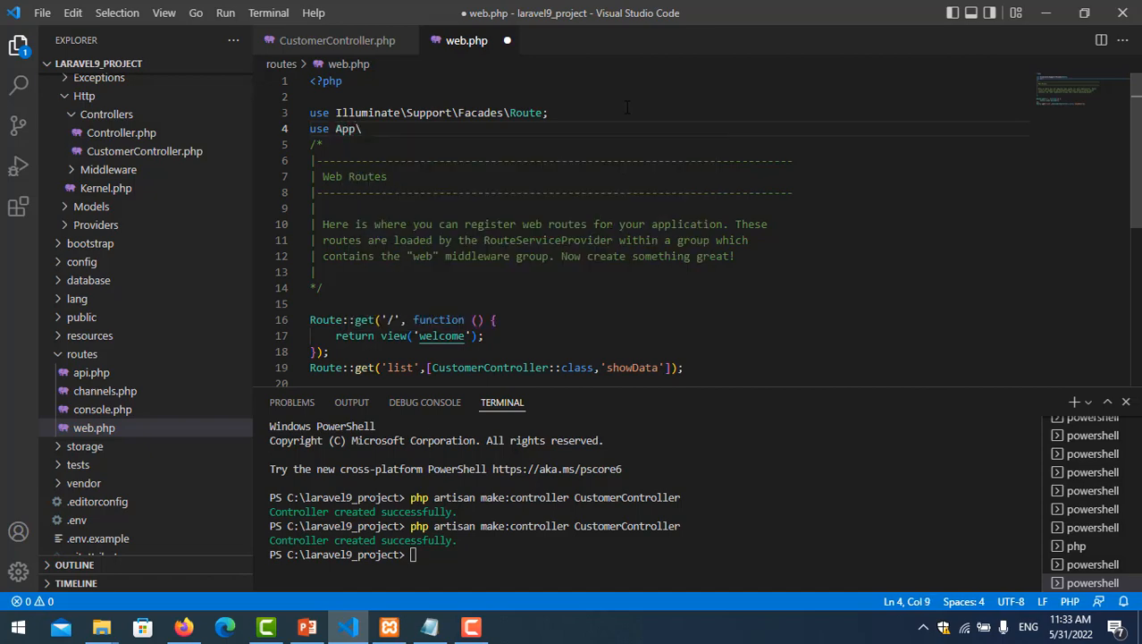
pyautogui.write('Http')
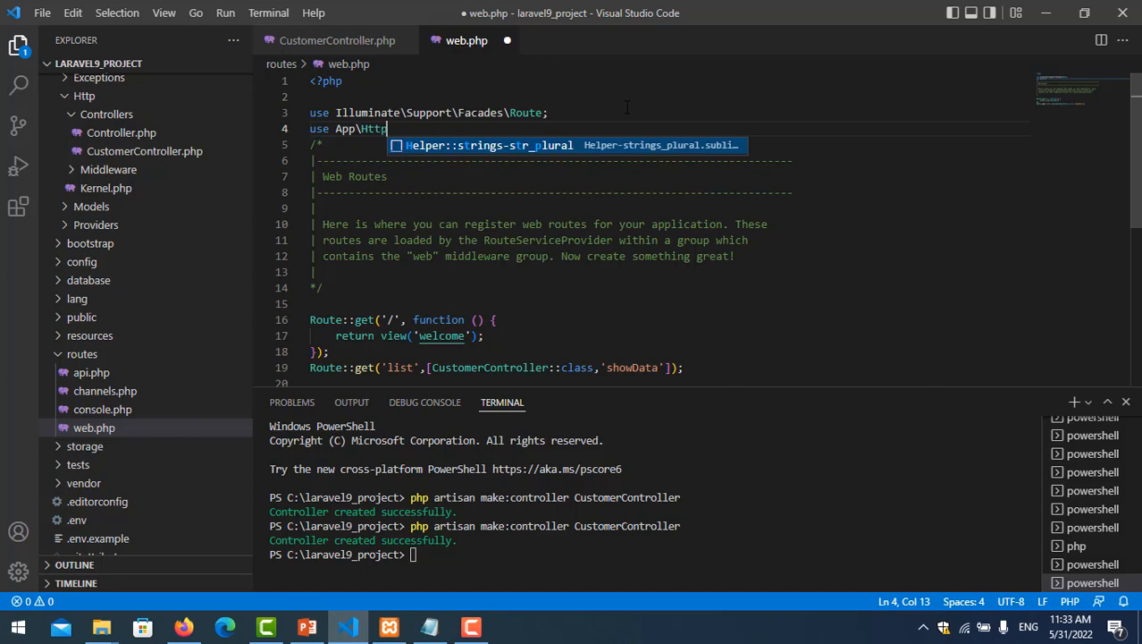
pyautogui.write('\\Co')
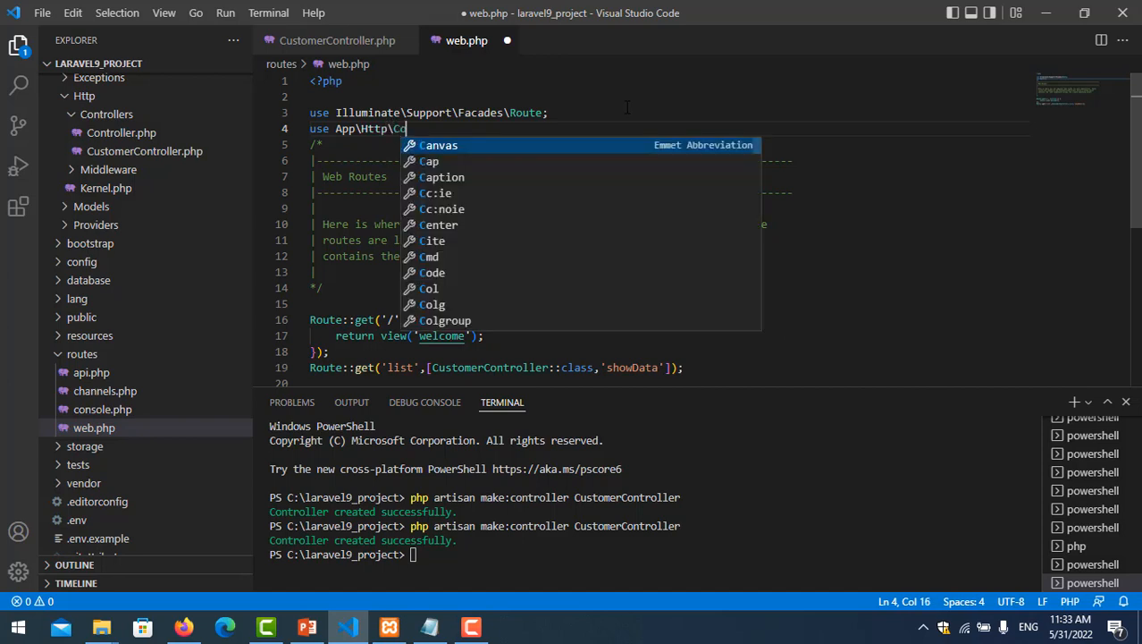
pyautogui.write('ntroller')
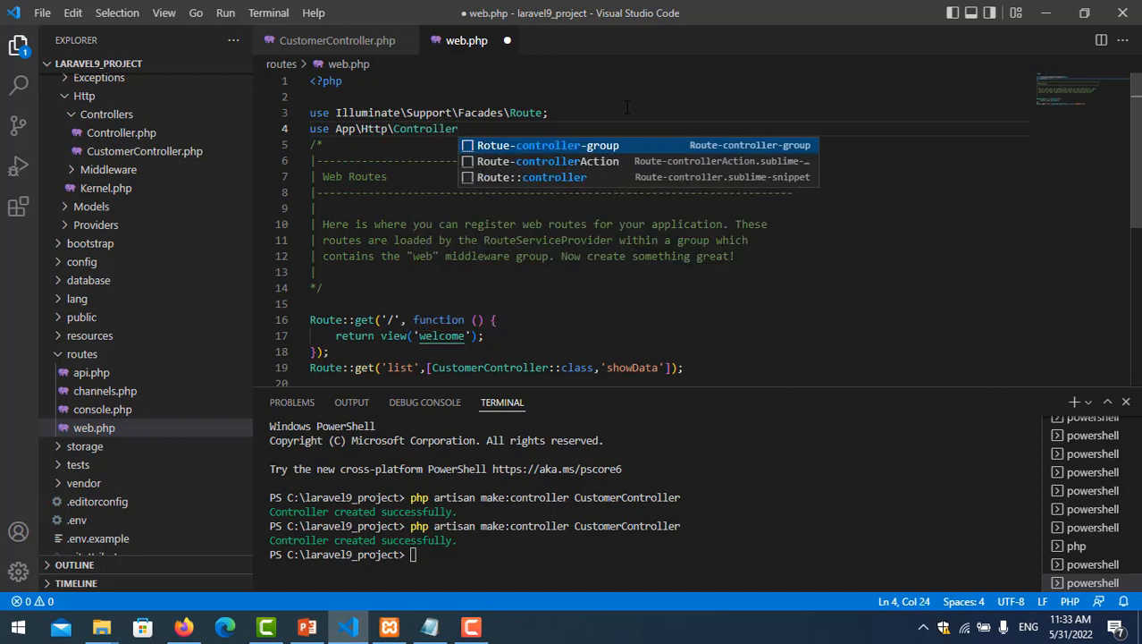
pyautogui.write('s\\')
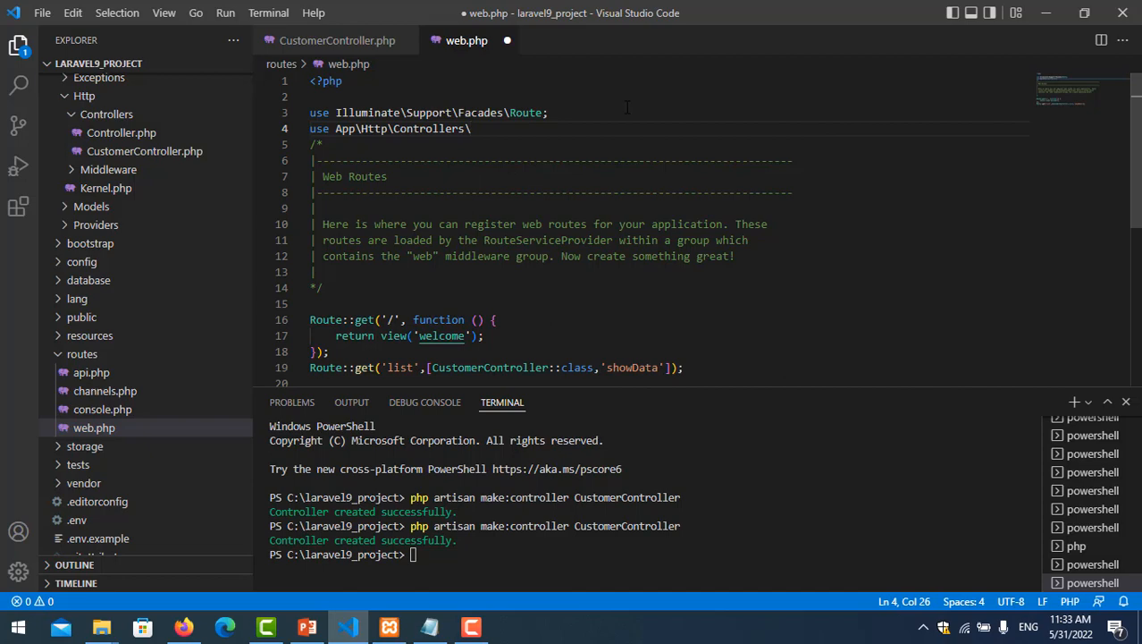
pyautogui.write('Cust')
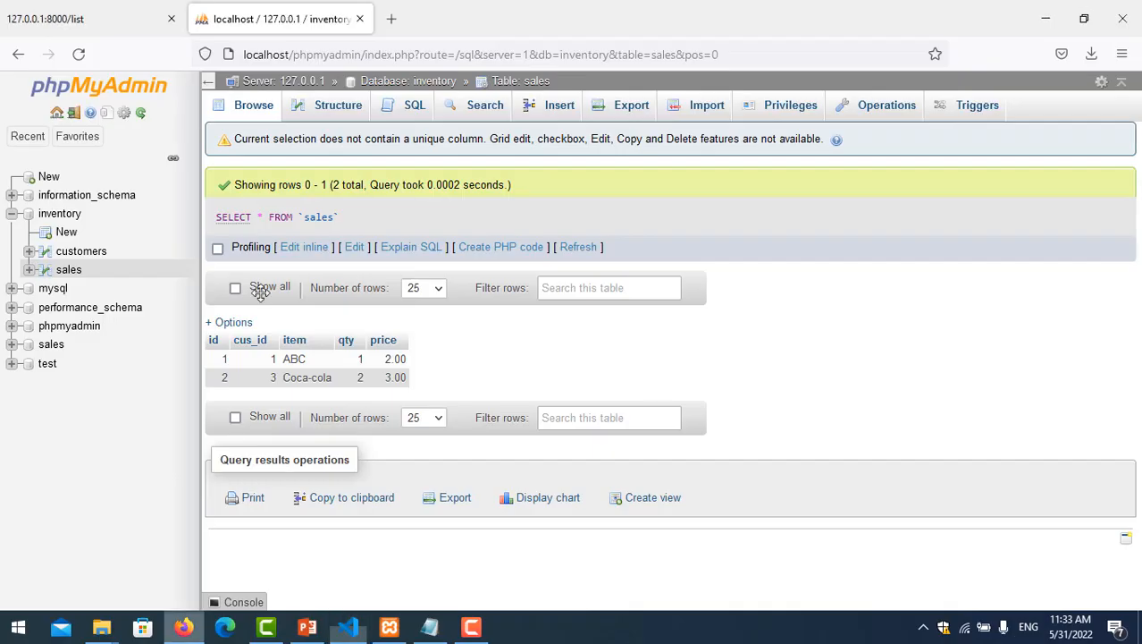
# Switch back to Visual Studio Code and scroll through the code
pyautogui.click(348, 627)
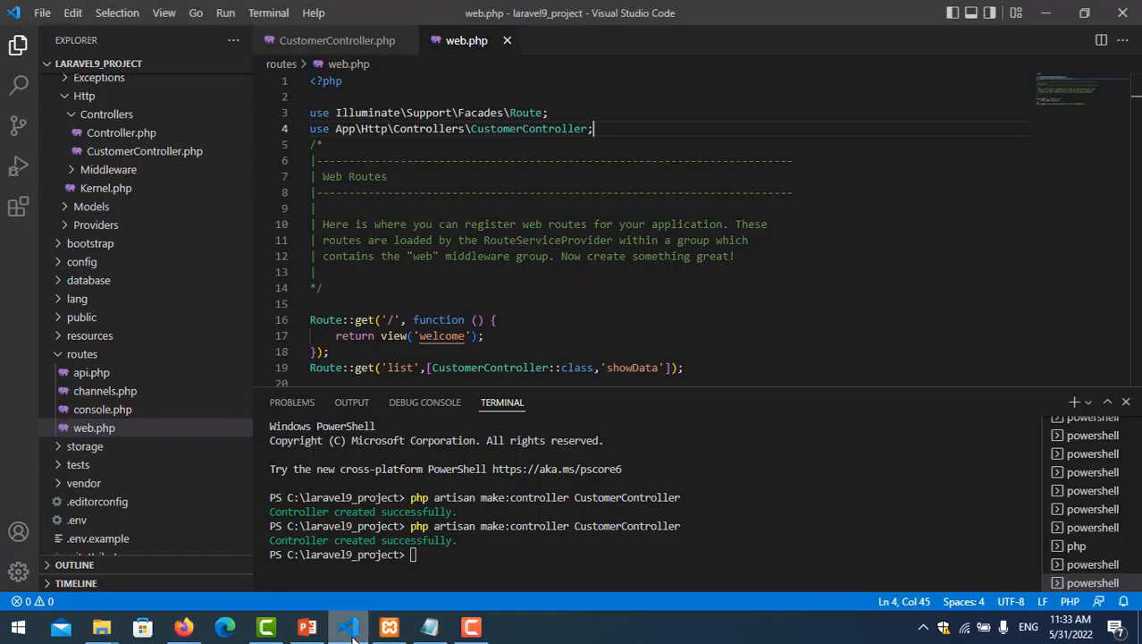
pyautogui.scroll(-3)
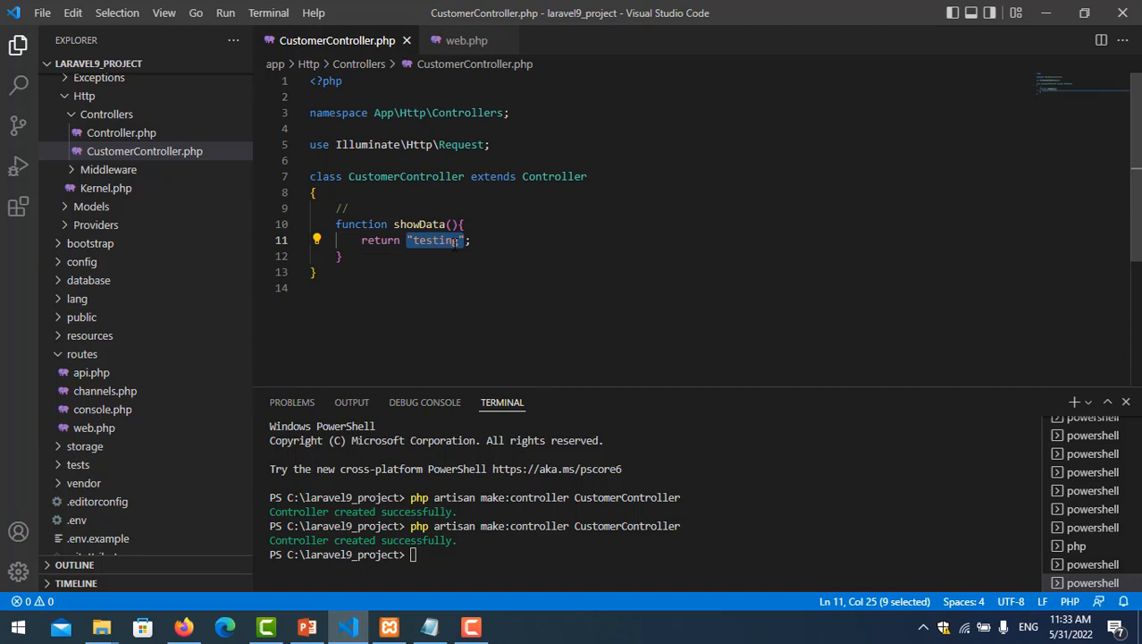
# Delete the "testing" return value and add use Illuminate\Support\Facades\DB; to CustomerController
pyautogui.press('Delete')
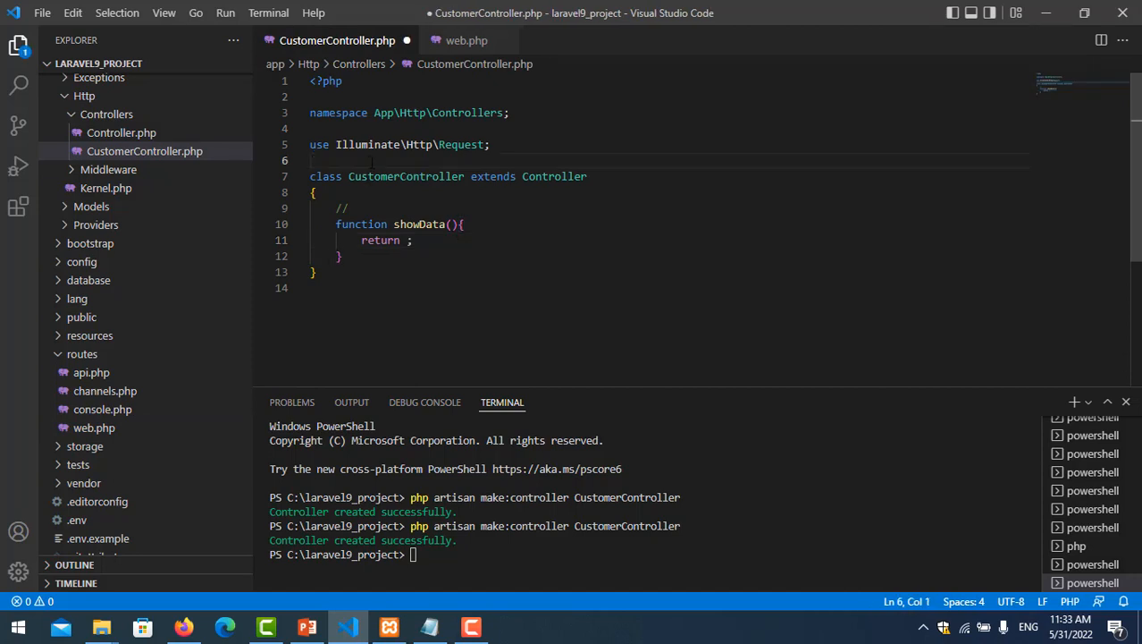
pyautogui.write('use')
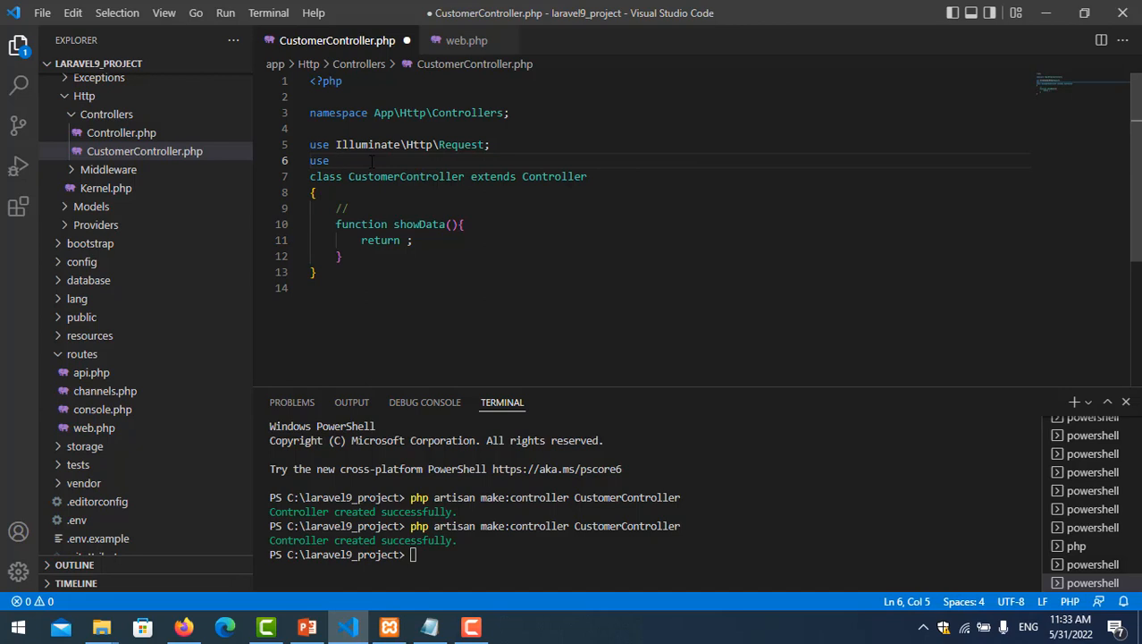
pyautogui.write('D')
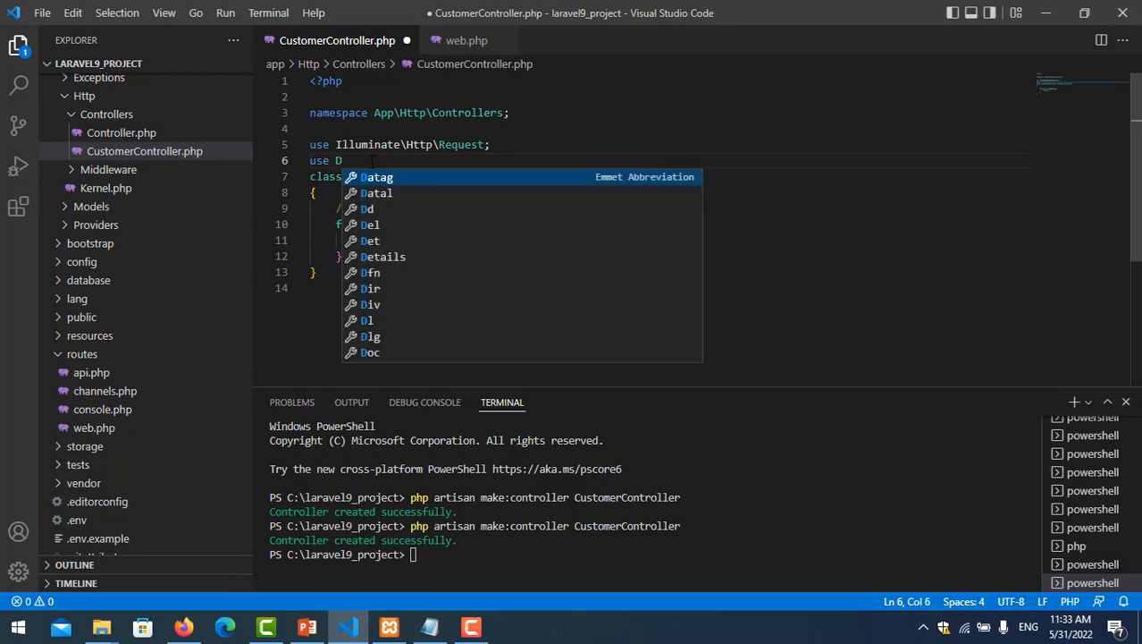
pyautogui.write('I')
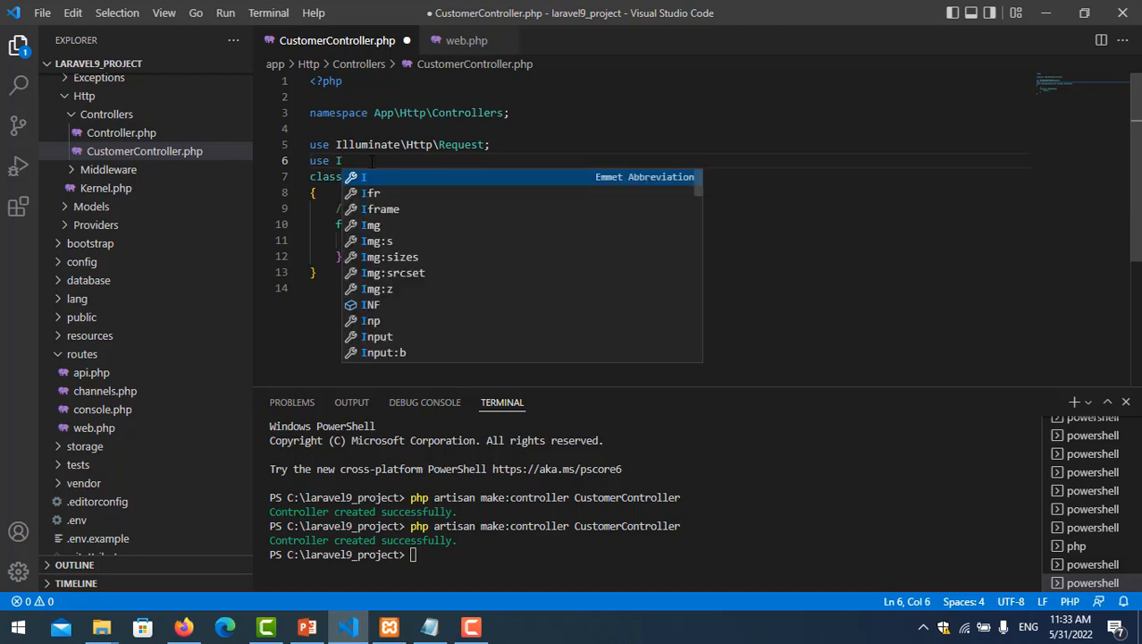
pyautogui.write('llum')
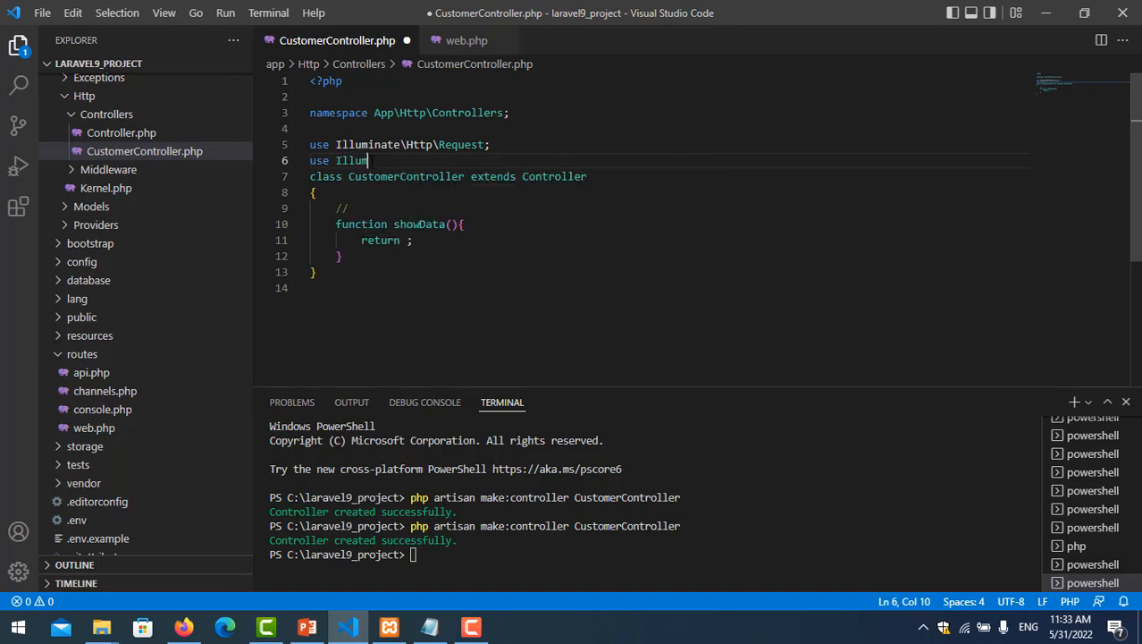
pyautogui.write('inate')
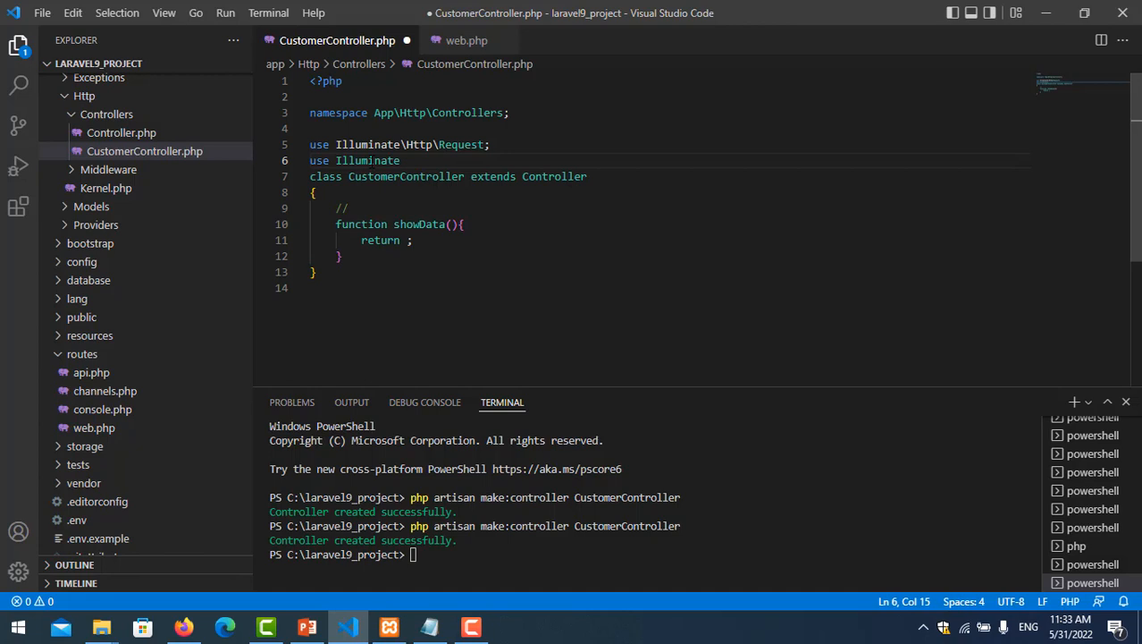
pyautogui.write('\\Support')
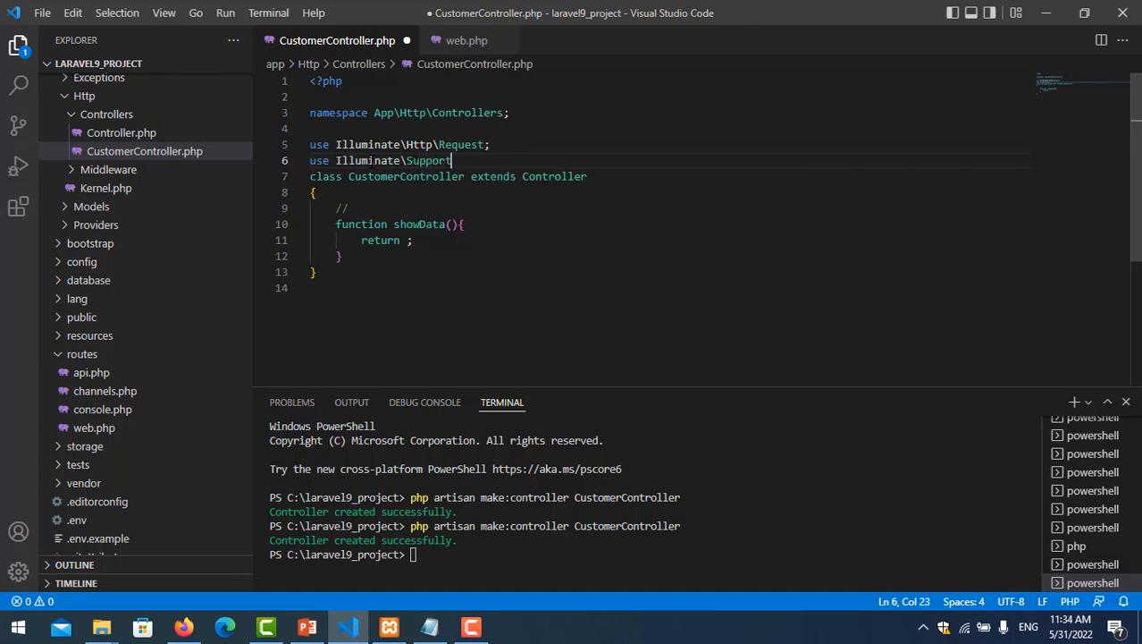
pyautogui.write('\\')
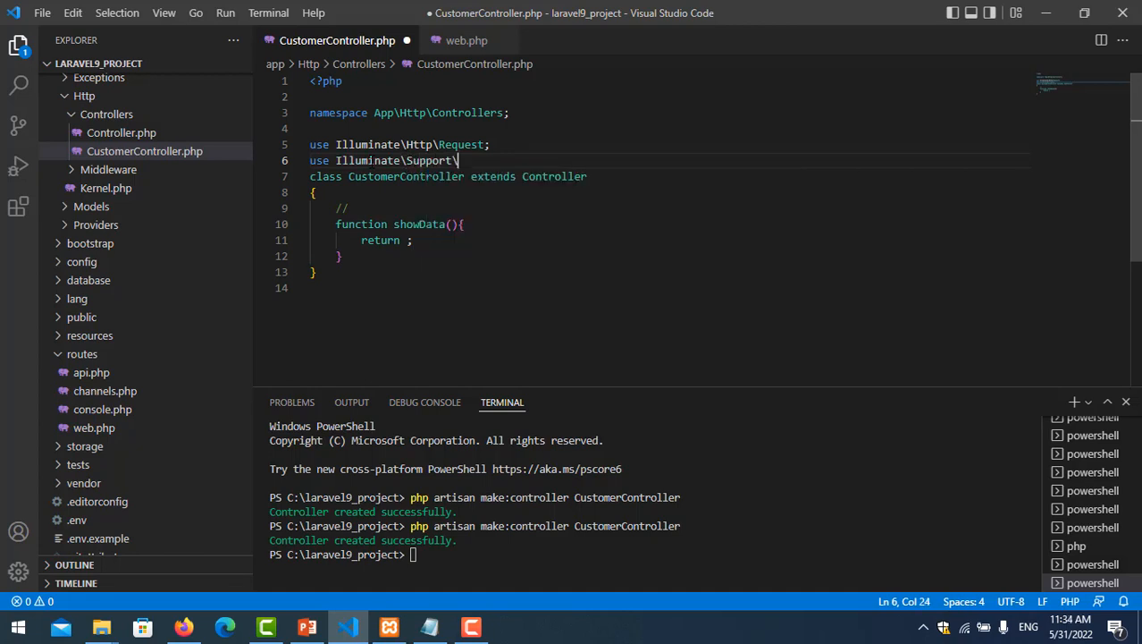
pyautogui.write('Facades\\')
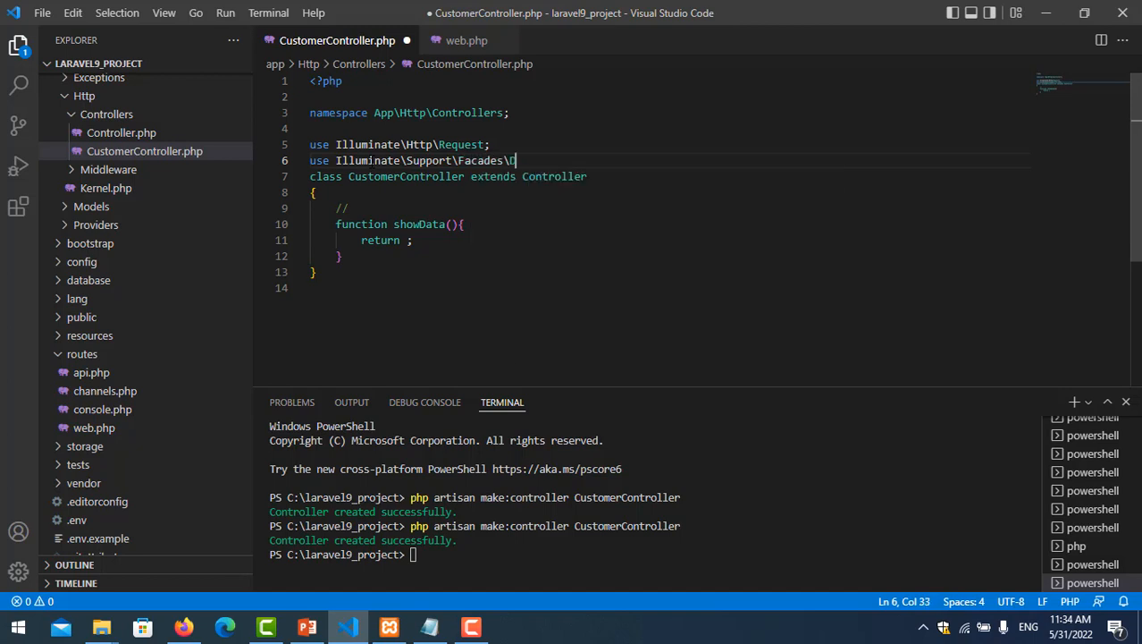
pyautogui.write('DB;')
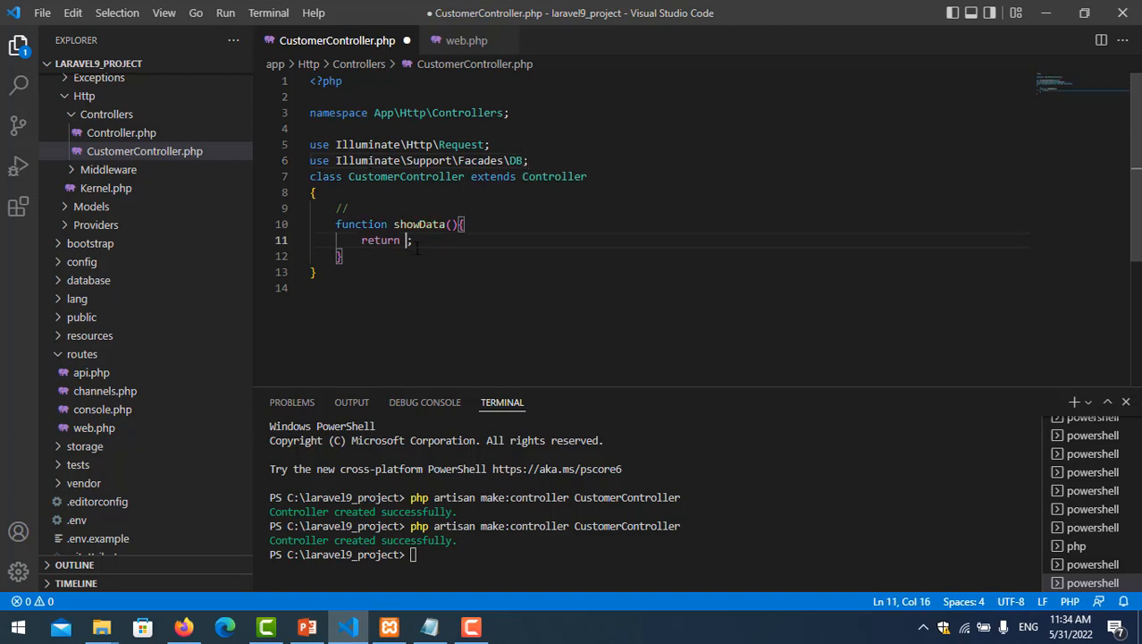
# Make showData start returning DB::table(' with the table name still empty
pyautogui.write('D')
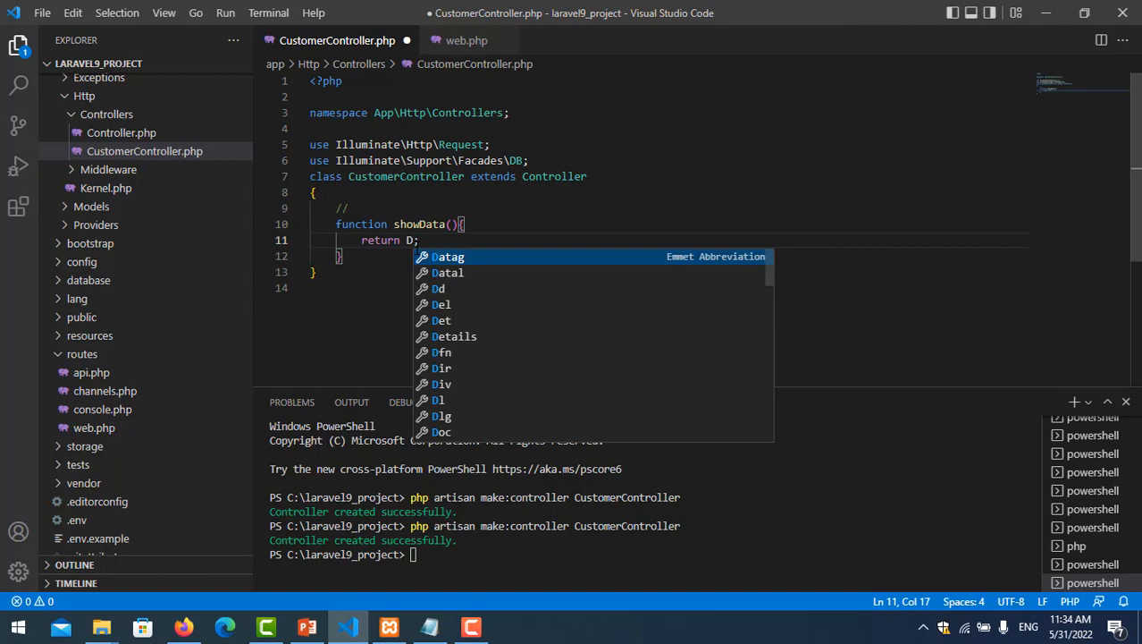
pyautogui.write('B::')
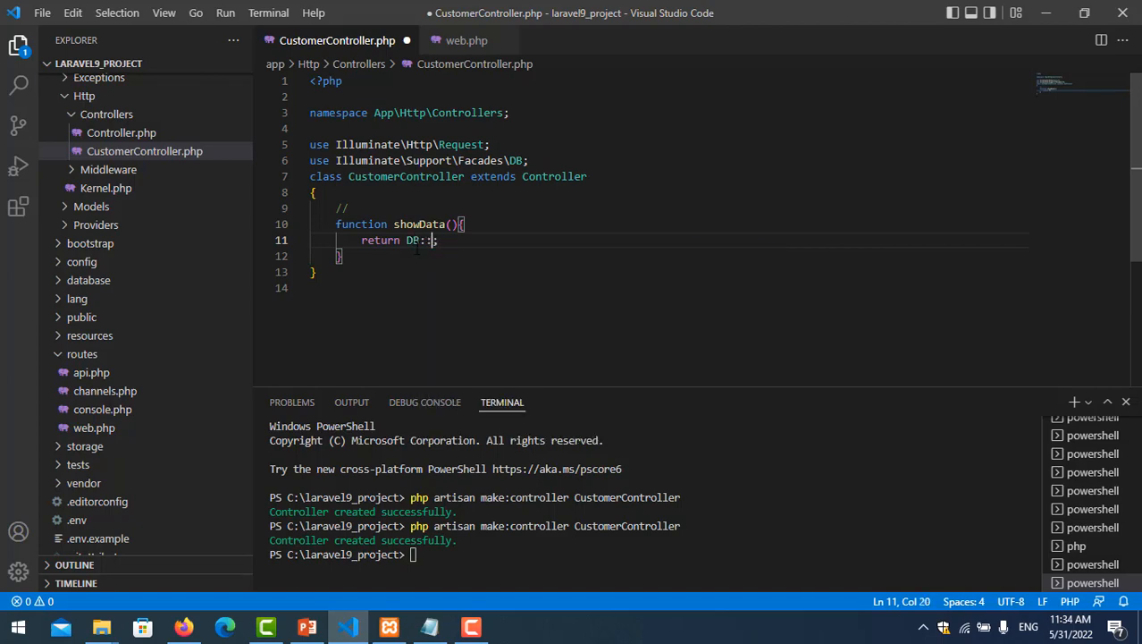
pyautogui.write('table(')
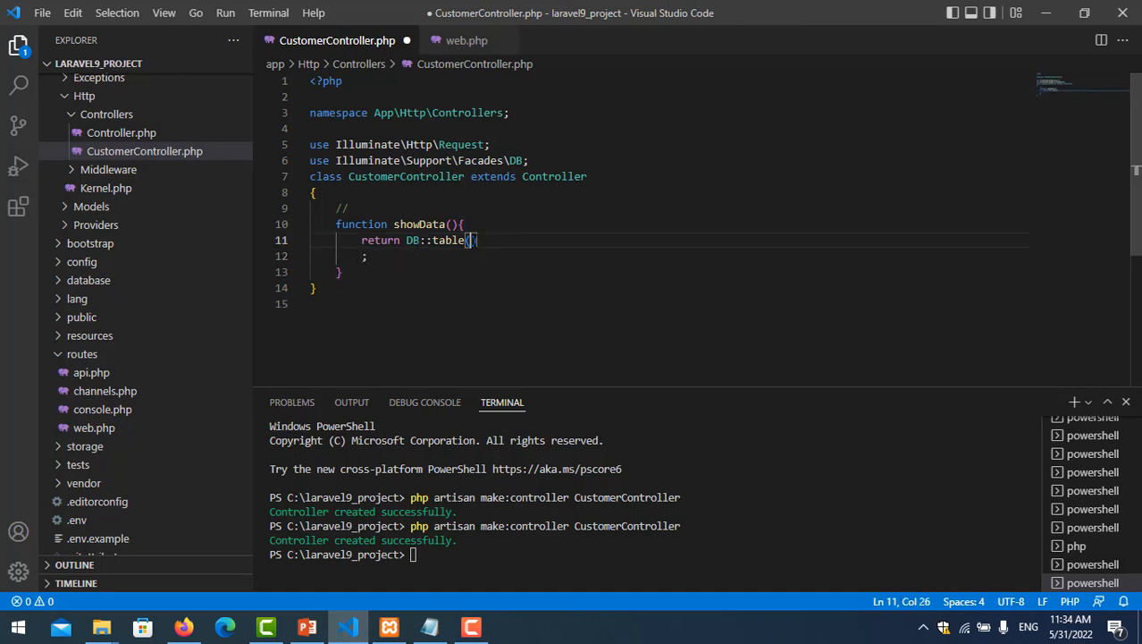
pyautogui.write("'")
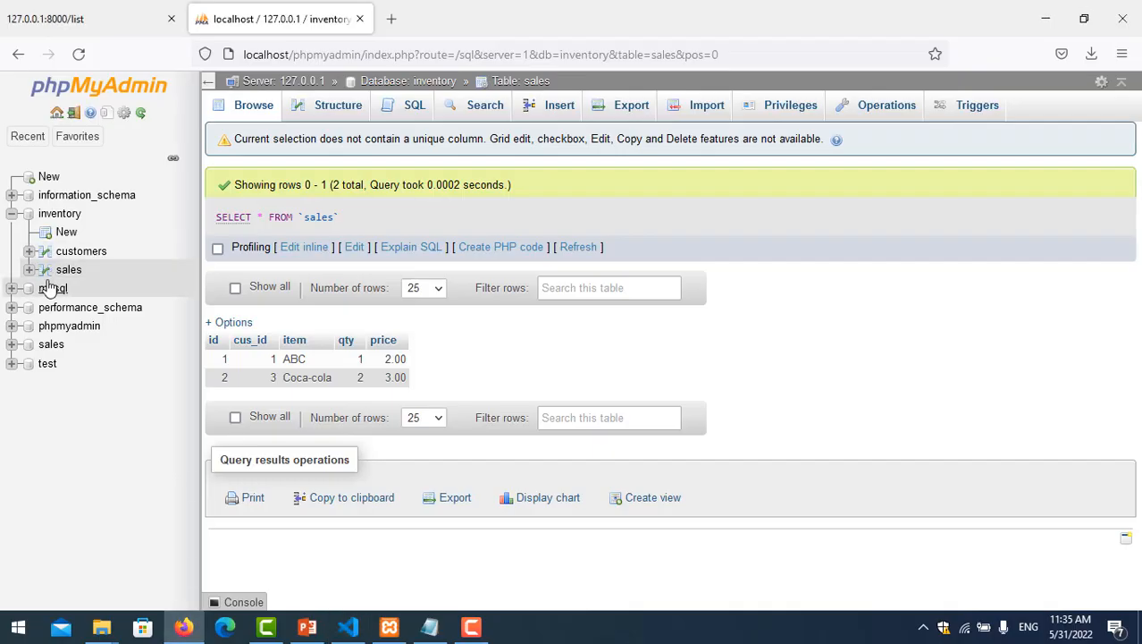
pyautogui.moveTo(69, 274)
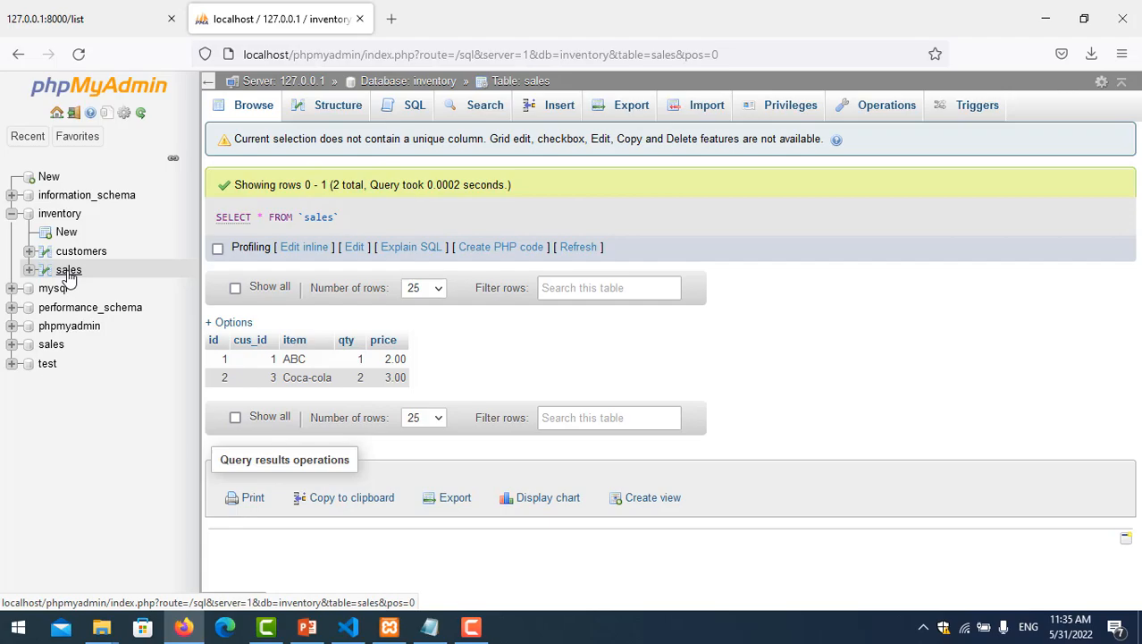
# Return to the code editor after checking the sales table name in phpMyAdmin
pyautogui.click(348, 625)
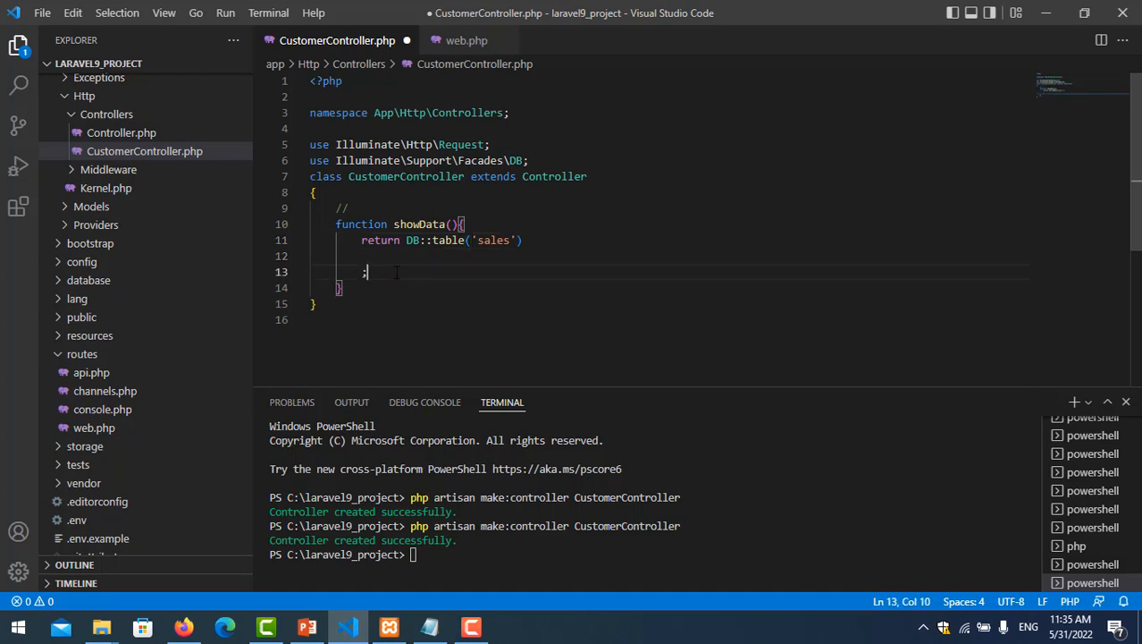
# Finish the query as DB::table('sales')->get(); and switch to the browser to test it
pyautogui.press('Backspace')
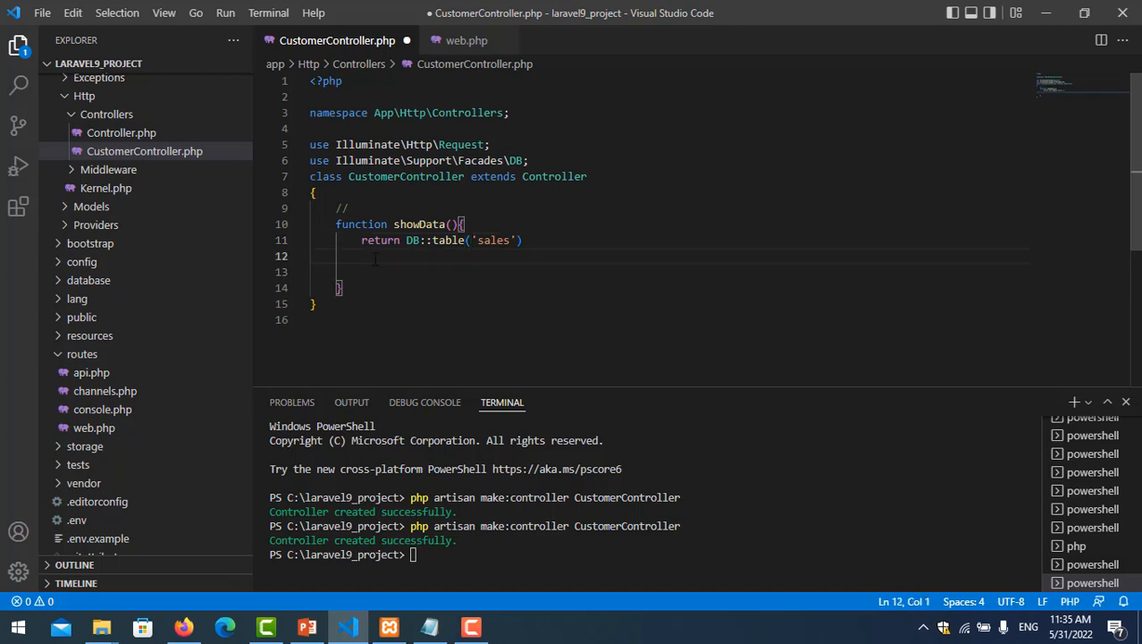
pyautogui.write('->get(')
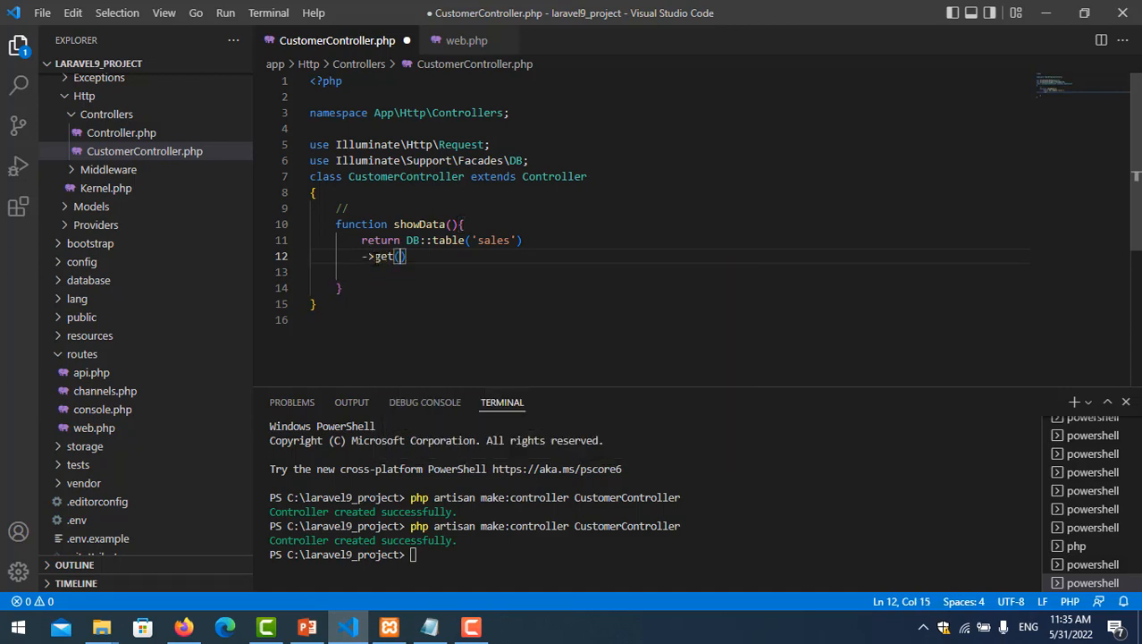
pyautogui.write(';')
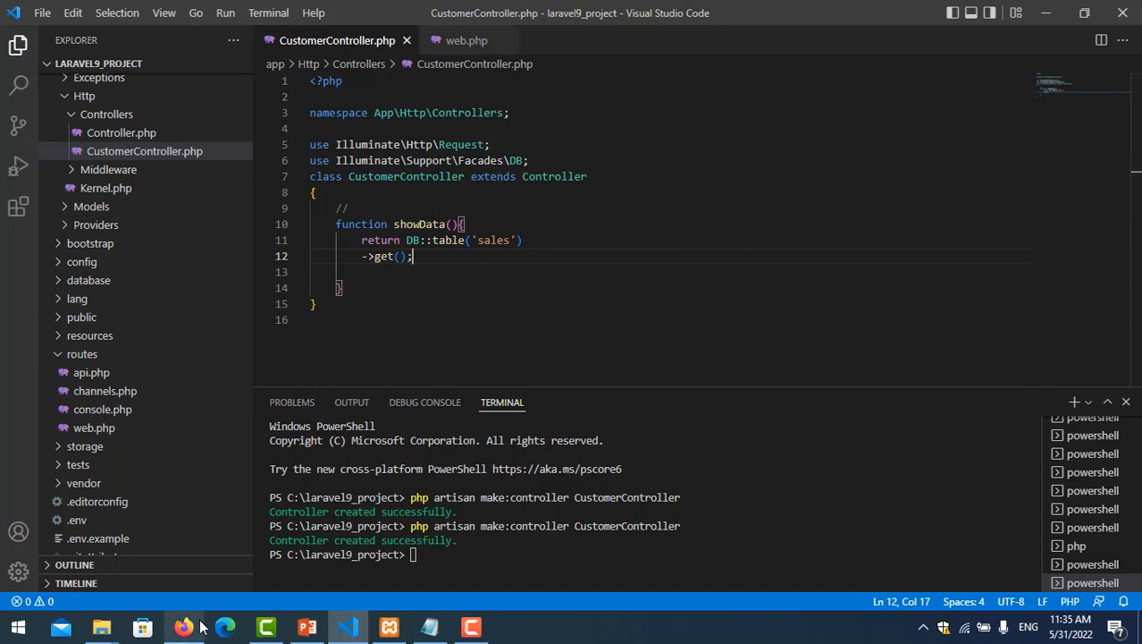
pyautogui.click(184, 626)
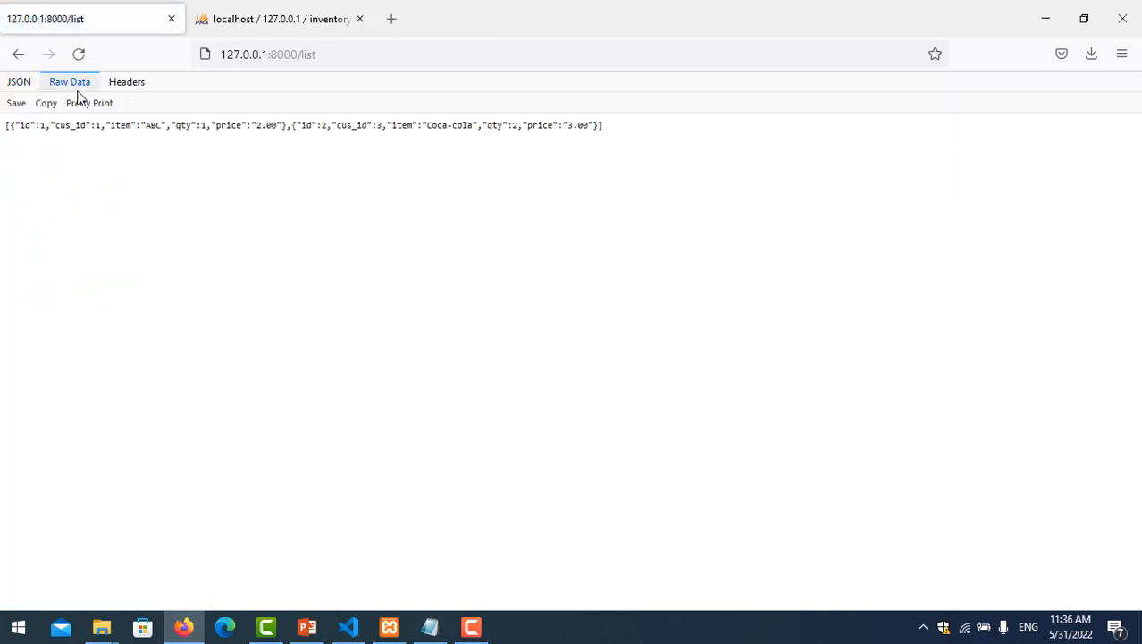
# View both /list sales rows as raw JSON, highlighting cus_id, then return to VS Code
pyautogui.tripleClick(304, 124)
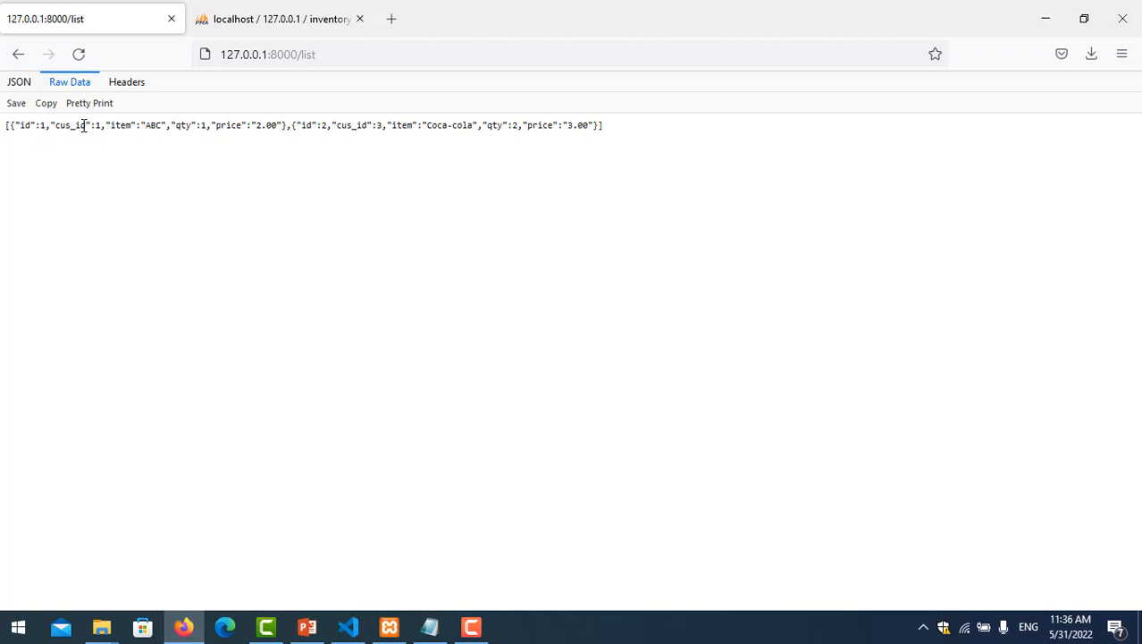
pyautogui.doubleClick(70, 125)
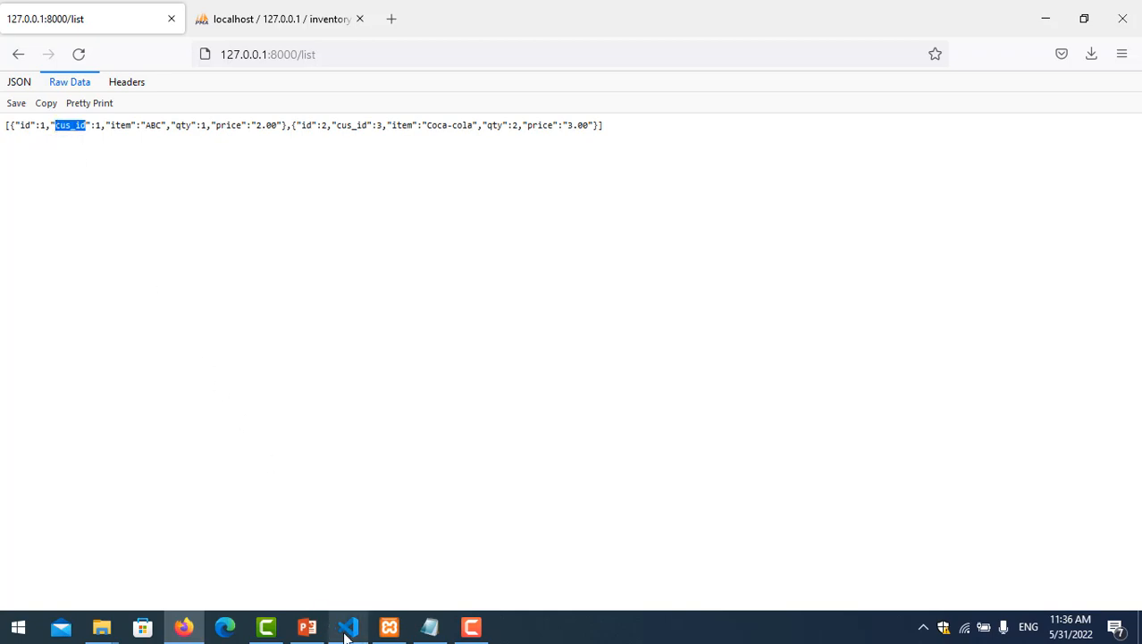
pyautogui.click(348, 626)
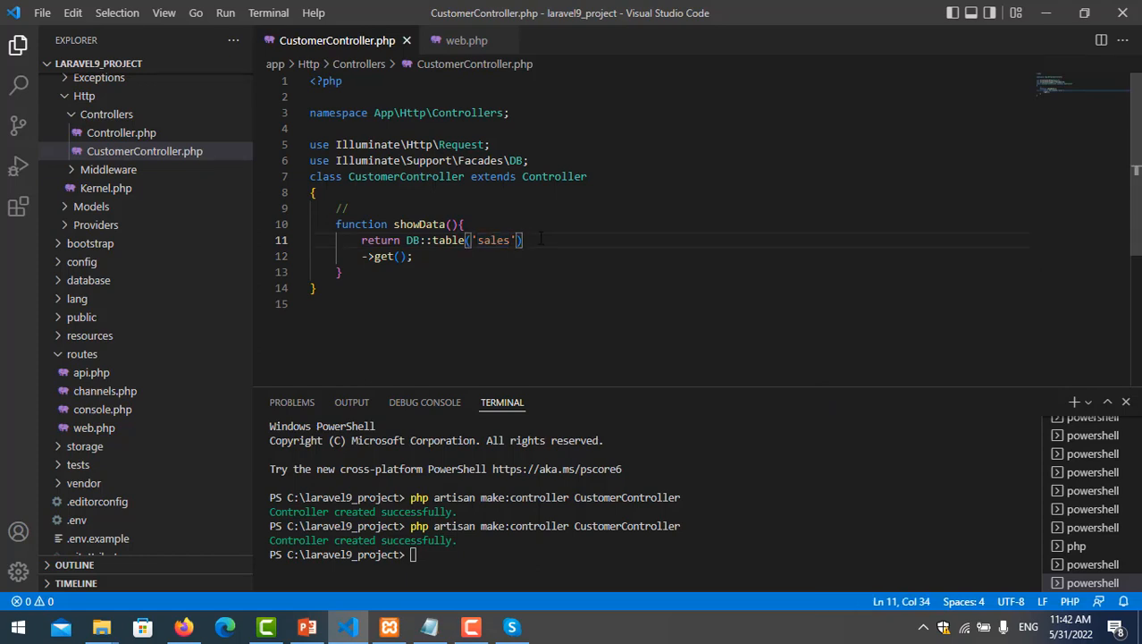
# Add ->join('customers','customers.id','=','sales.cus_id') after table('sales') in showData
pyautogui.press('enter')
pyautogui.write('->join')
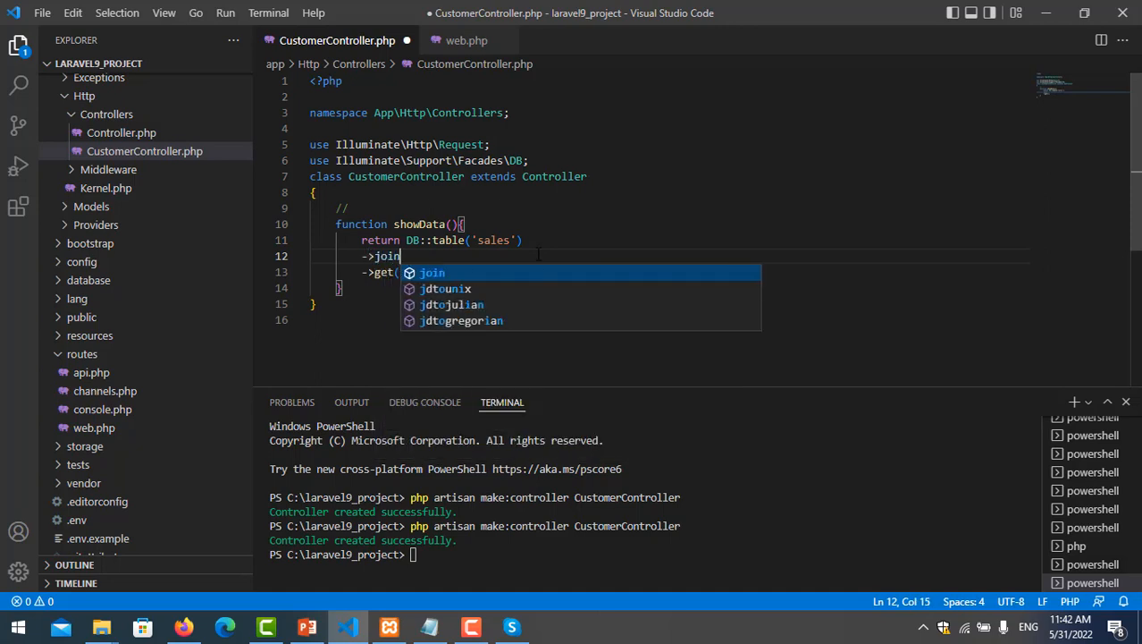
pyautogui.write('(')
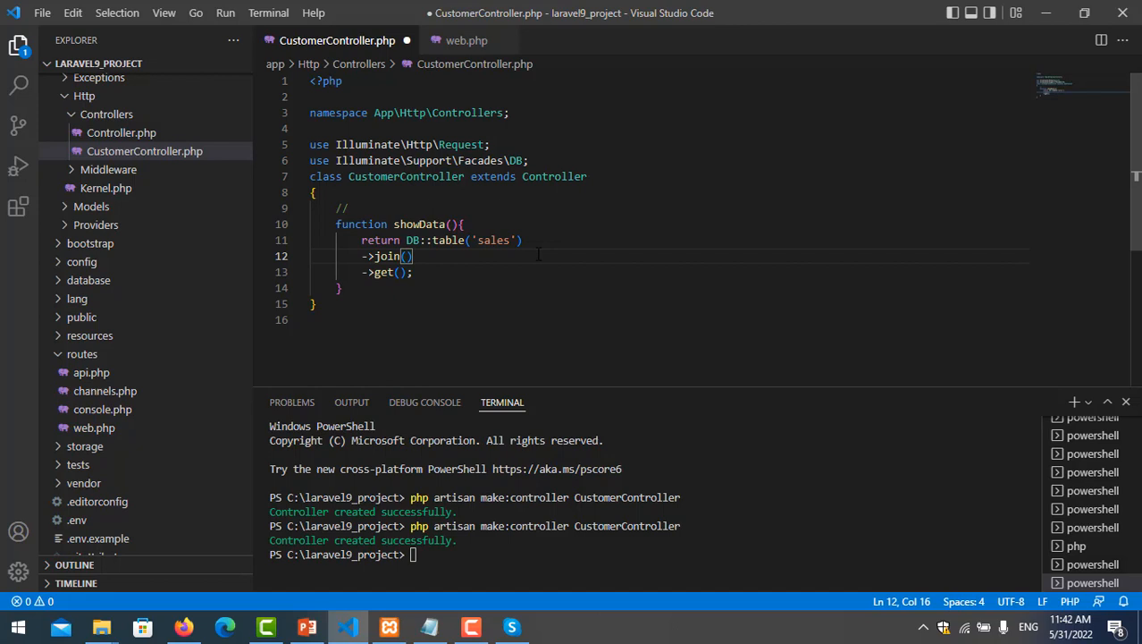
pyautogui.write("''")
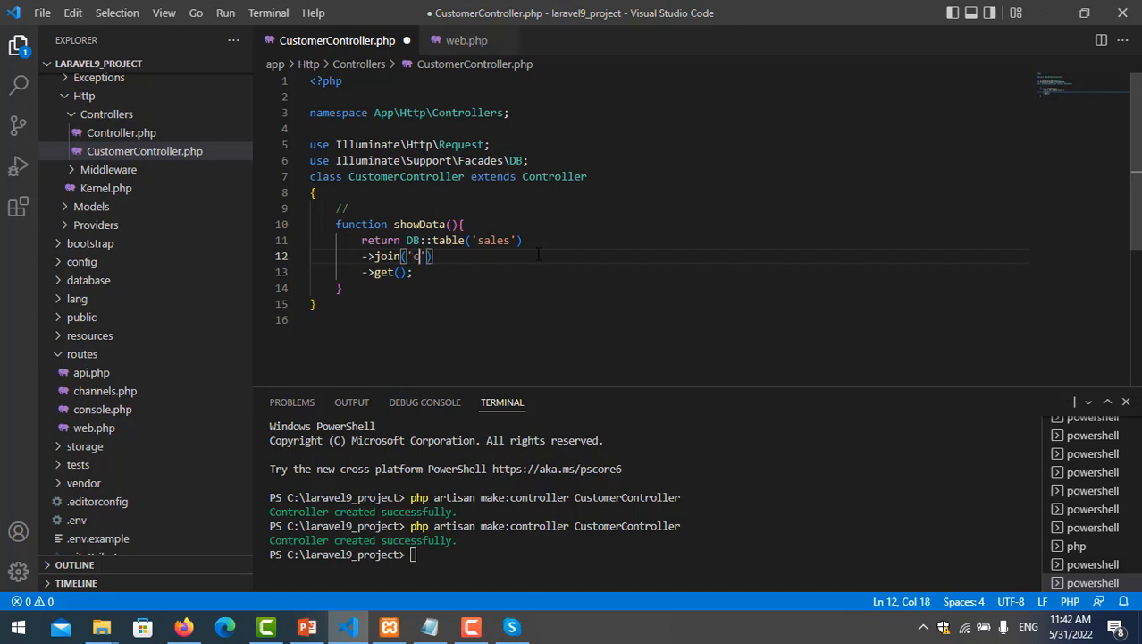
pyautogui.write('customers')
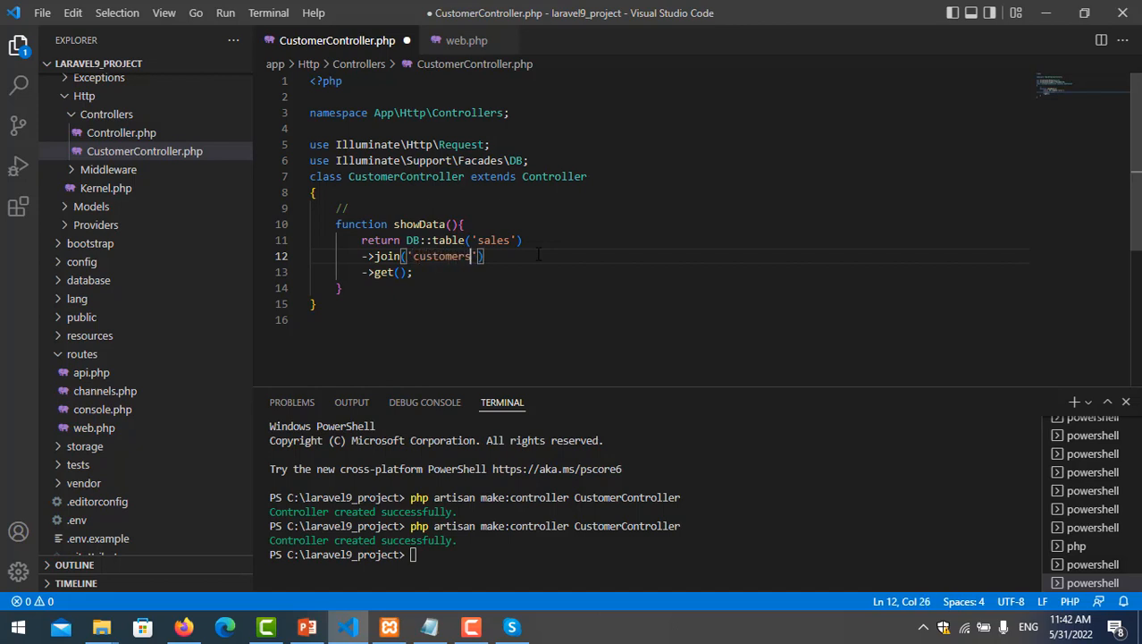
pyautogui.write(",'")
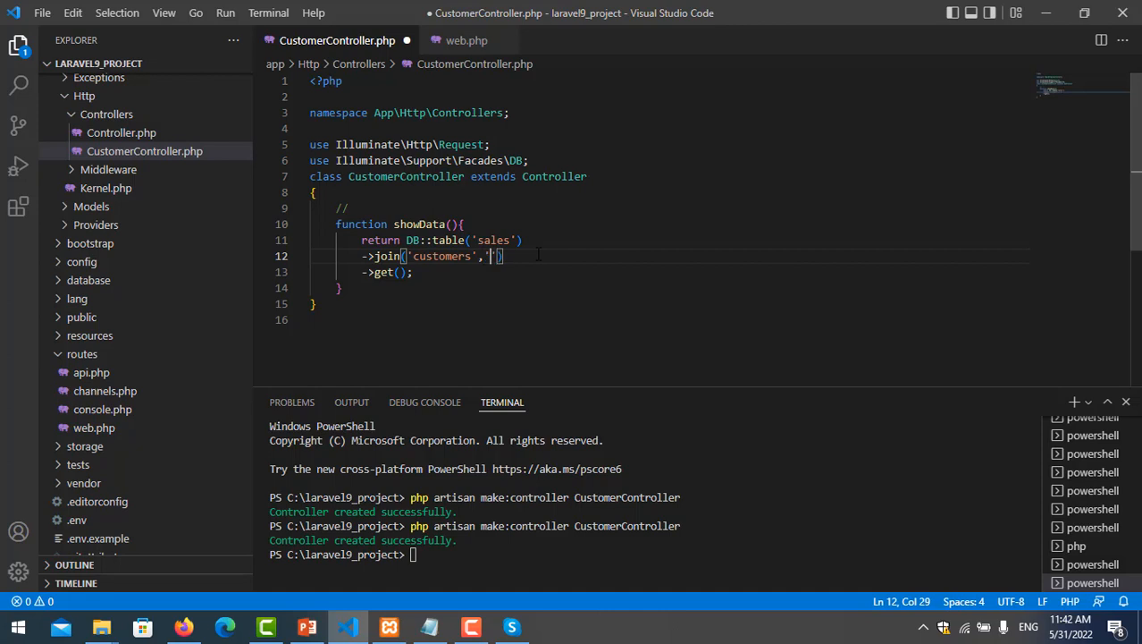
pyautogui.write('customers')
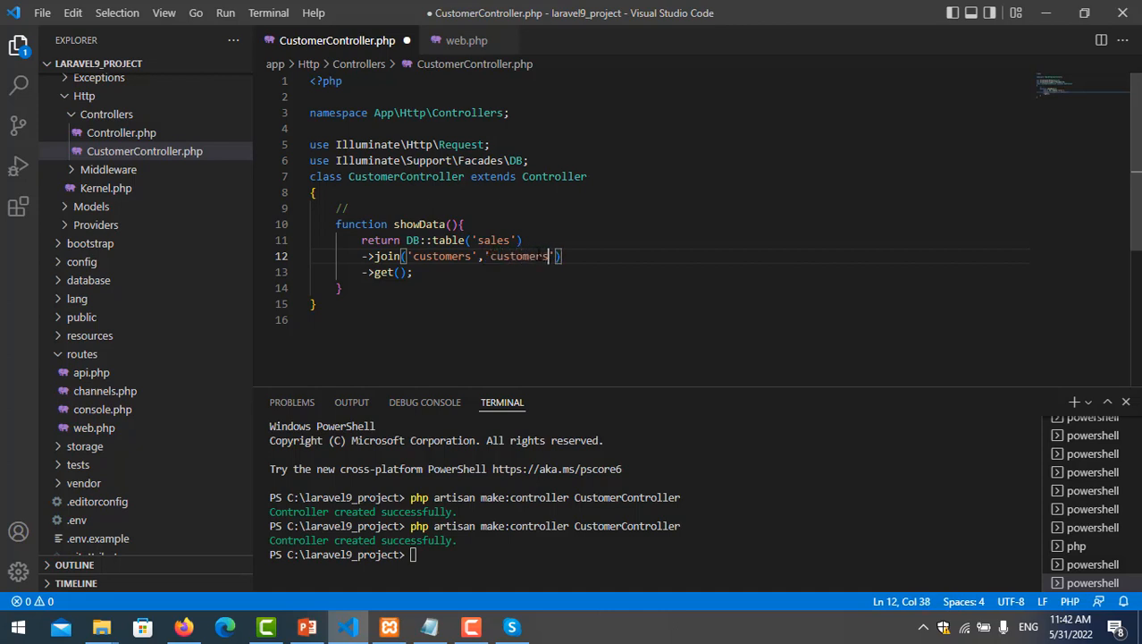
pyautogui.write('.id')
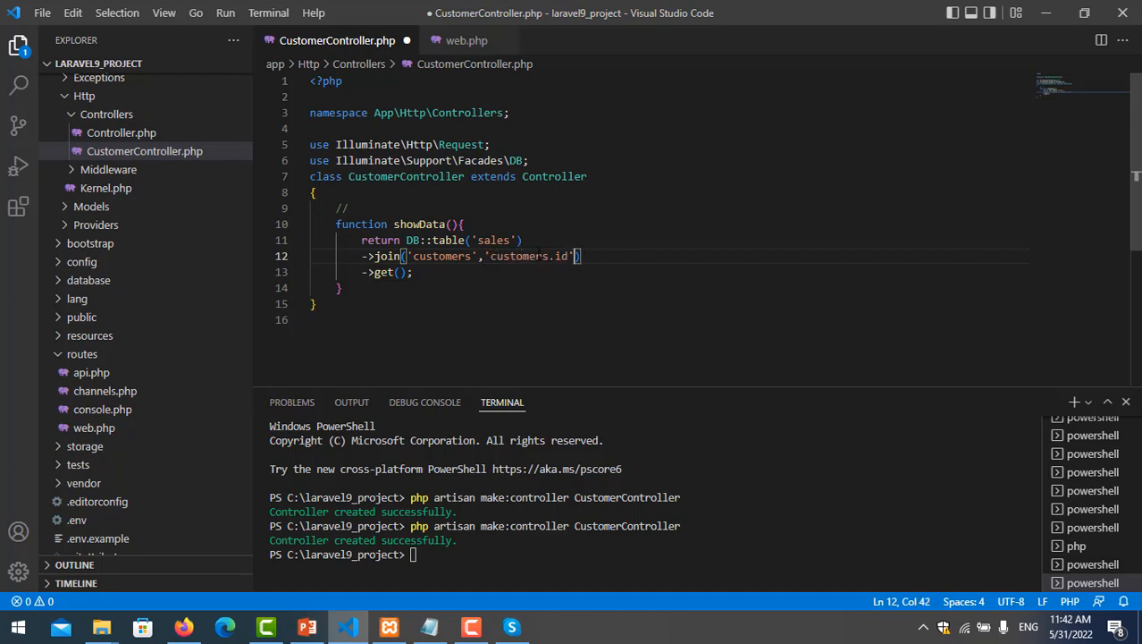
pyautogui.write(',""')
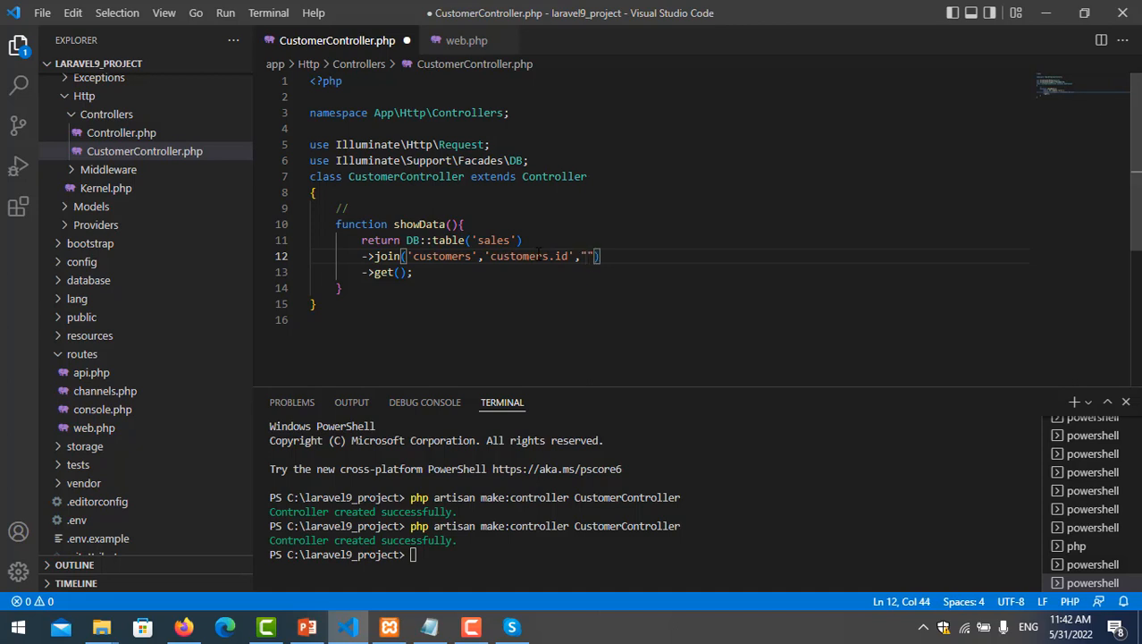
pyautogui.write('=')
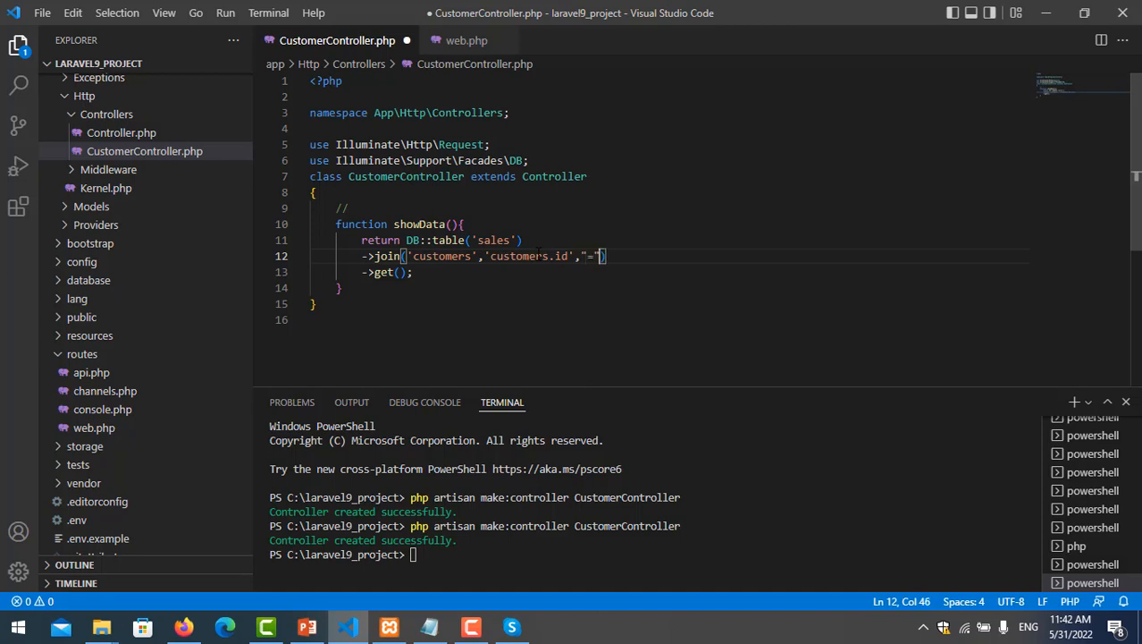
pyautogui.write(',')
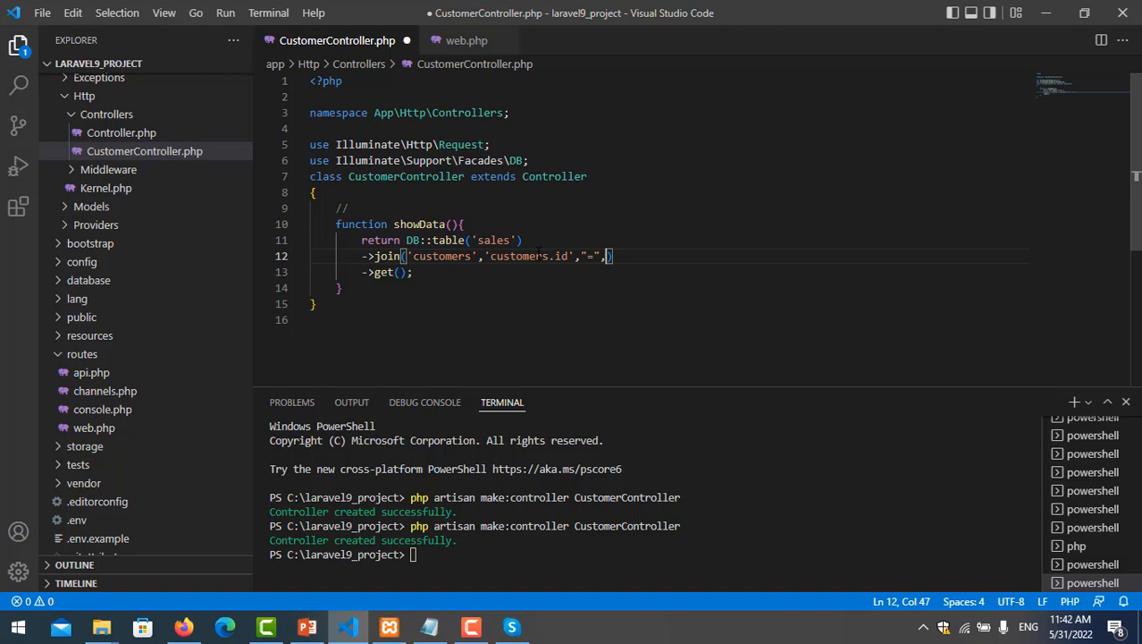
pyautogui.write("''")
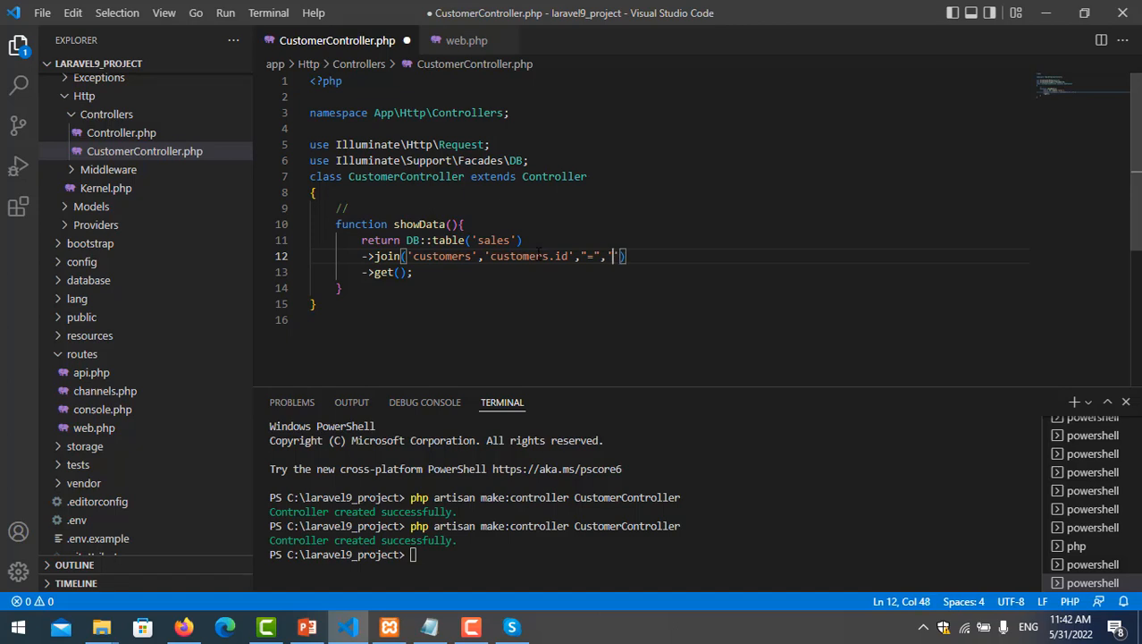
pyautogui.write('sale_cu')
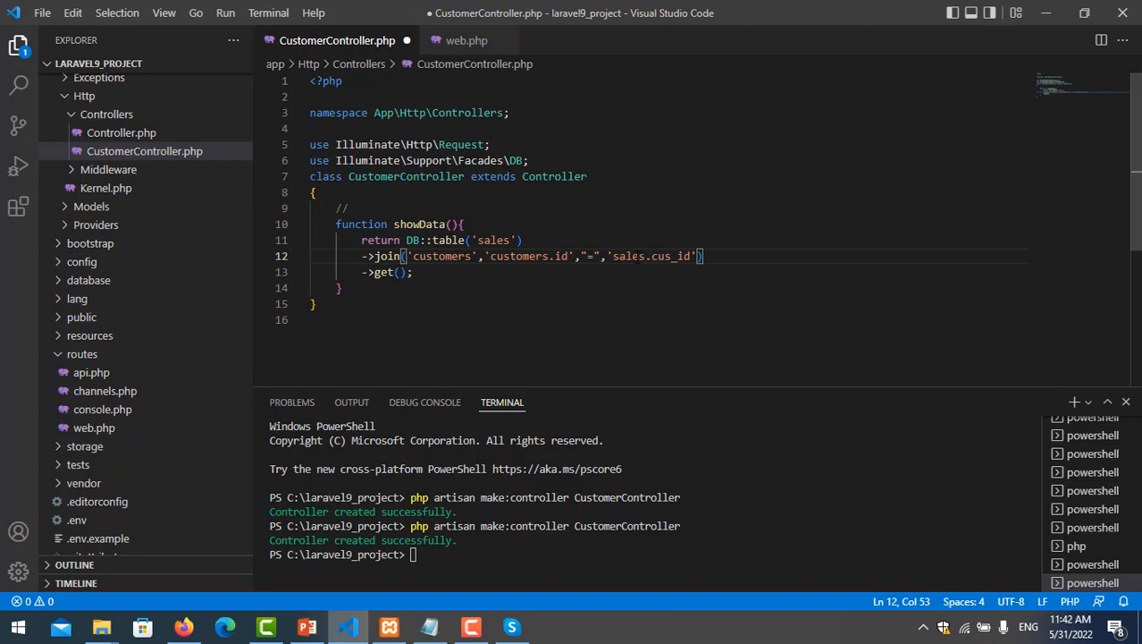
pyautogui.click(183, 626)
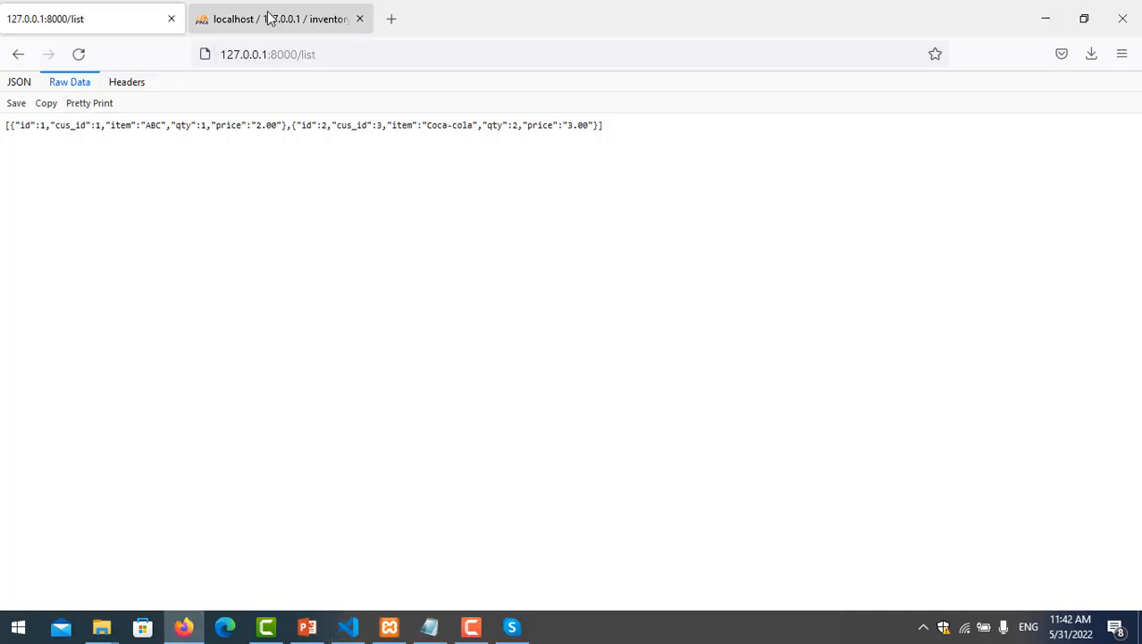
# Compare the sales table's cus_id values against the customers table in phpMyAdmin, then reopen /list
pyautogui.click(280, 18)
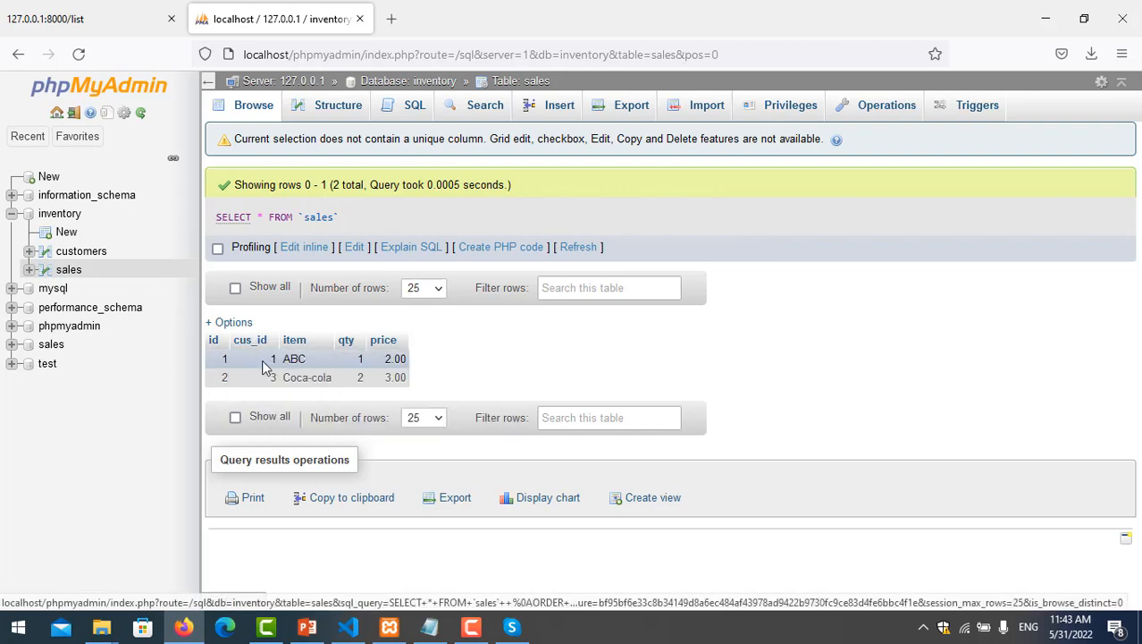
pyautogui.click(82, 250)
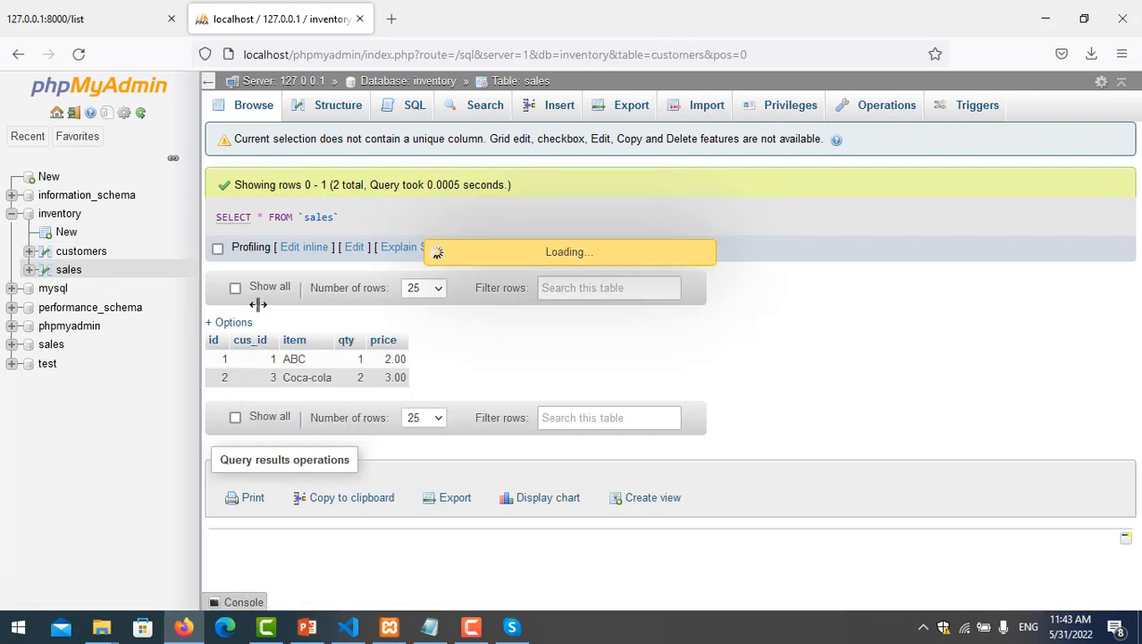
pyautogui.click(81, 250)
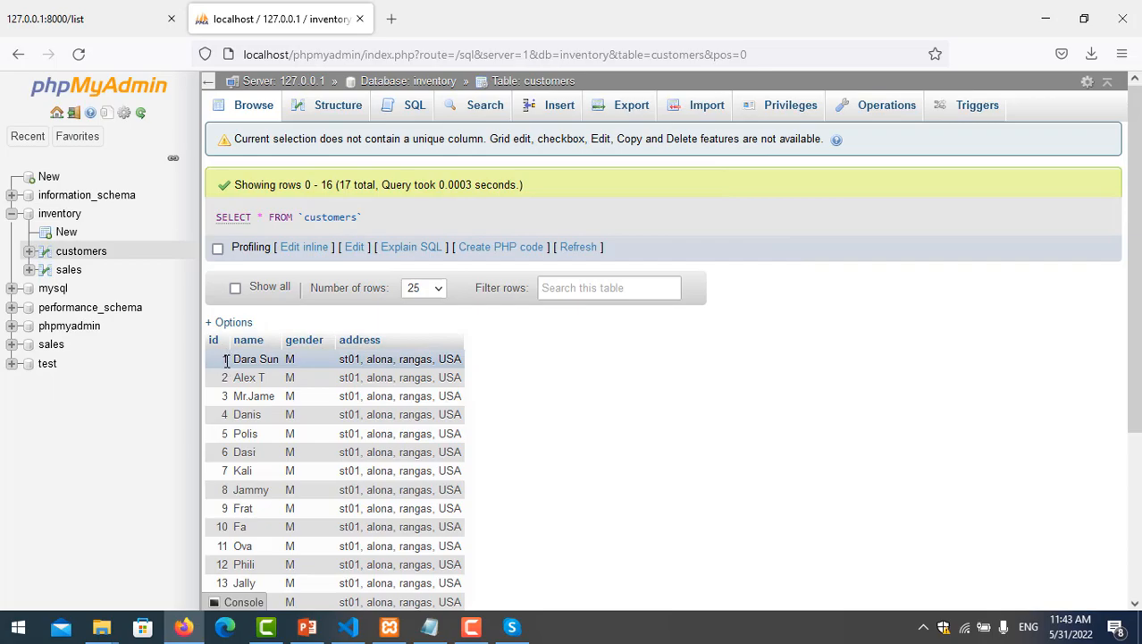
pyautogui.click(347, 626)
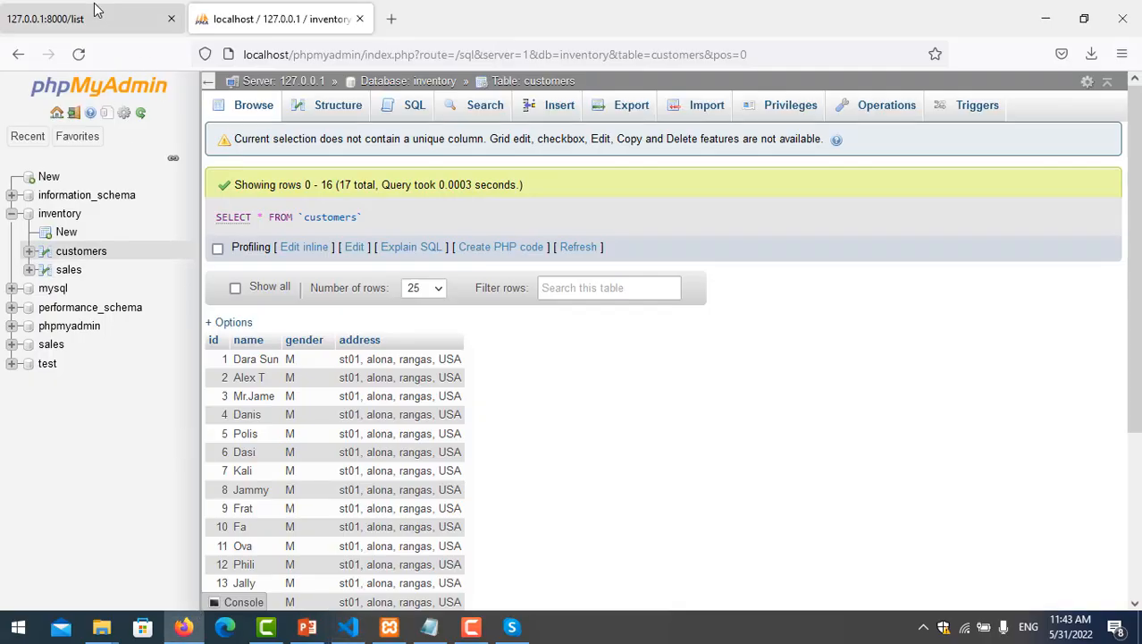
pyautogui.click(89, 18)
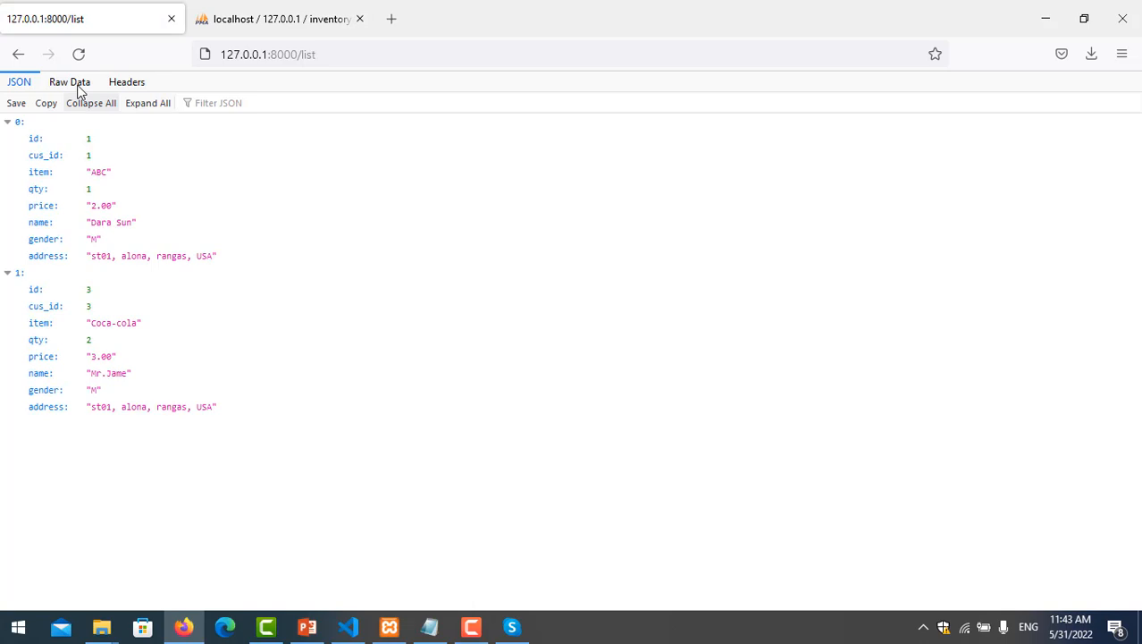
# Review the joined /list output as raw and formatted JSON, highlighting customer name Mr.Jame
pyautogui.click(69, 81)
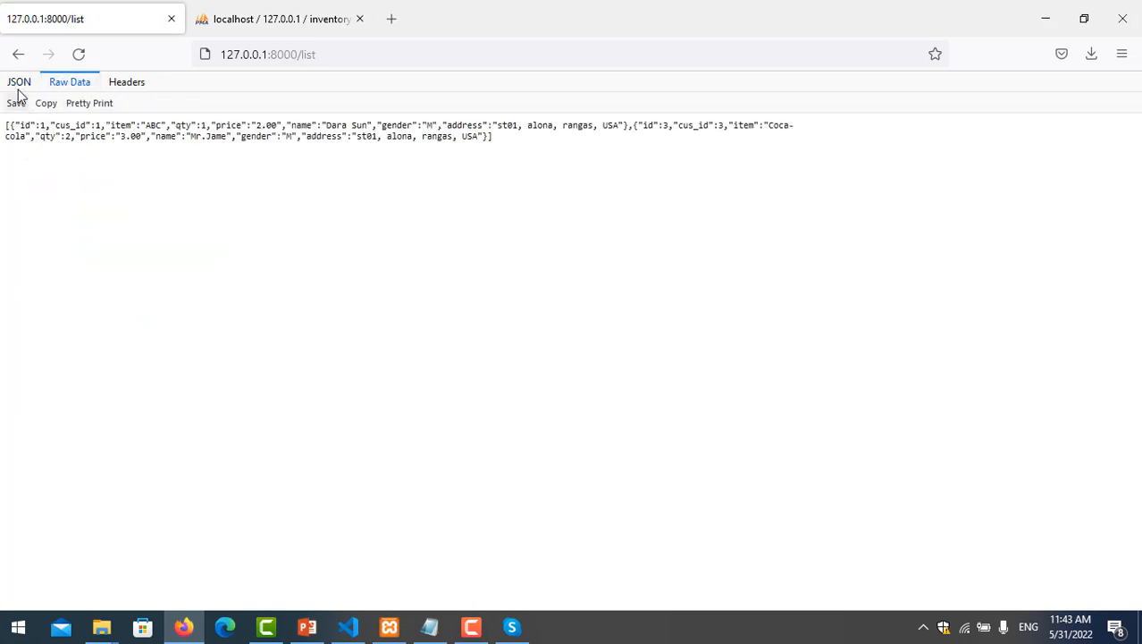
pyautogui.click(18, 81)
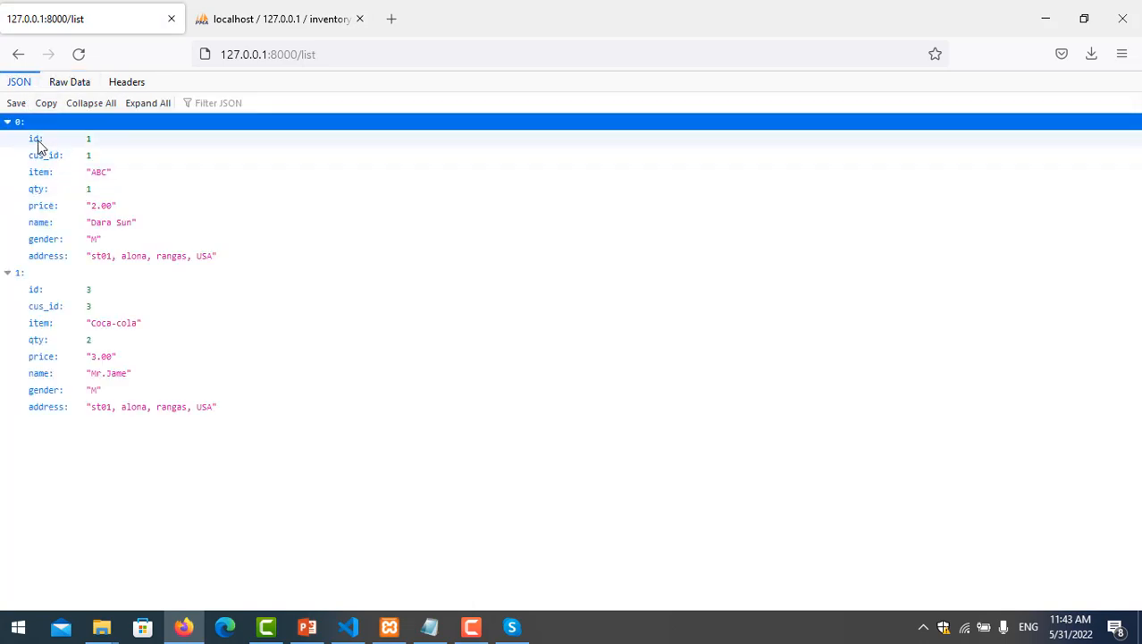
pyautogui.moveTo(80, 198)
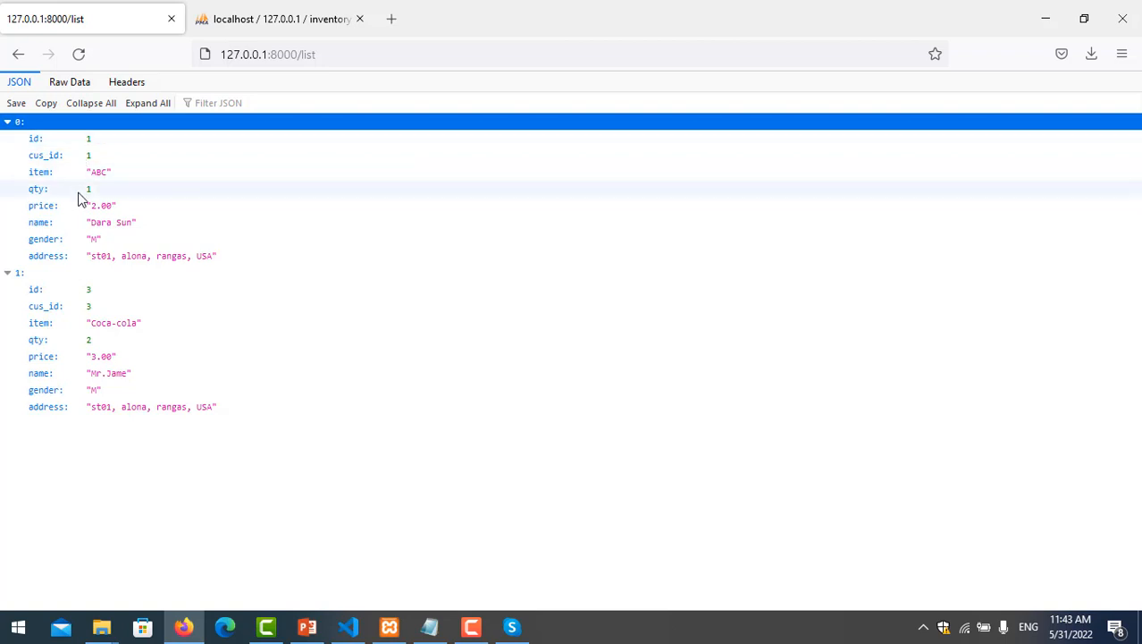
pyautogui.moveTo(103, 222)
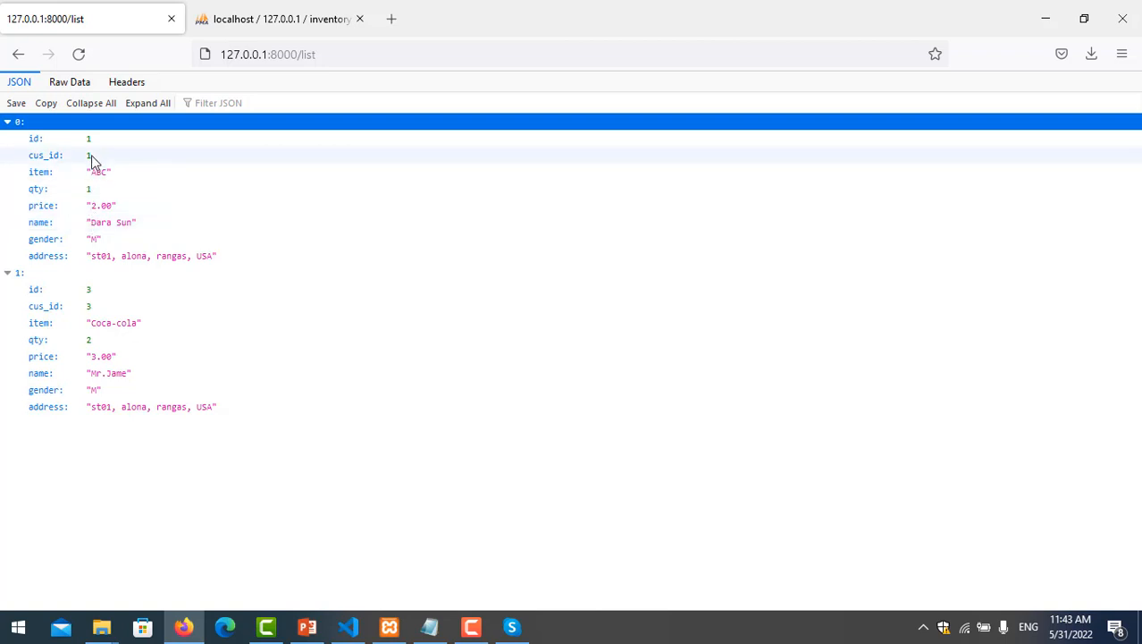
pyautogui.doubleClick(100, 221)
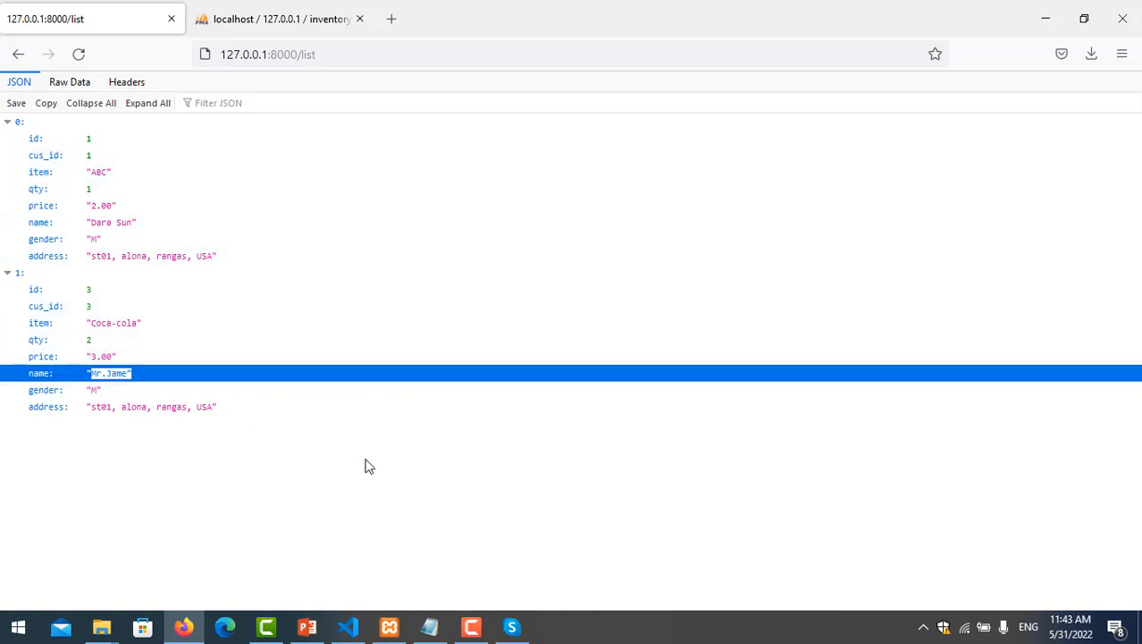
pyautogui.click(348, 626)
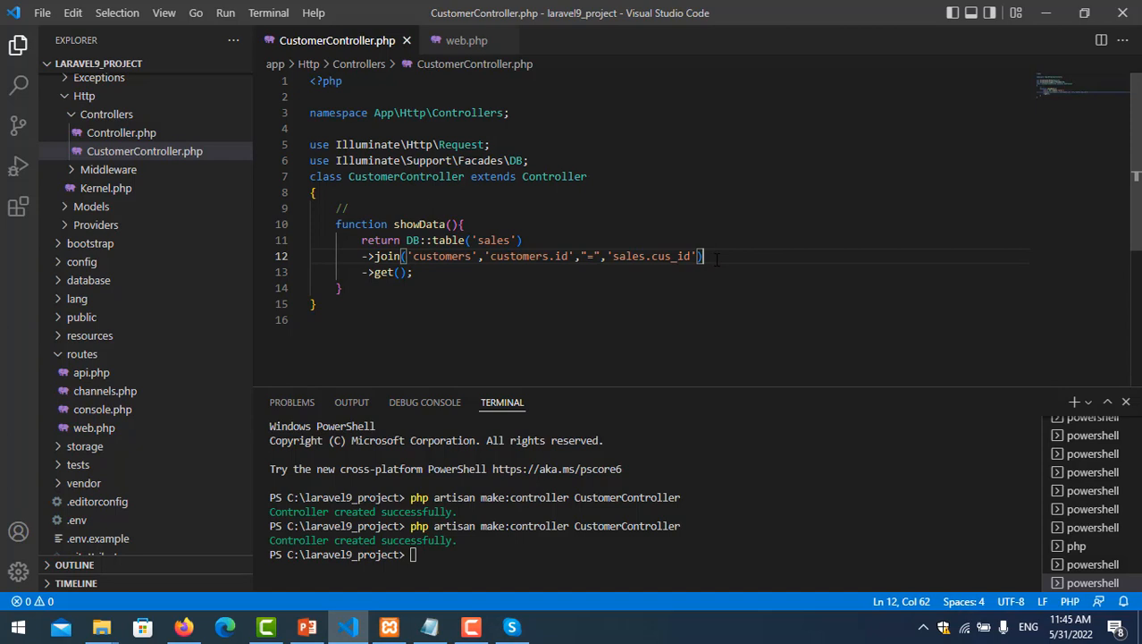
# Add a ->select('sales.*') clause between the join and get() in showData
pyautogui.press('Enter')
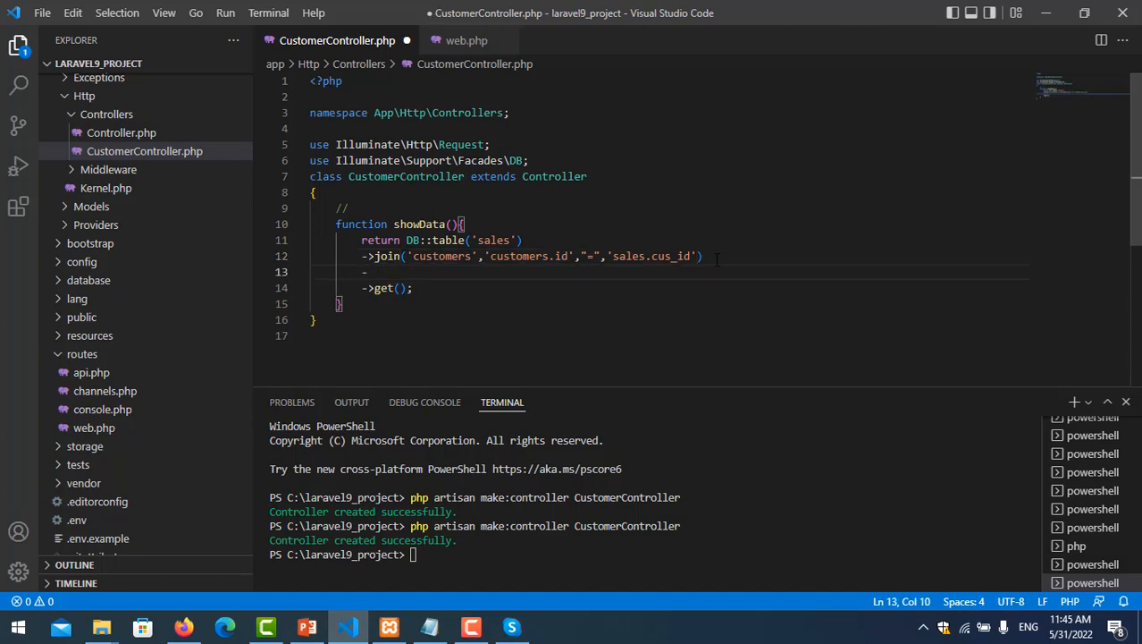
pyautogui.write('->select')
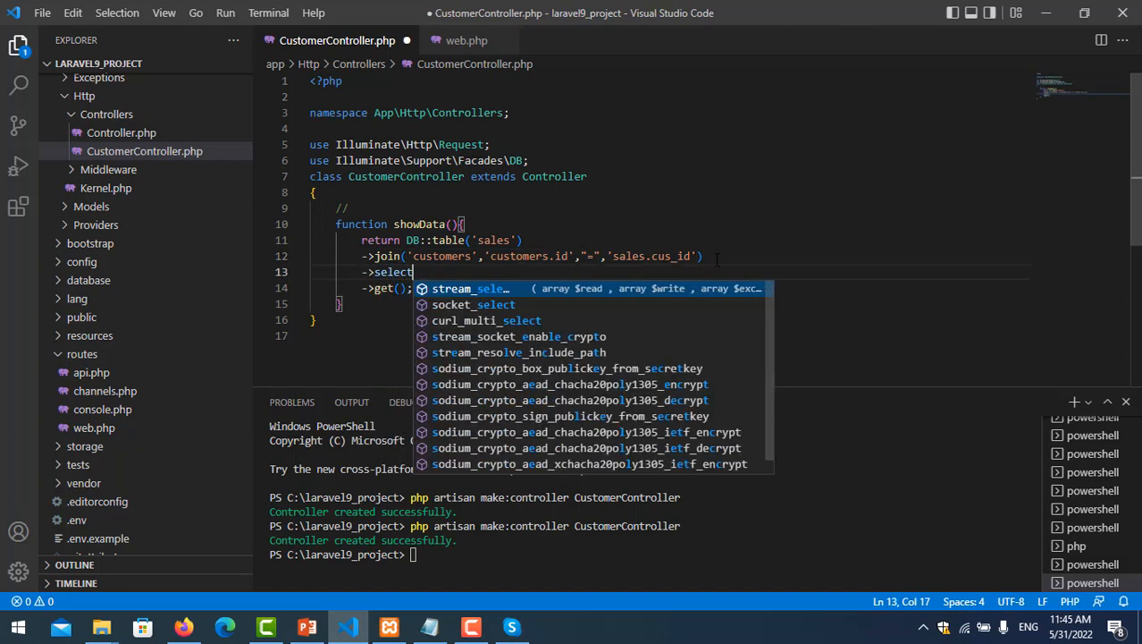
pyautogui.write("('sa")
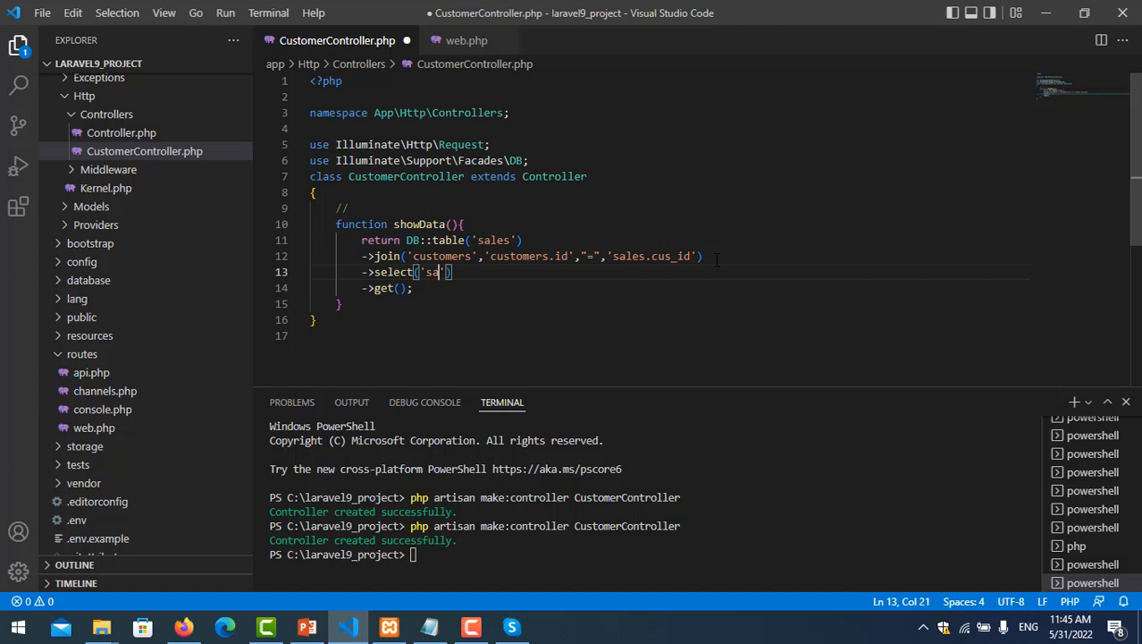
pyautogui.write('les')
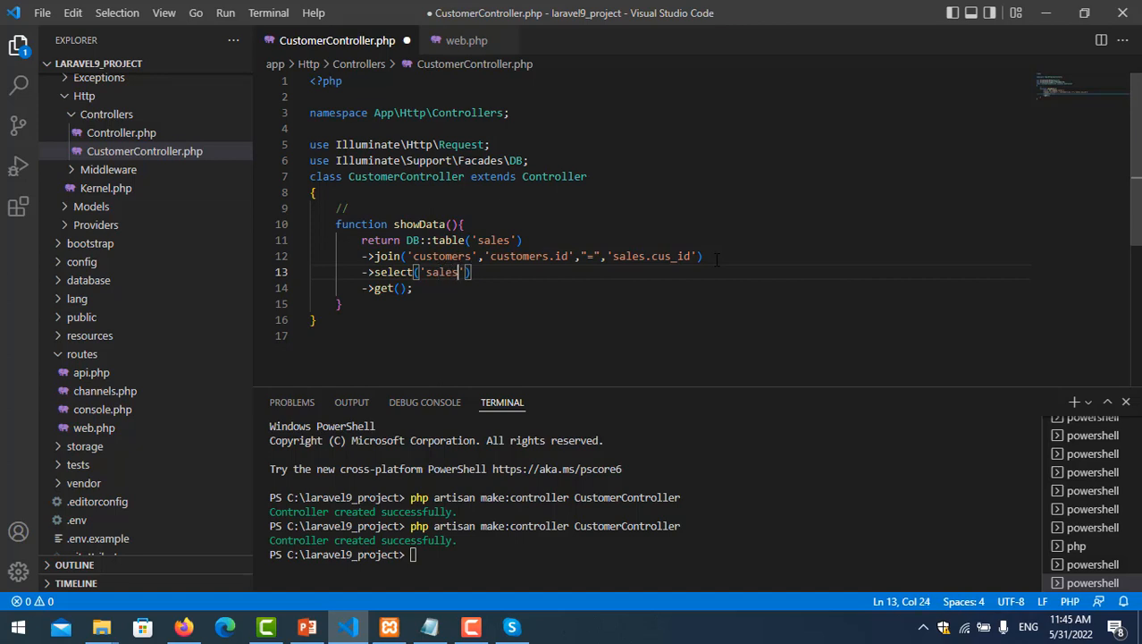
pyautogui.write("'")
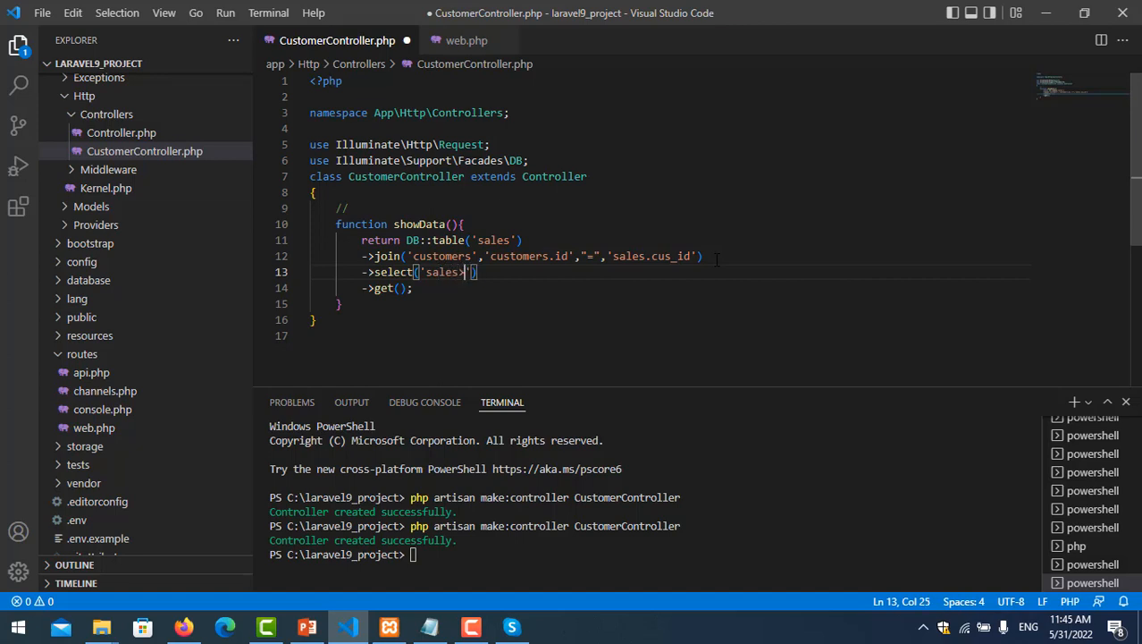
pyautogui.write('*')
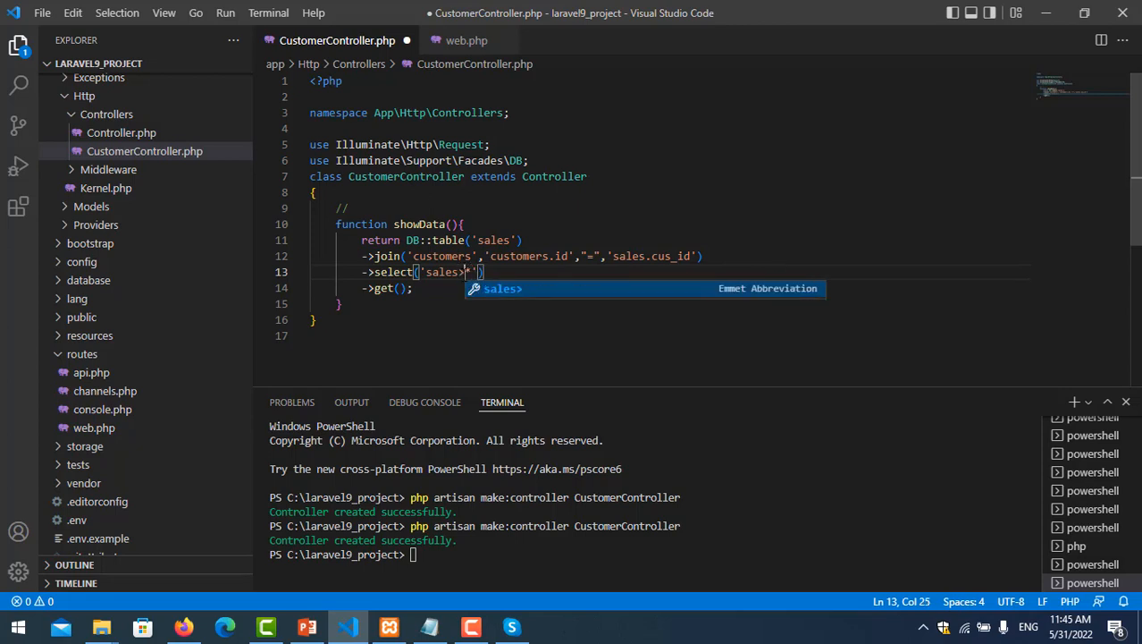
pyautogui.write('.')
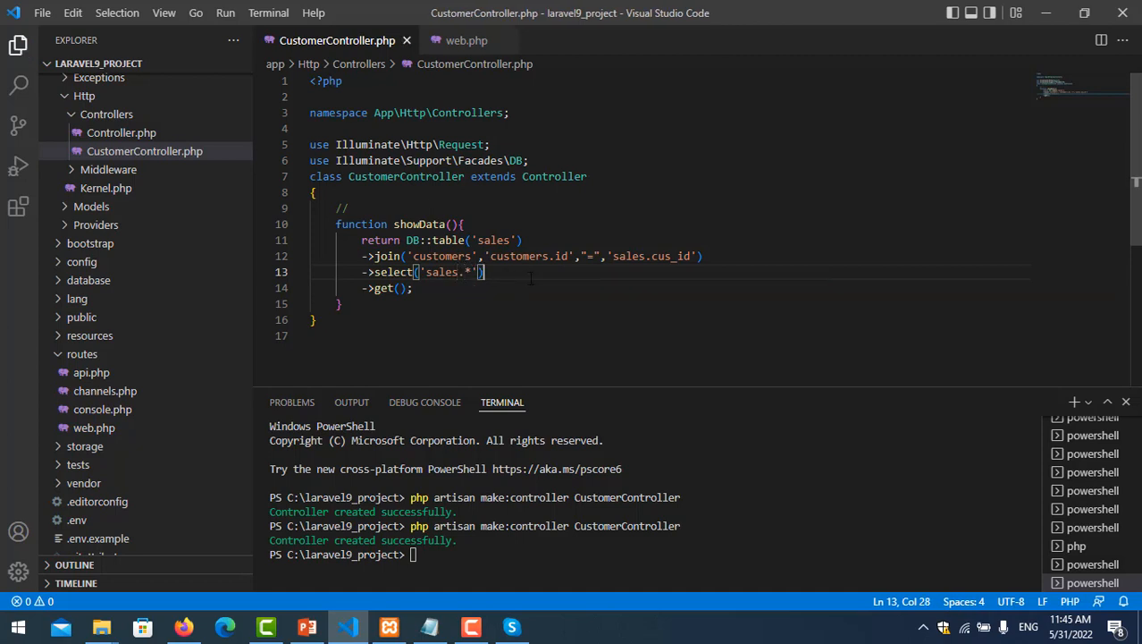
pyautogui.click(182, 626)
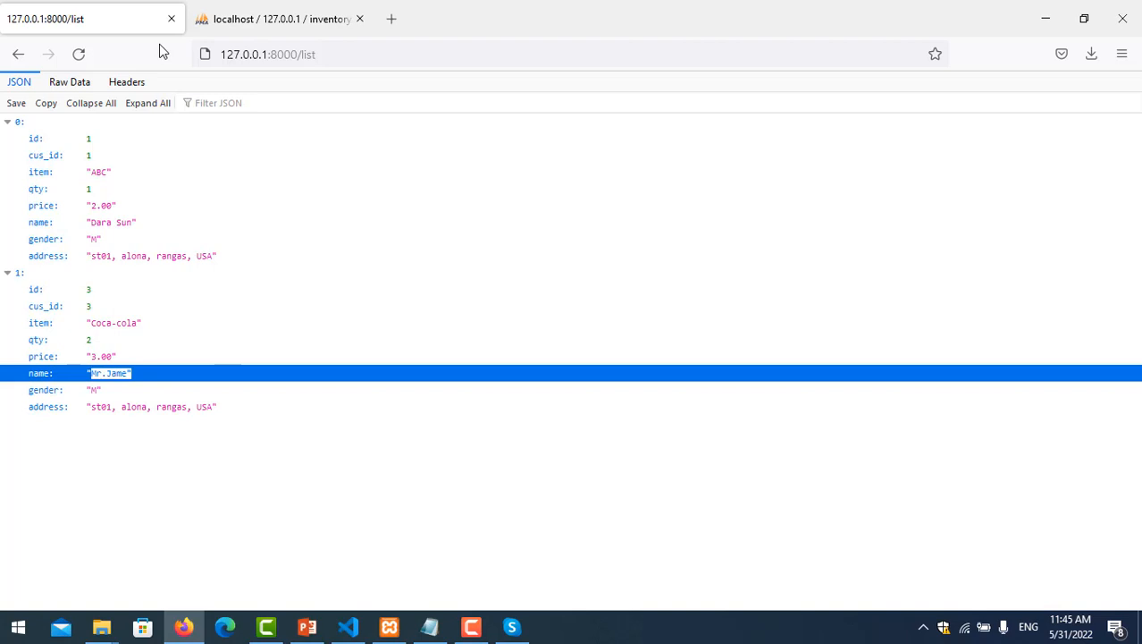
# Reload /list to see sales-only fields, then change the select to 'customers.*' and save
pyautogui.click(78, 54)
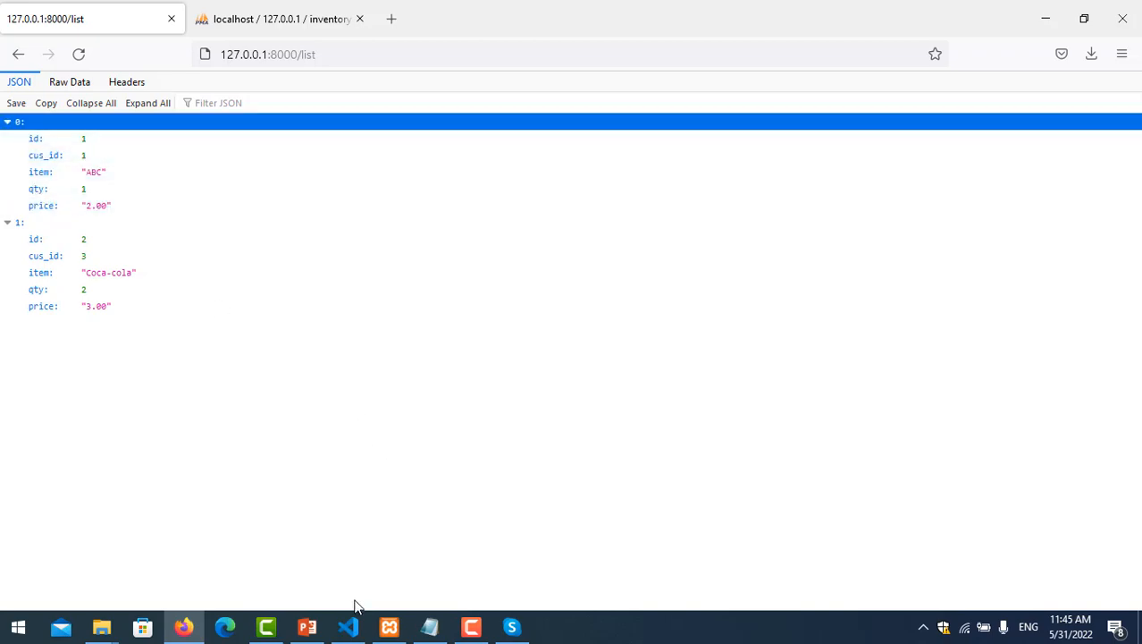
pyautogui.click(348, 626)
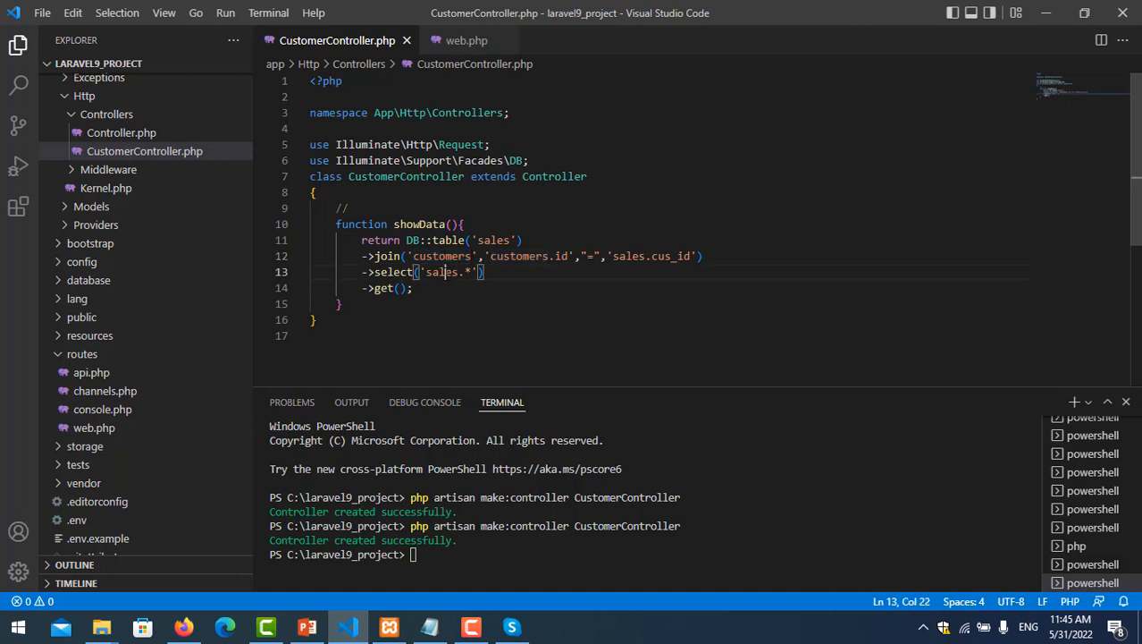
pyautogui.write('customers')
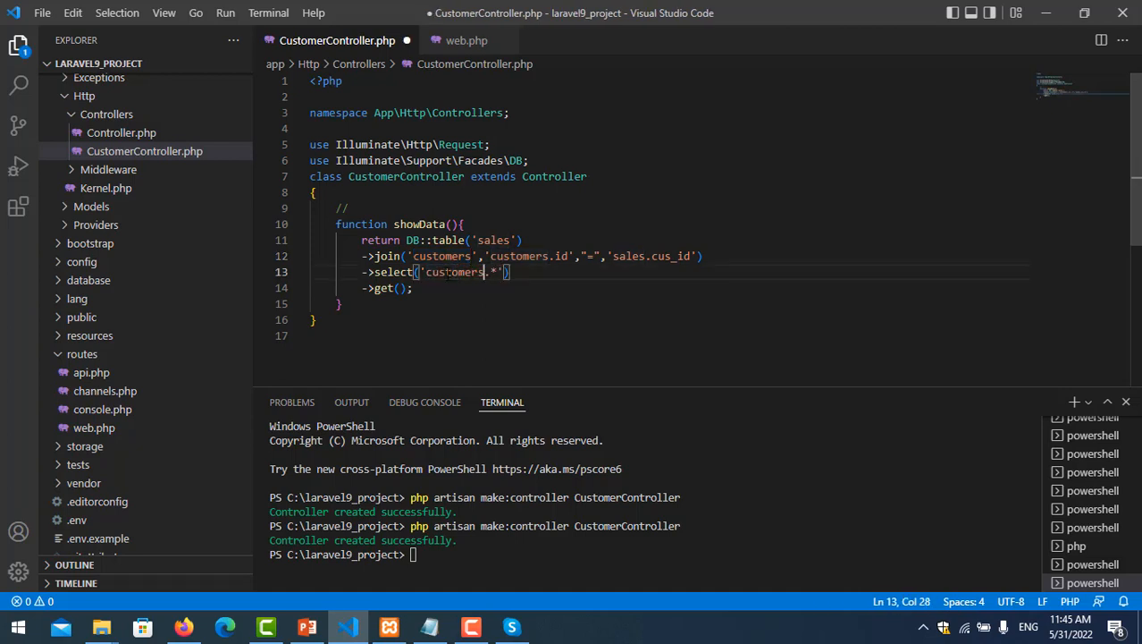
pyautogui.press('ctrl+s')
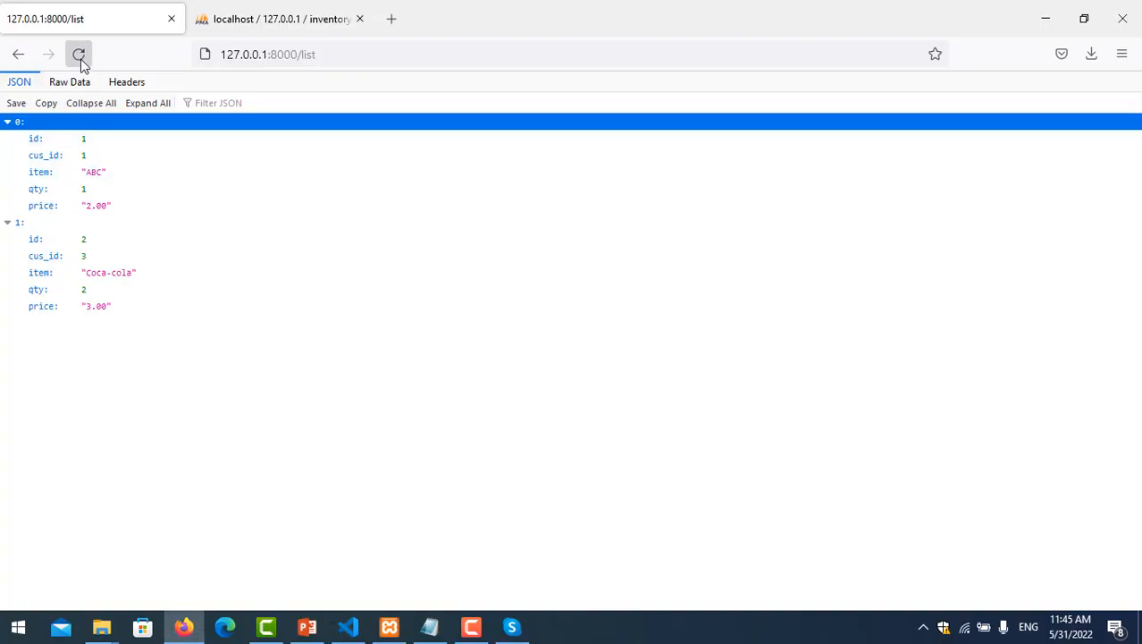
# Reload /list showing only customer id, name, gender and address, comparing against the controller
pyautogui.click(78, 55)
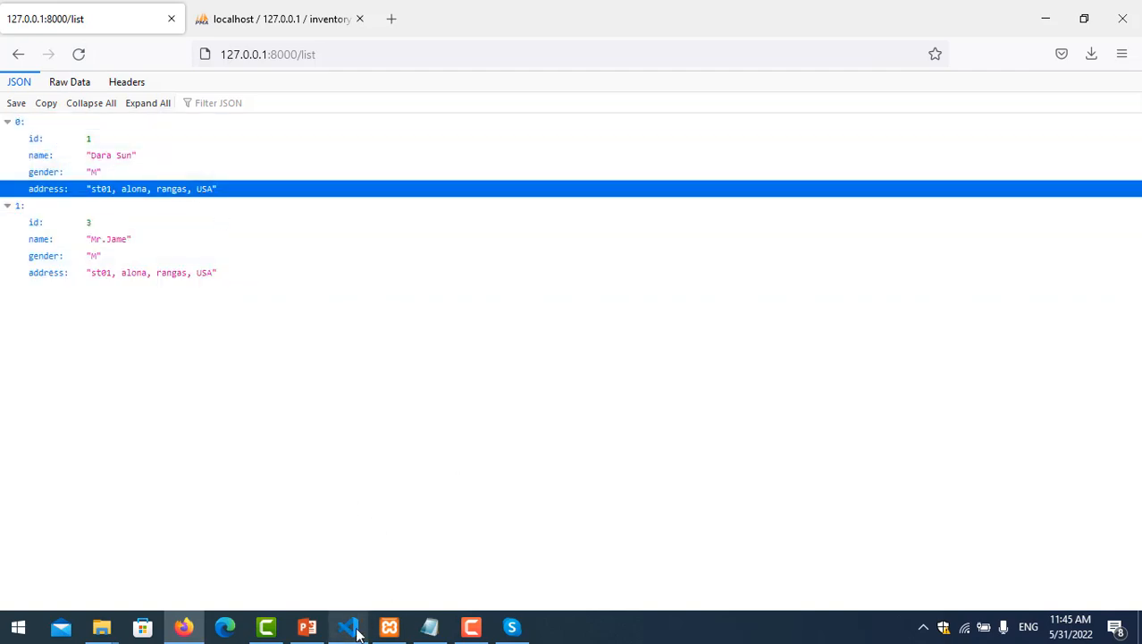
pyautogui.click(348, 626)
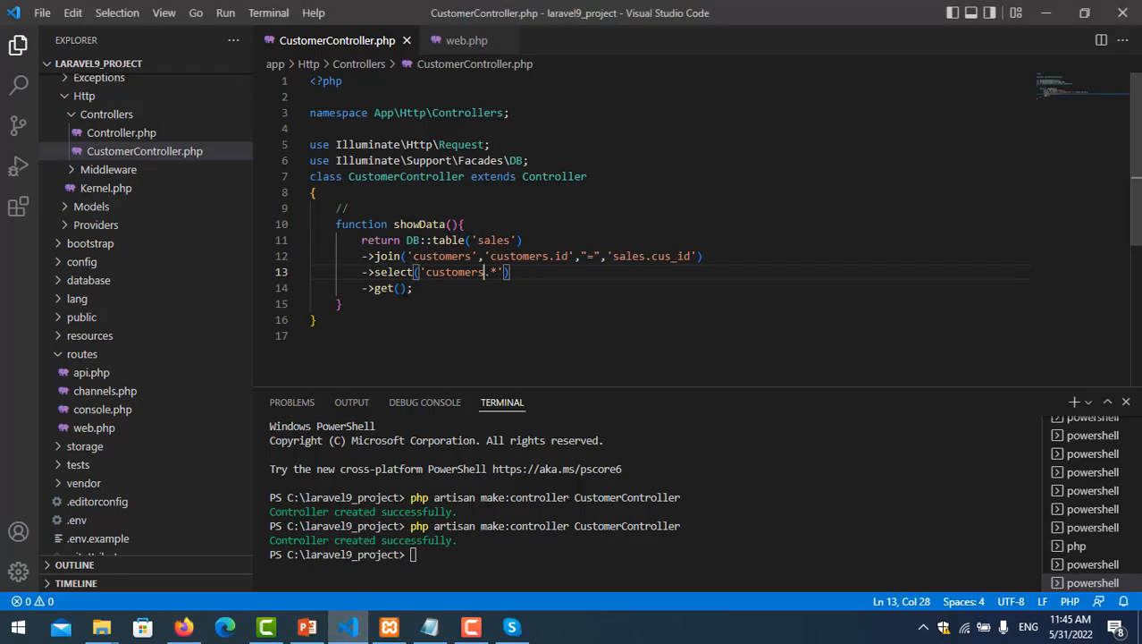
pyautogui.doubleClick(393, 272)
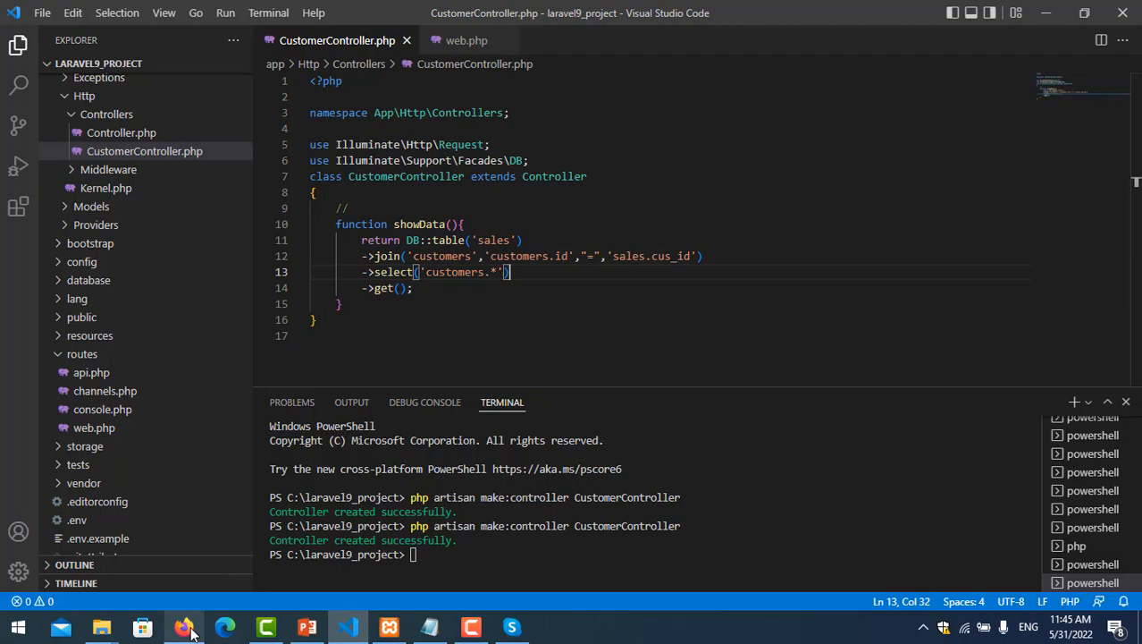
pyautogui.click(183, 626)
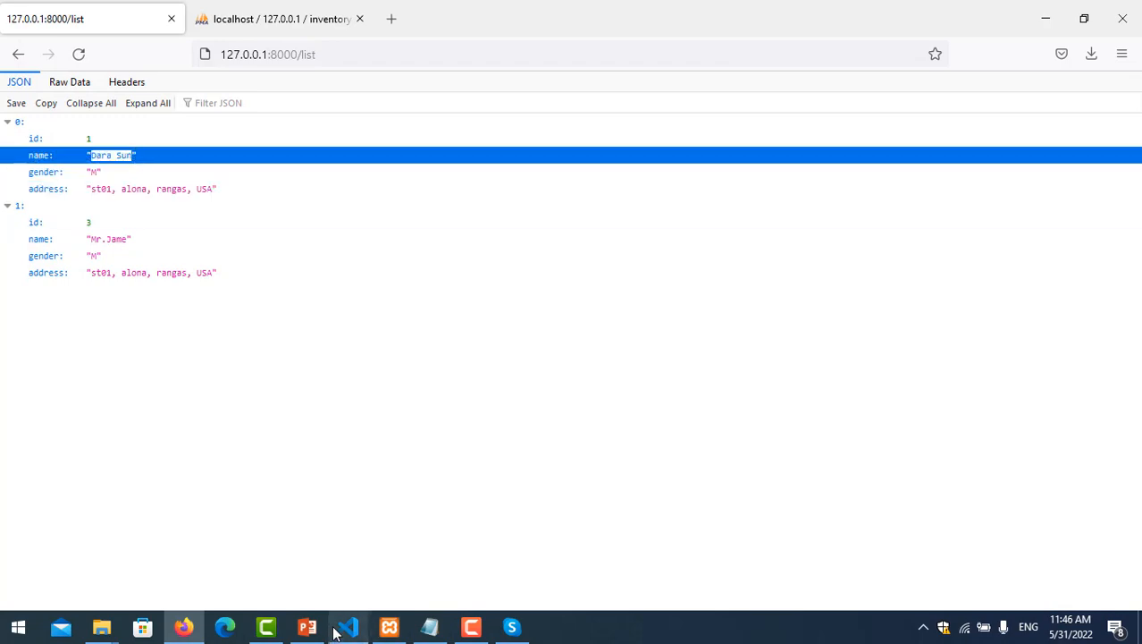
pyautogui.click(347, 626)
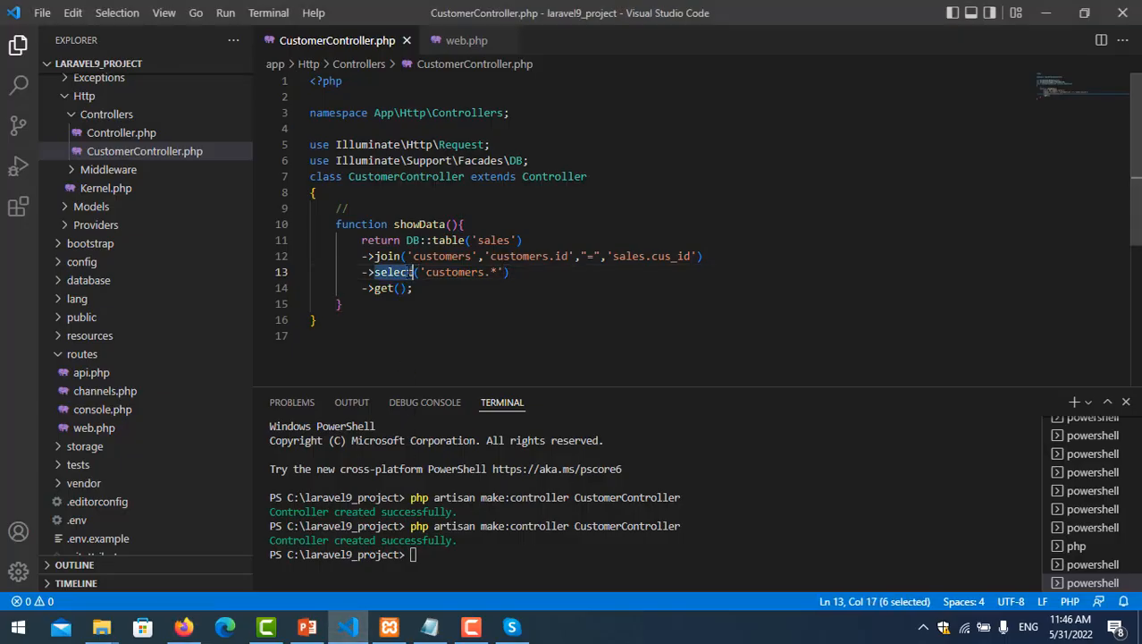
pyautogui.write('ww')
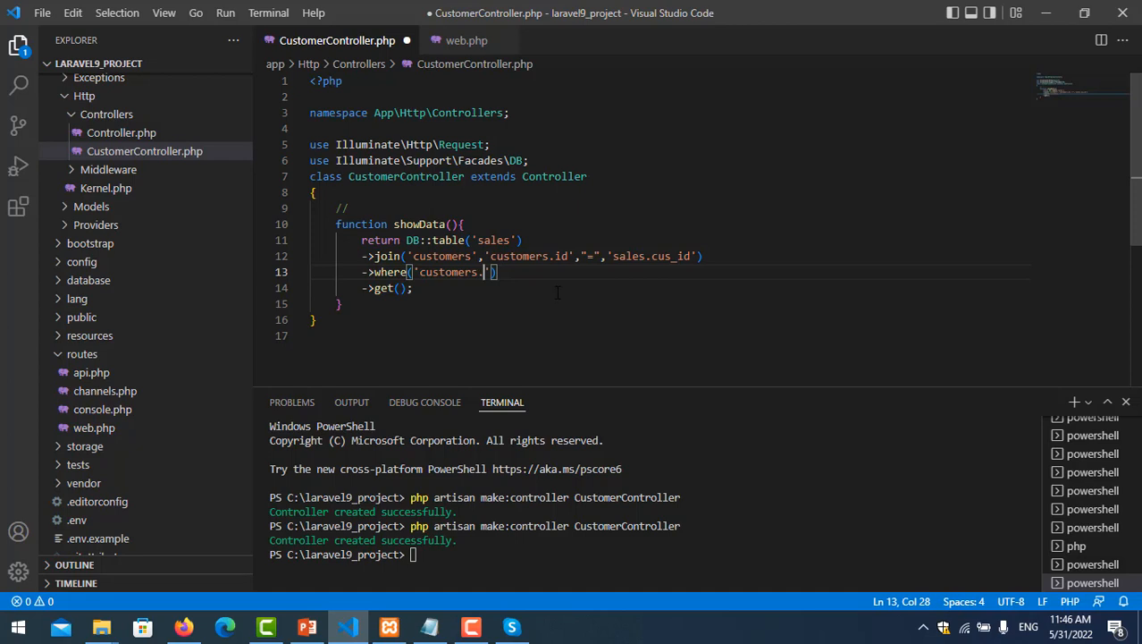
pyautogui.write('name')
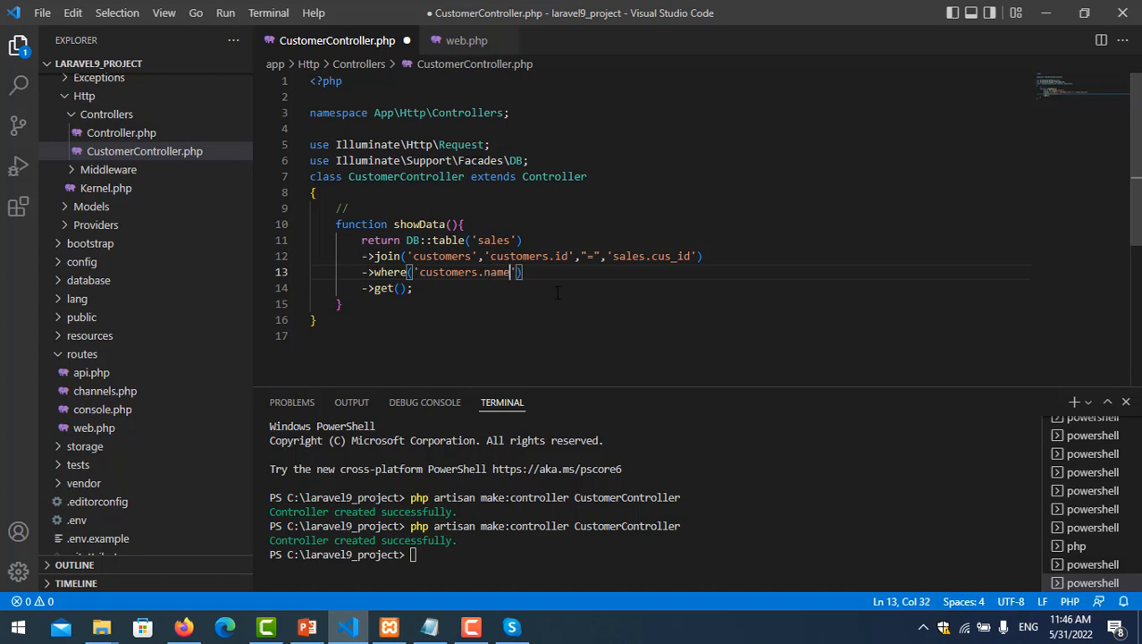
pyautogui.write(",'v")
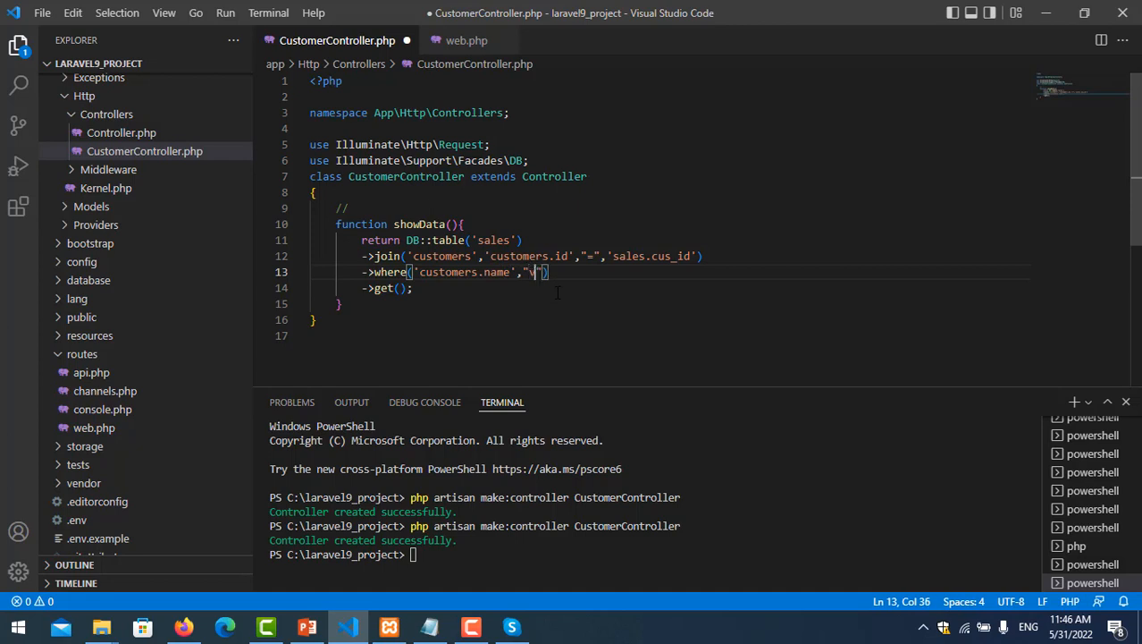
pyautogui.write('Dara Sun')
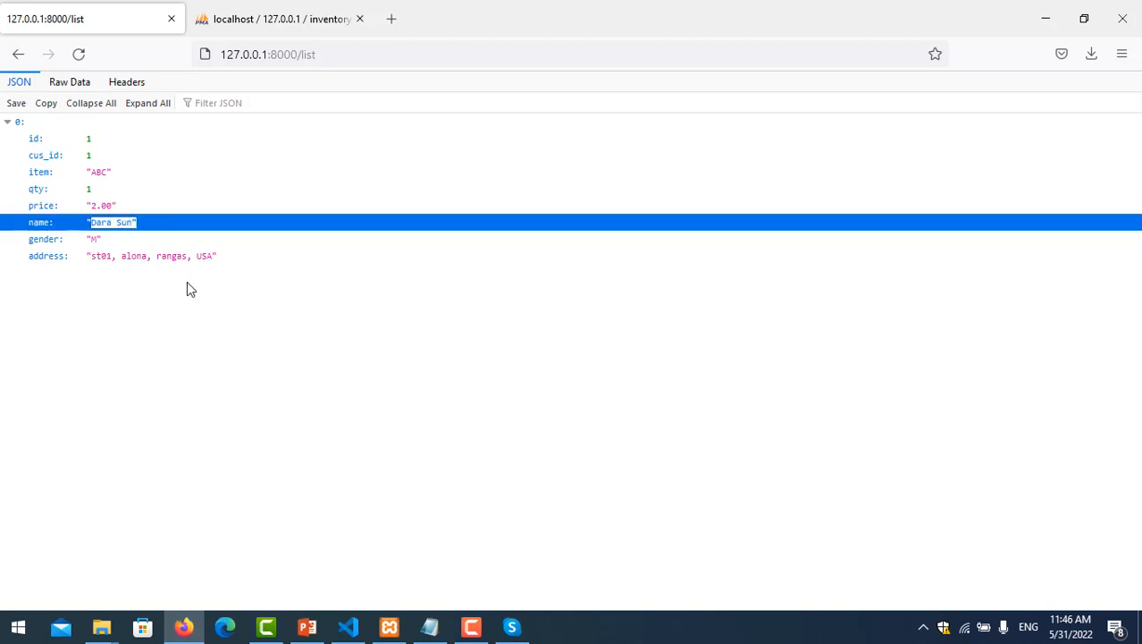
# Change the where filter to customers.id equal to "3" and go back to Firefox
pyautogui.click(348, 627)
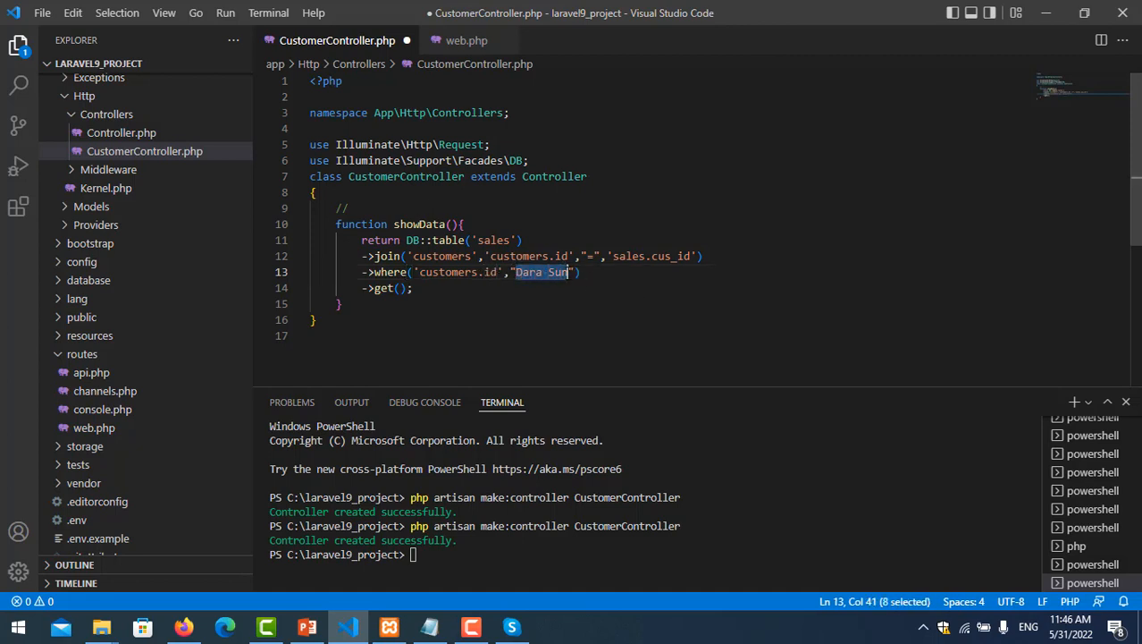
pyautogui.write('3')
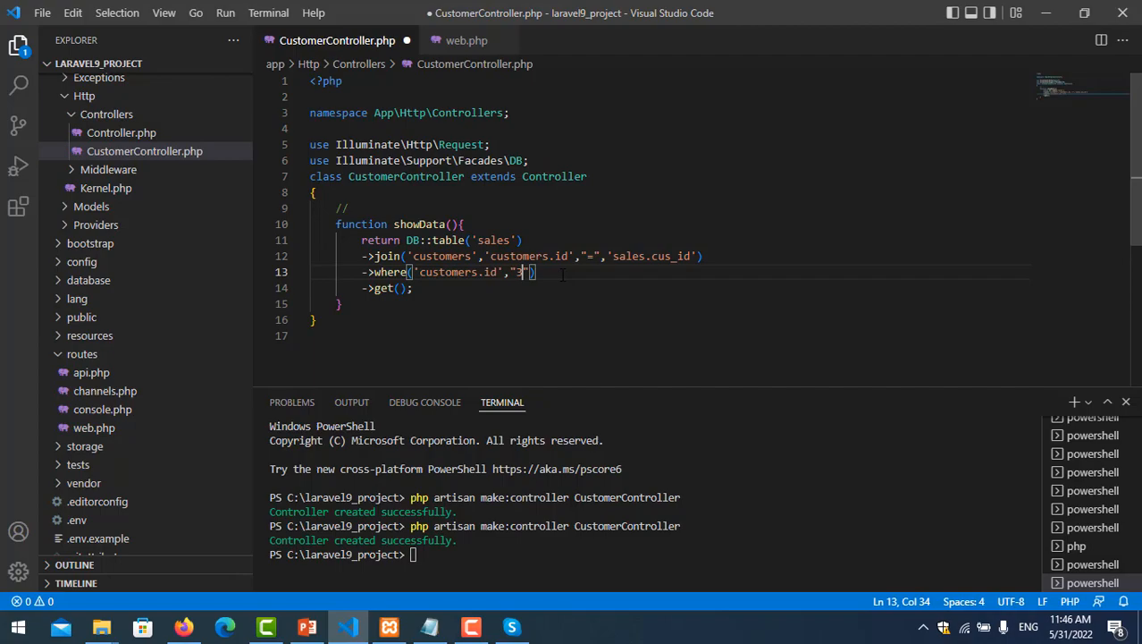
pyautogui.click(184, 626)
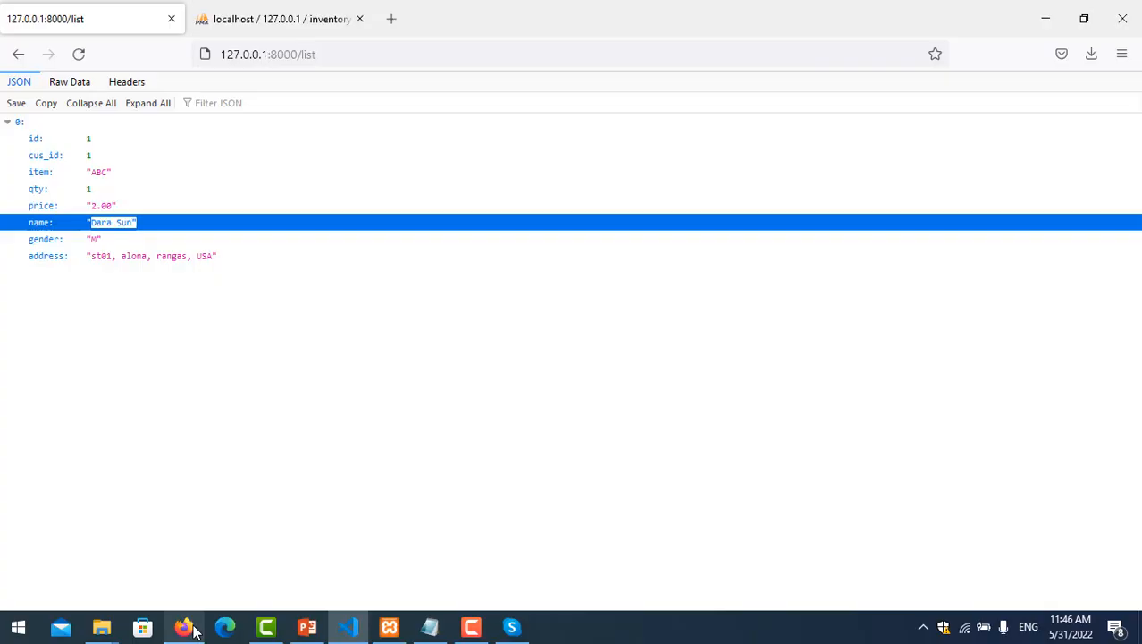
pyautogui.moveTo(213, 365)
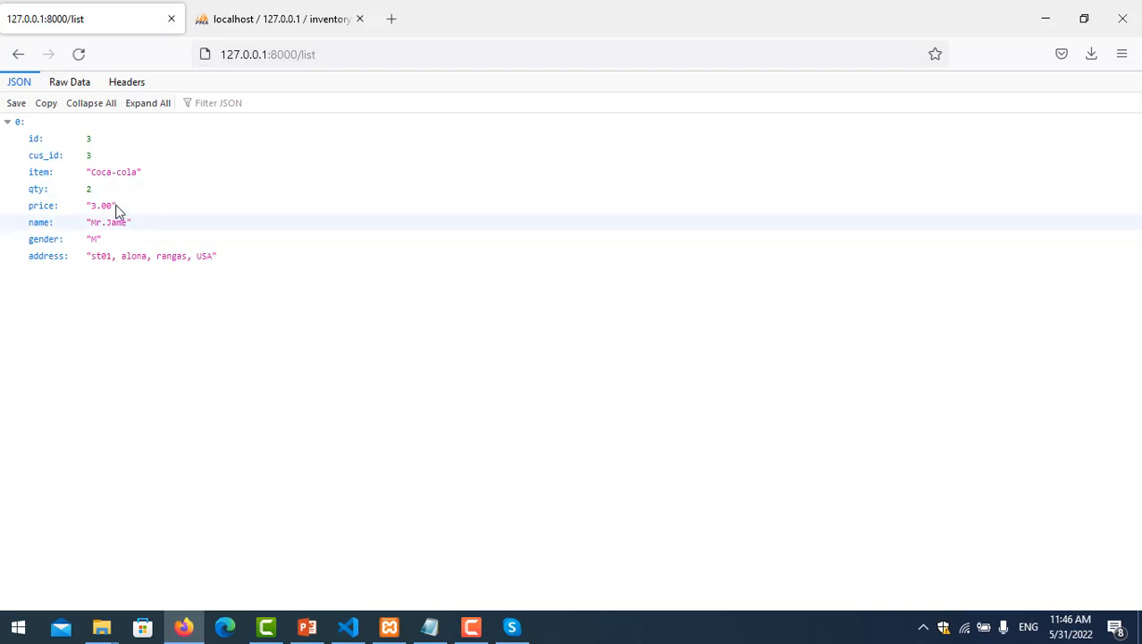
pyautogui.moveTo(91, 222)
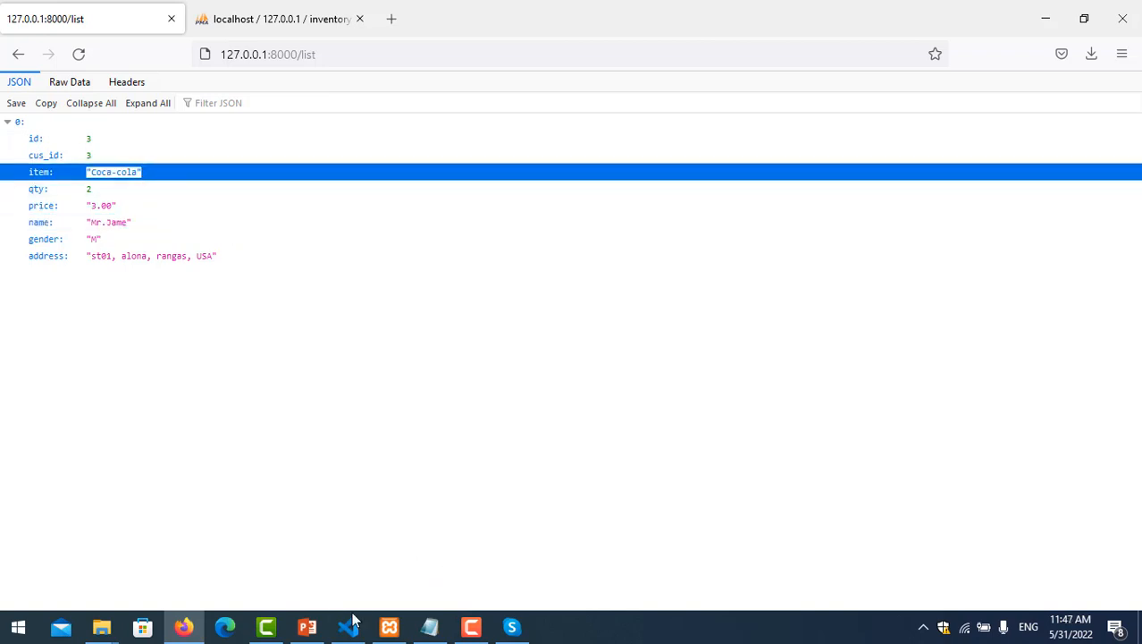
# Return to the CustomerController code after viewing customer 3's Coca-cola sale
pyautogui.click(347, 626)
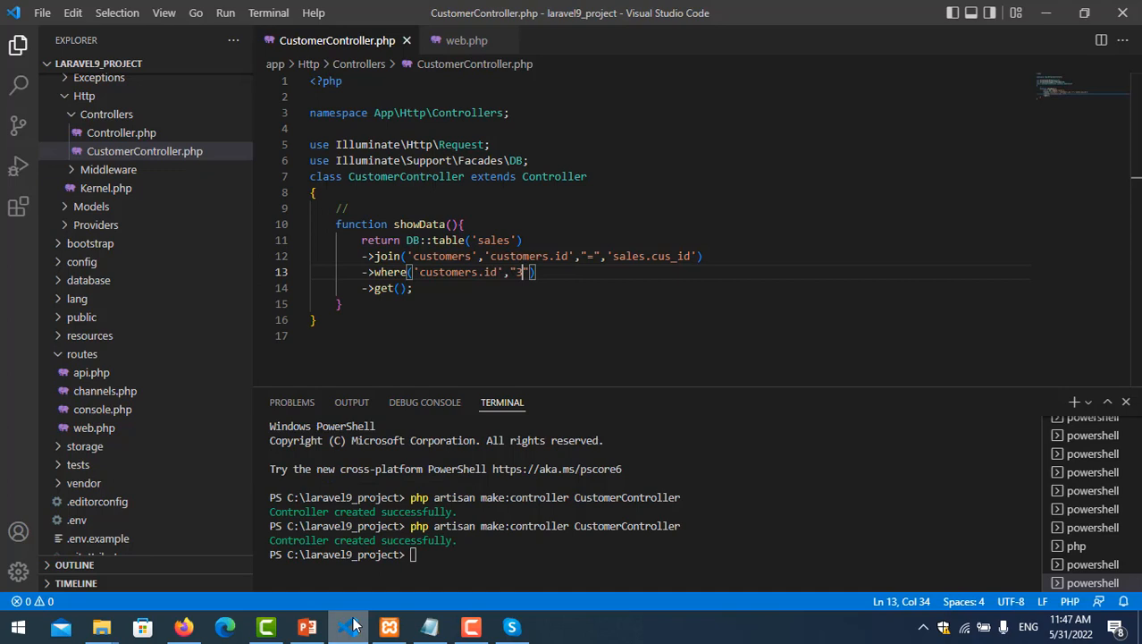